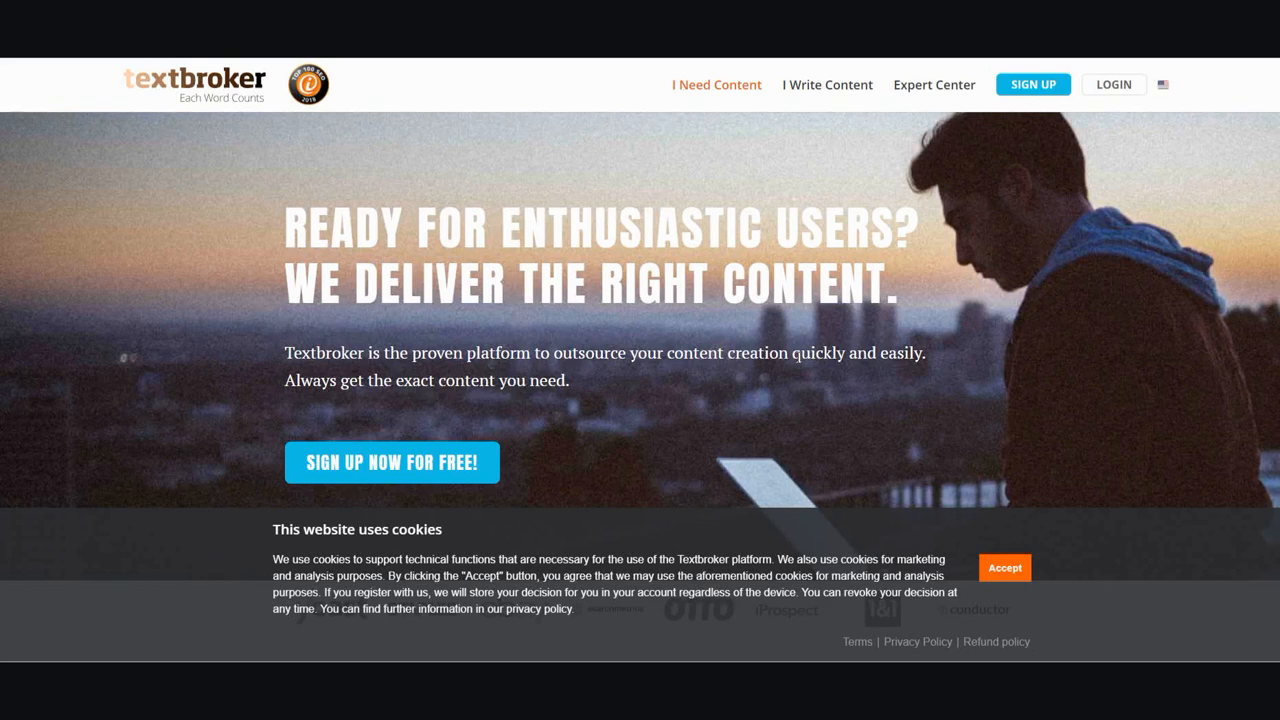
pyautogui.moveTo(716, 398)
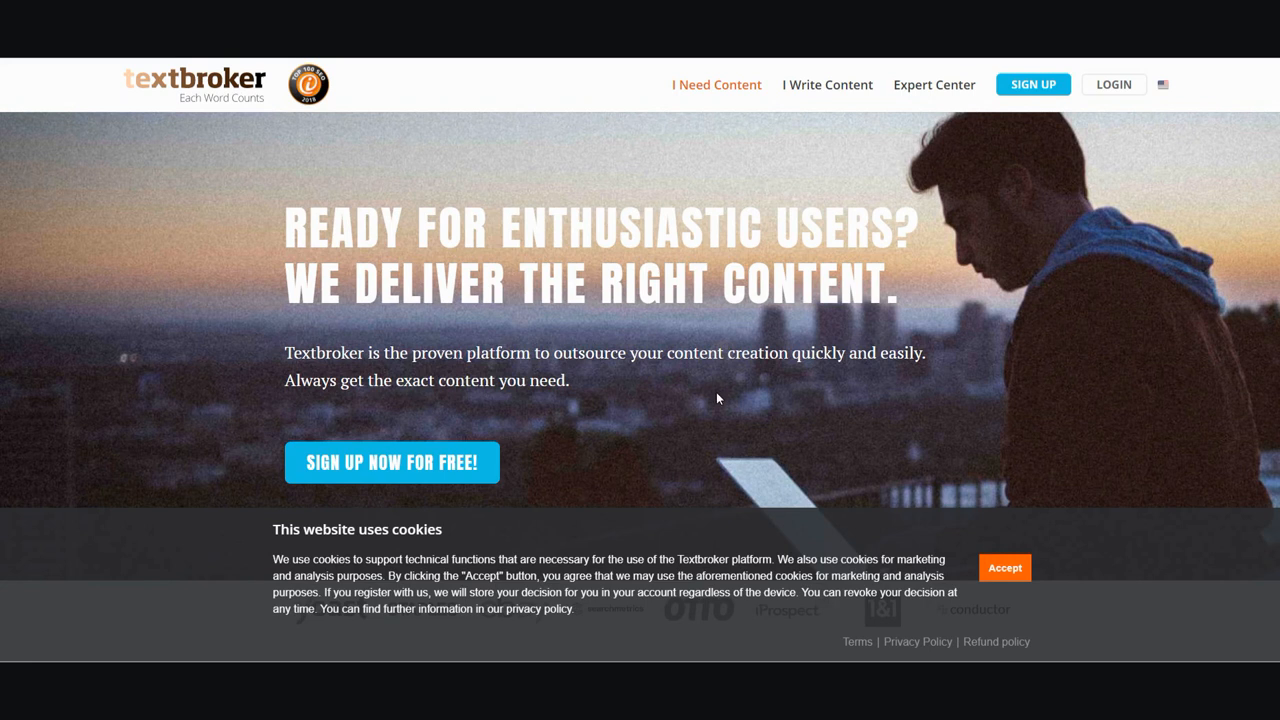
pyautogui.moveTo(712, 404)
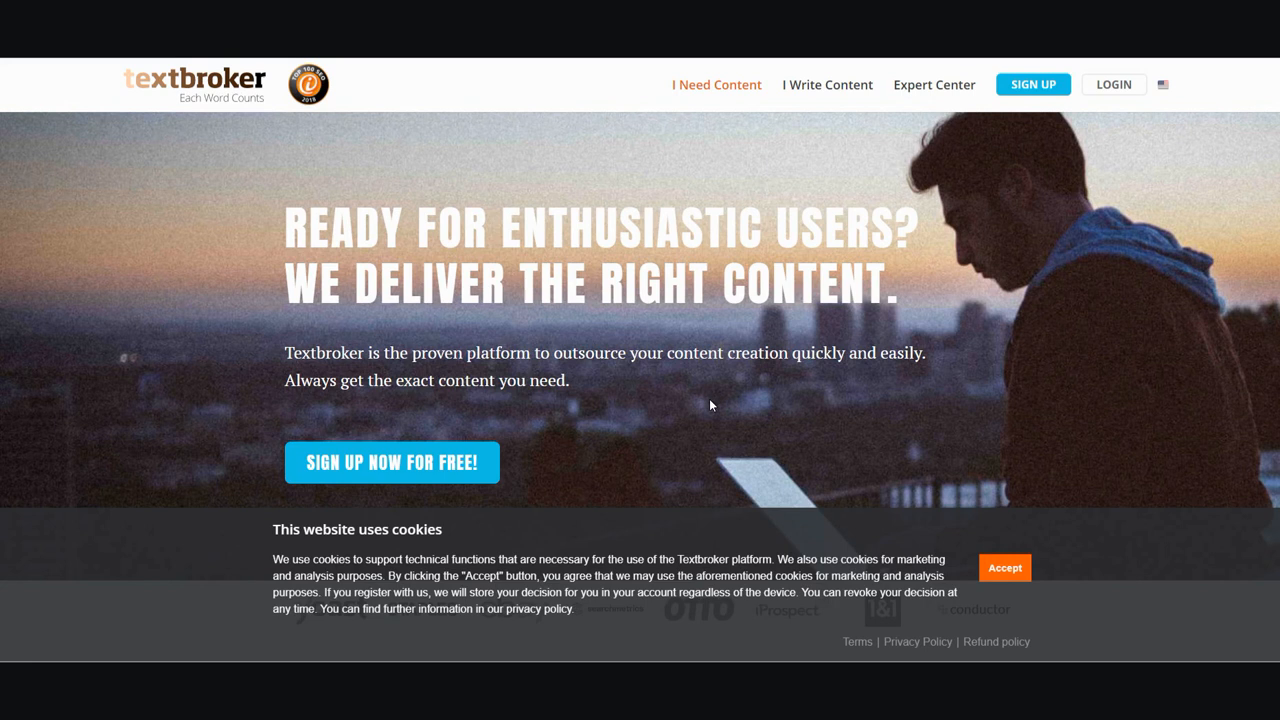
pyautogui.moveTo(710, 344)
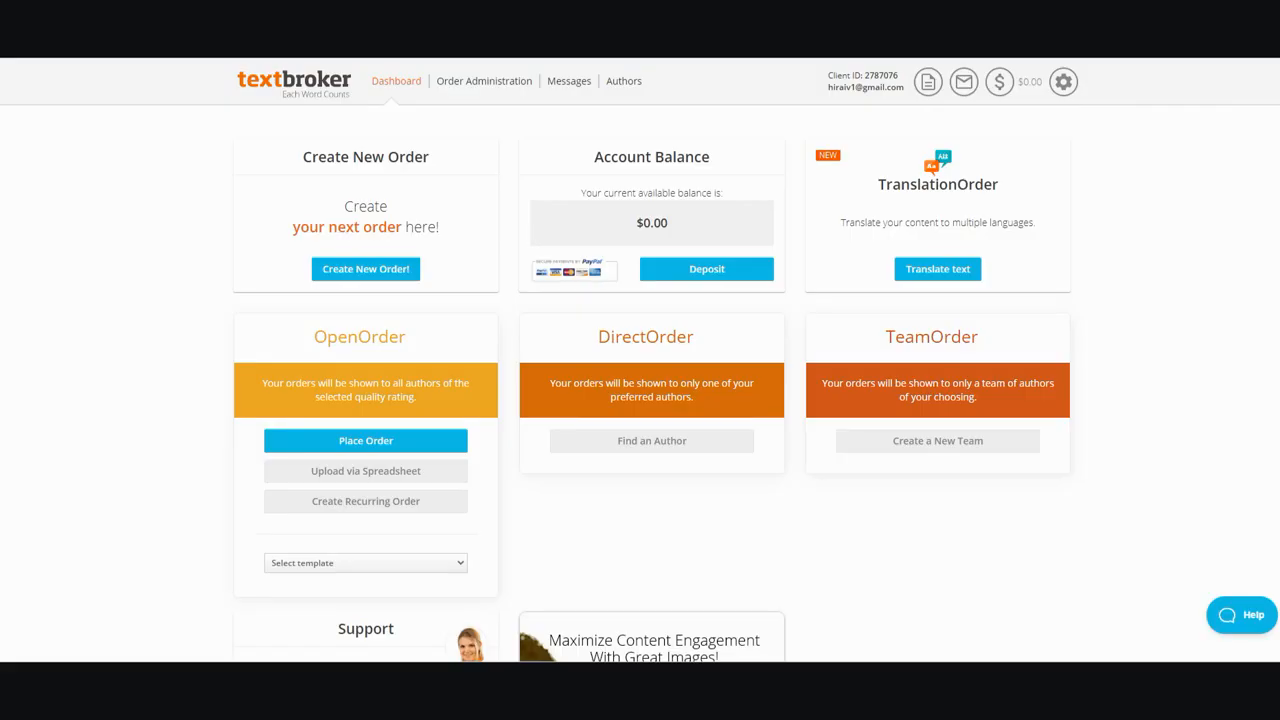
pyautogui.moveTo(640, 212)
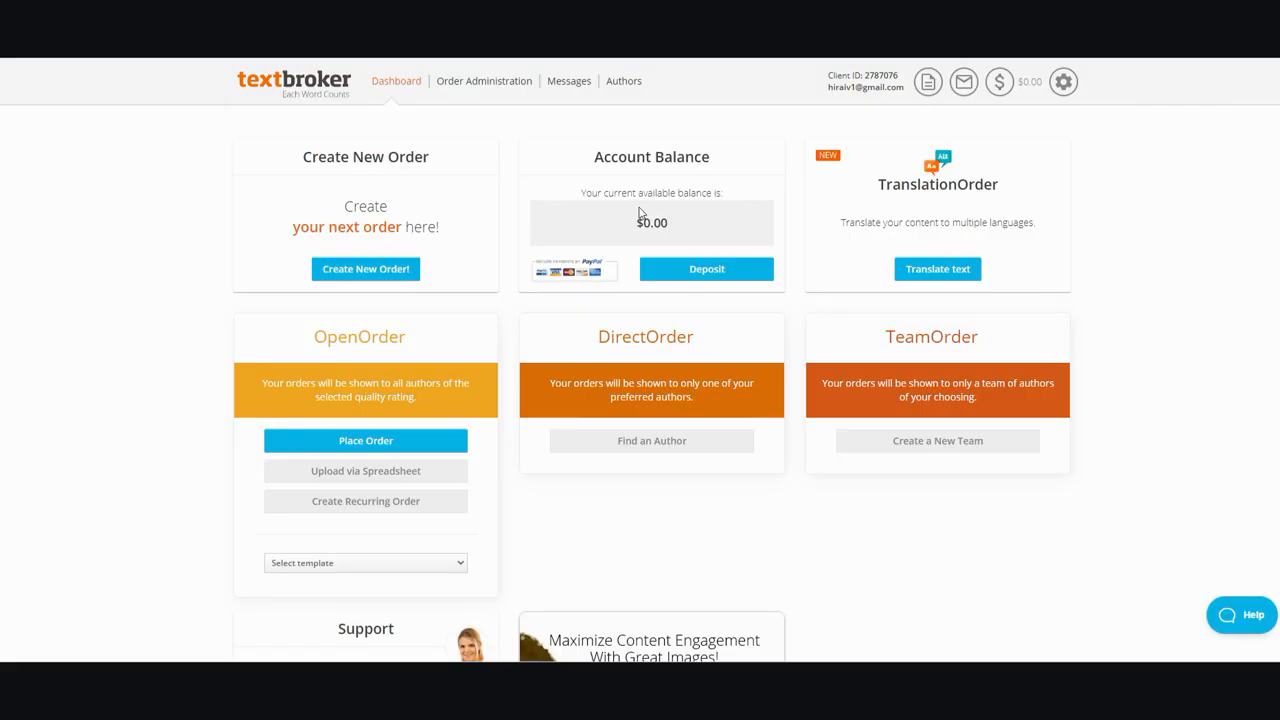
pyautogui.moveTo(344, 116)
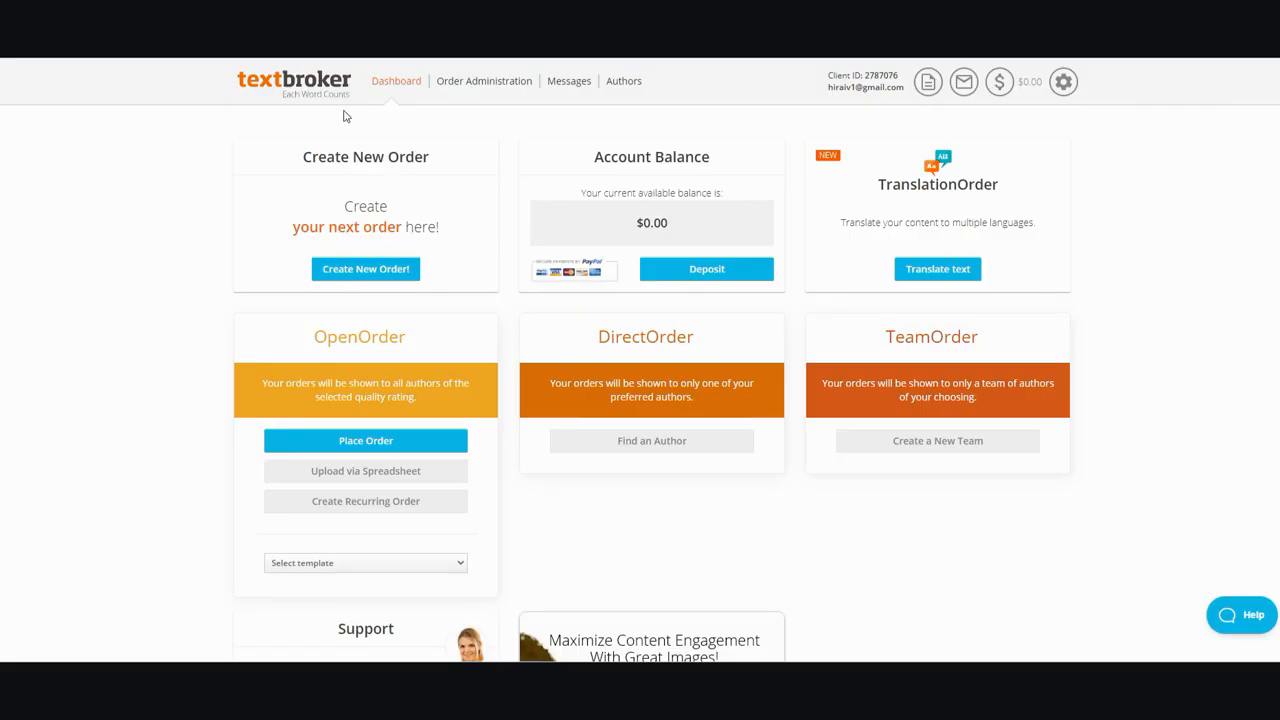
# Start a new order, reaching the order-type choice of Open, Direct, Team and Translation orders.
pyautogui.scroll(-3)
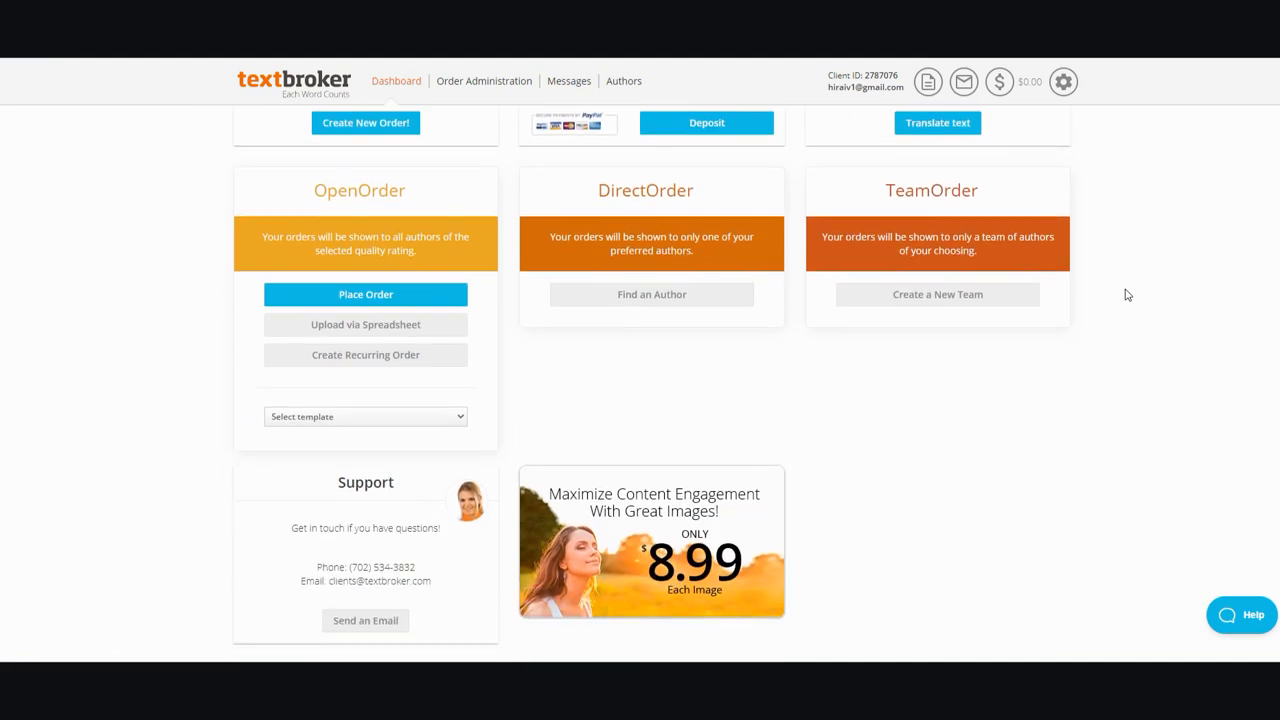
pyautogui.scroll(-3)
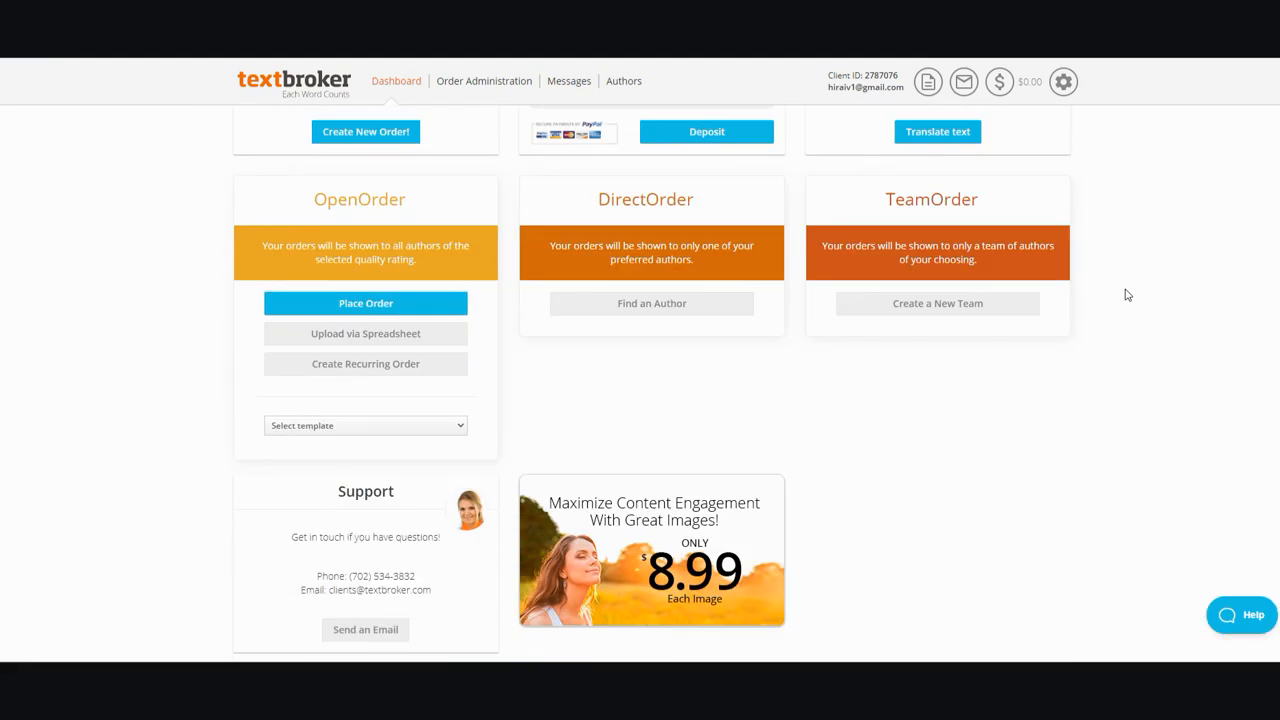
pyautogui.scroll(3)
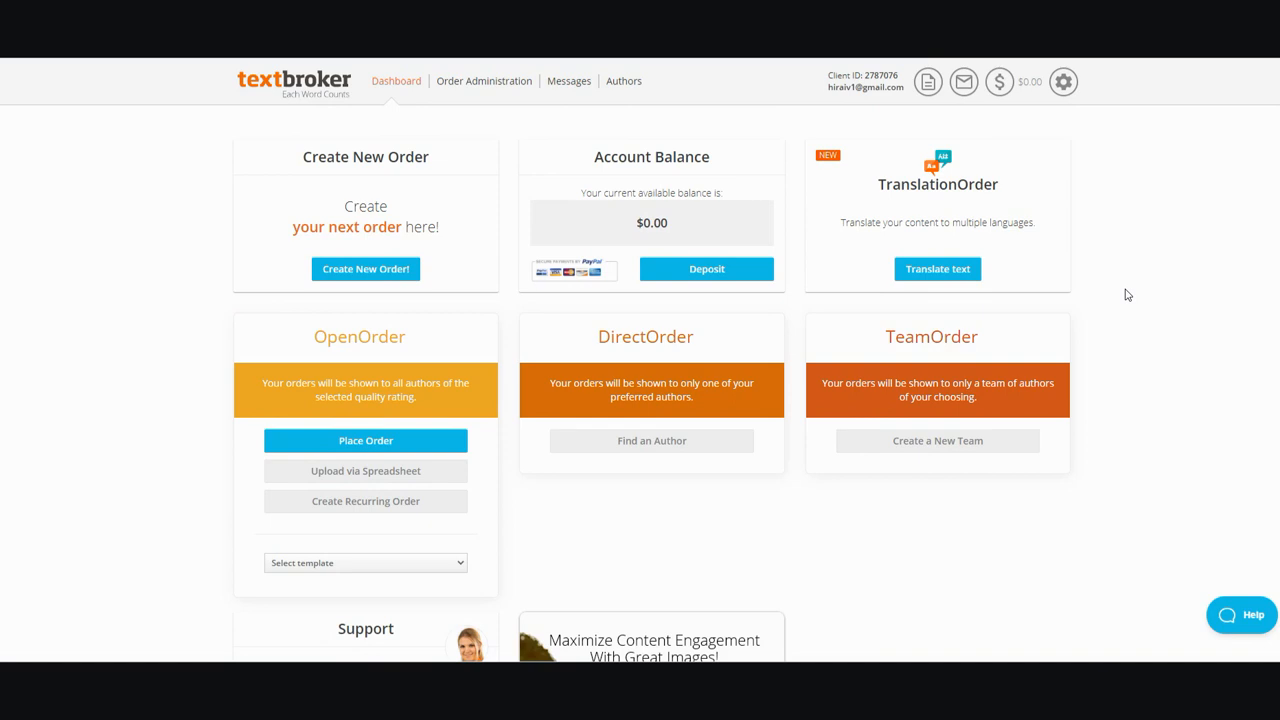
pyautogui.moveTo(1040, 312)
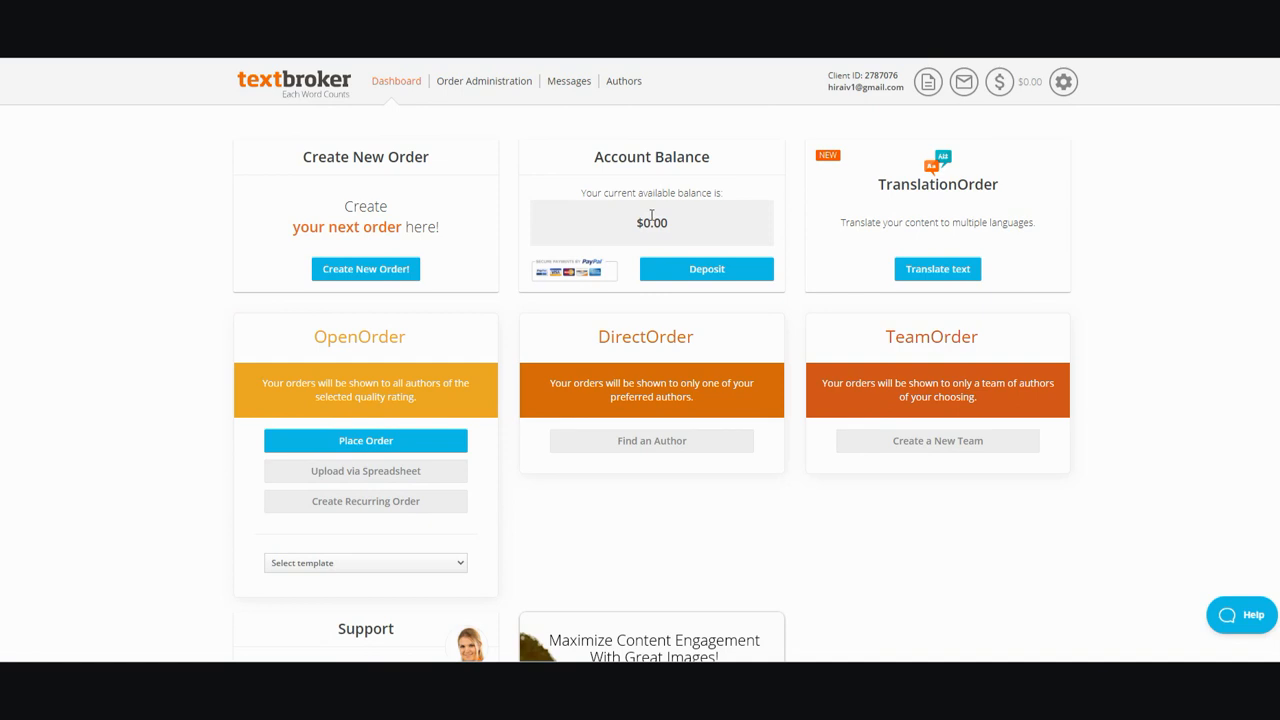
pyautogui.moveTo(1016, 172)
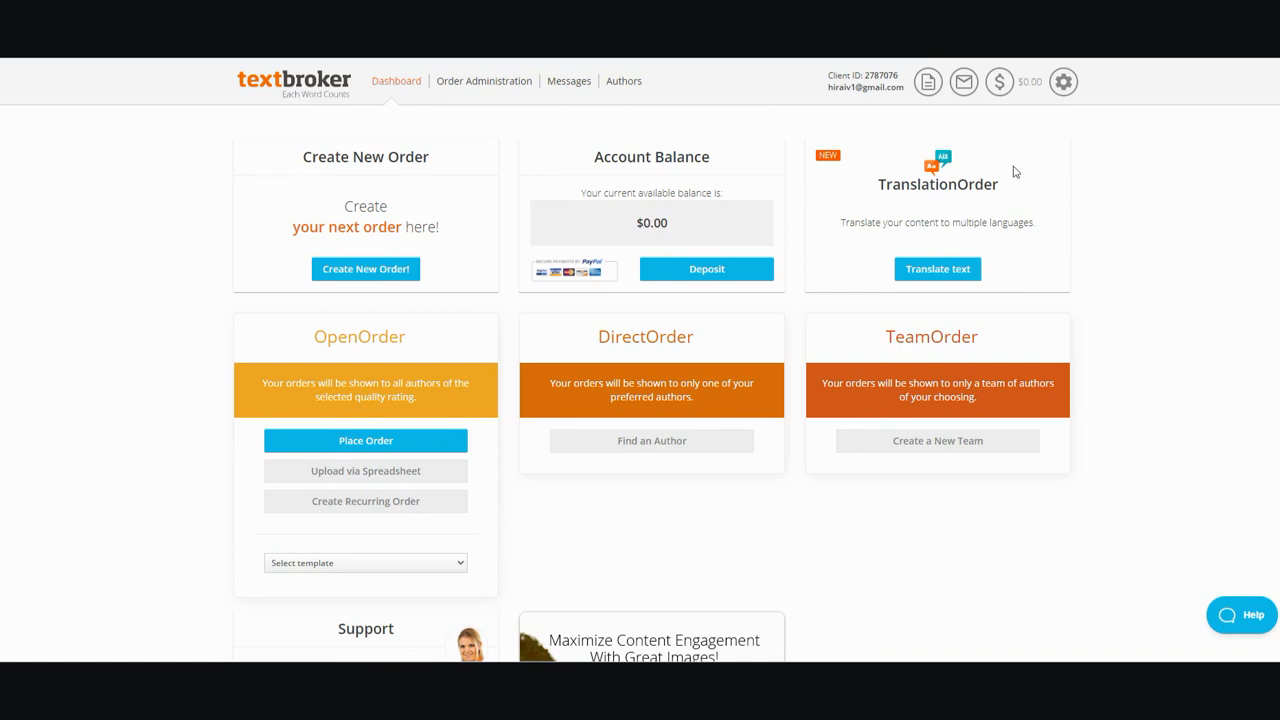
pyautogui.moveTo(1128, 352)
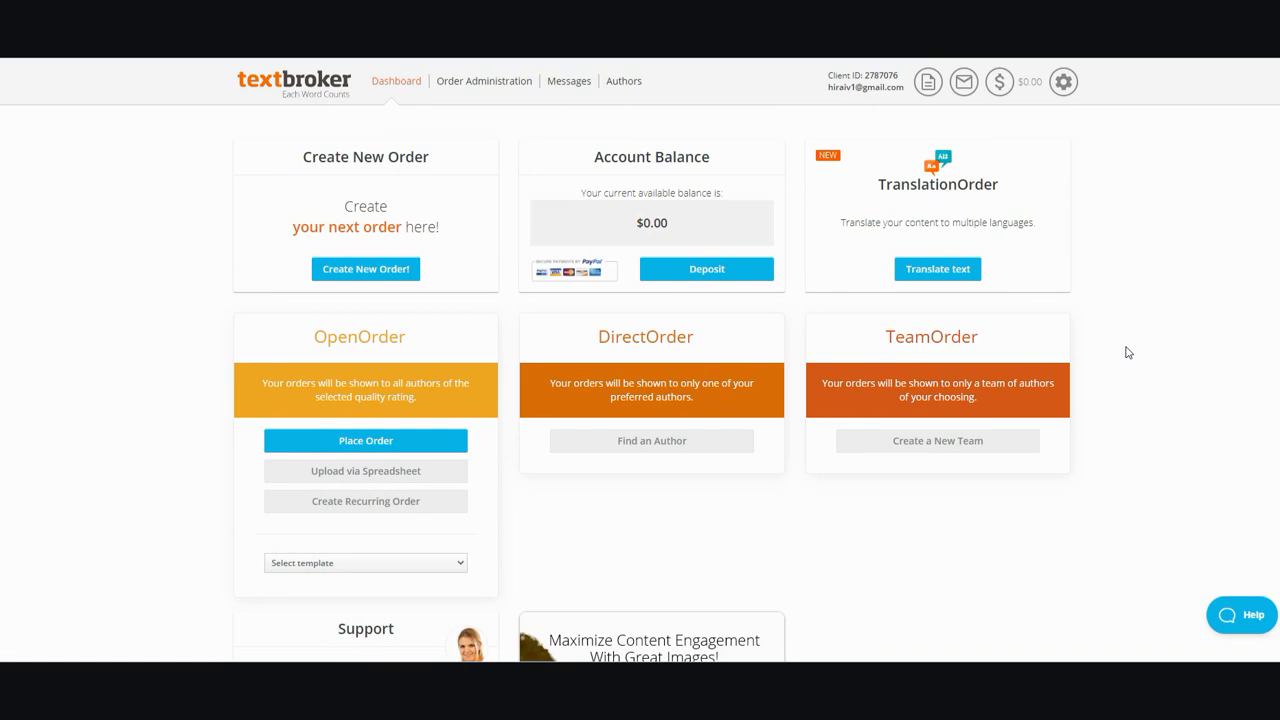
pyautogui.moveTo(490, 148)
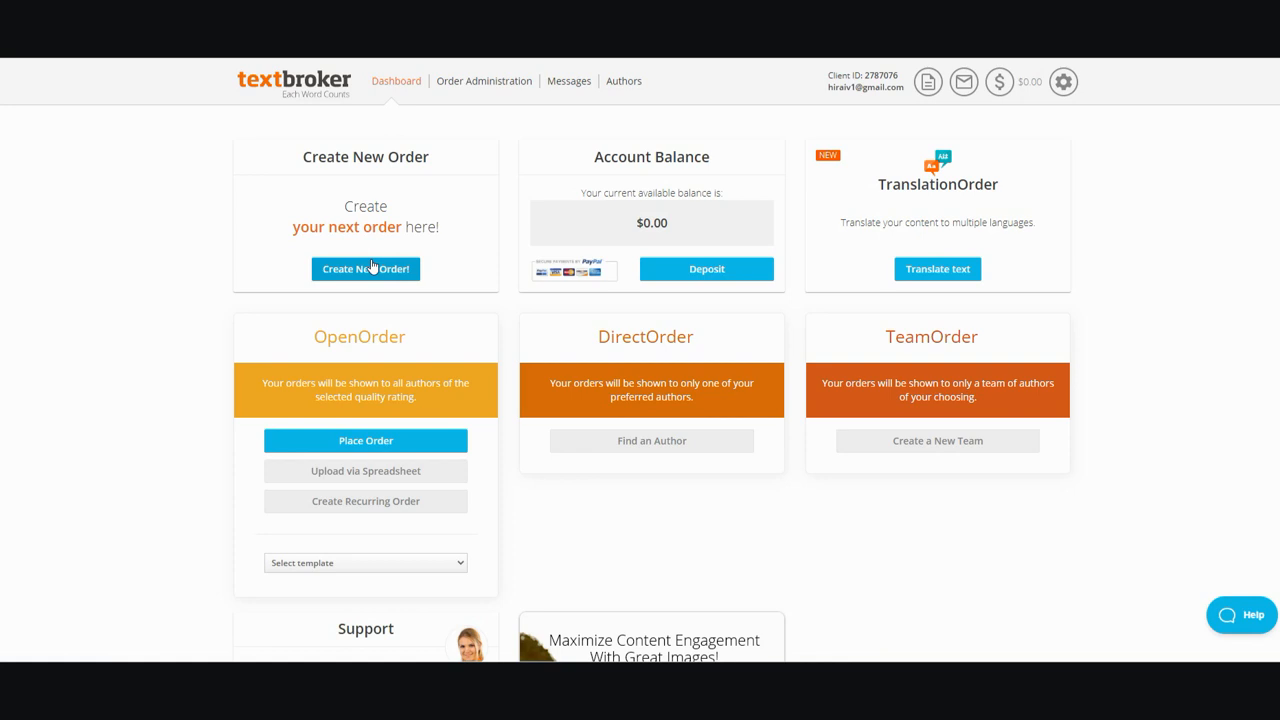
pyautogui.moveTo(364, 268)
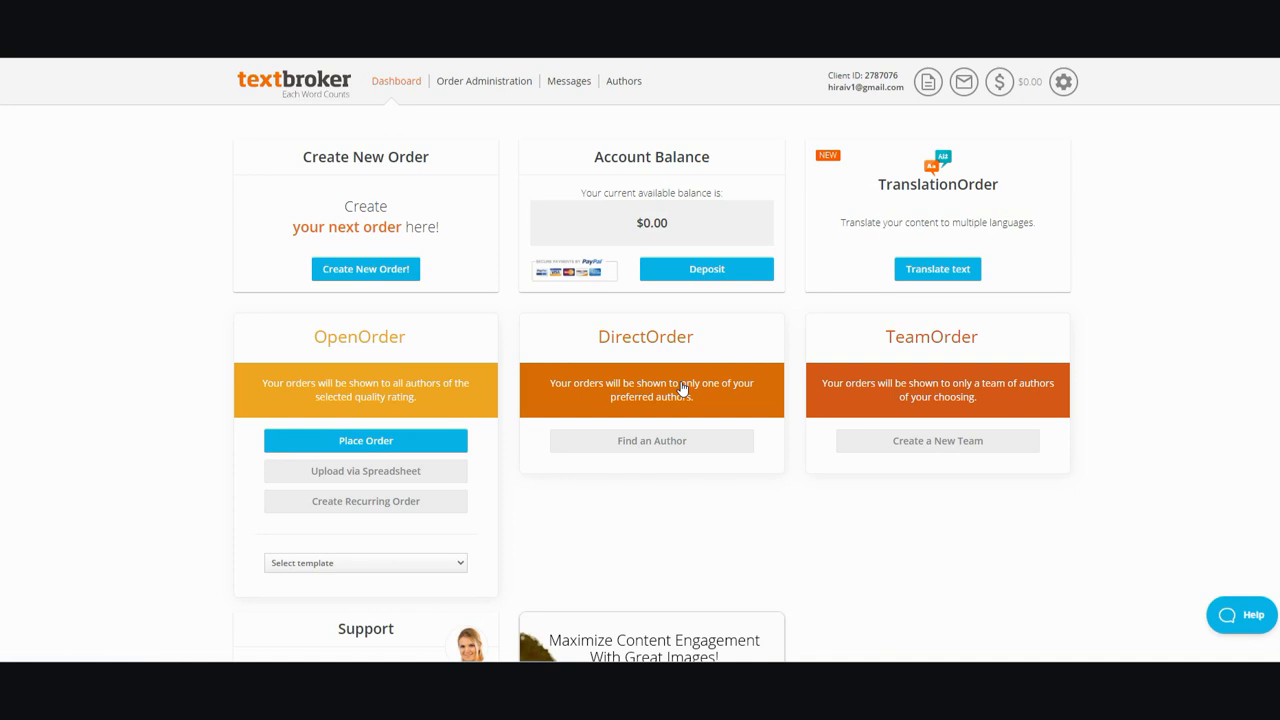
pyautogui.moveTo(1012, 376)
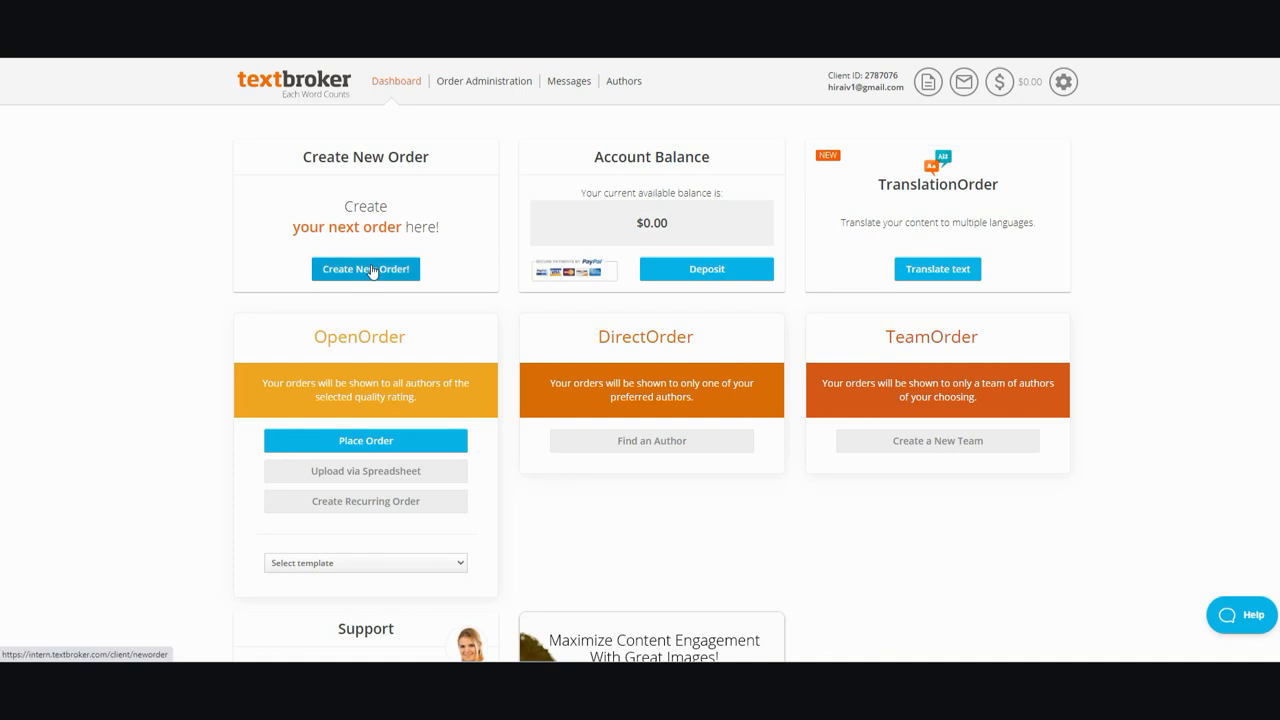
pyautogui.click(364, 268)
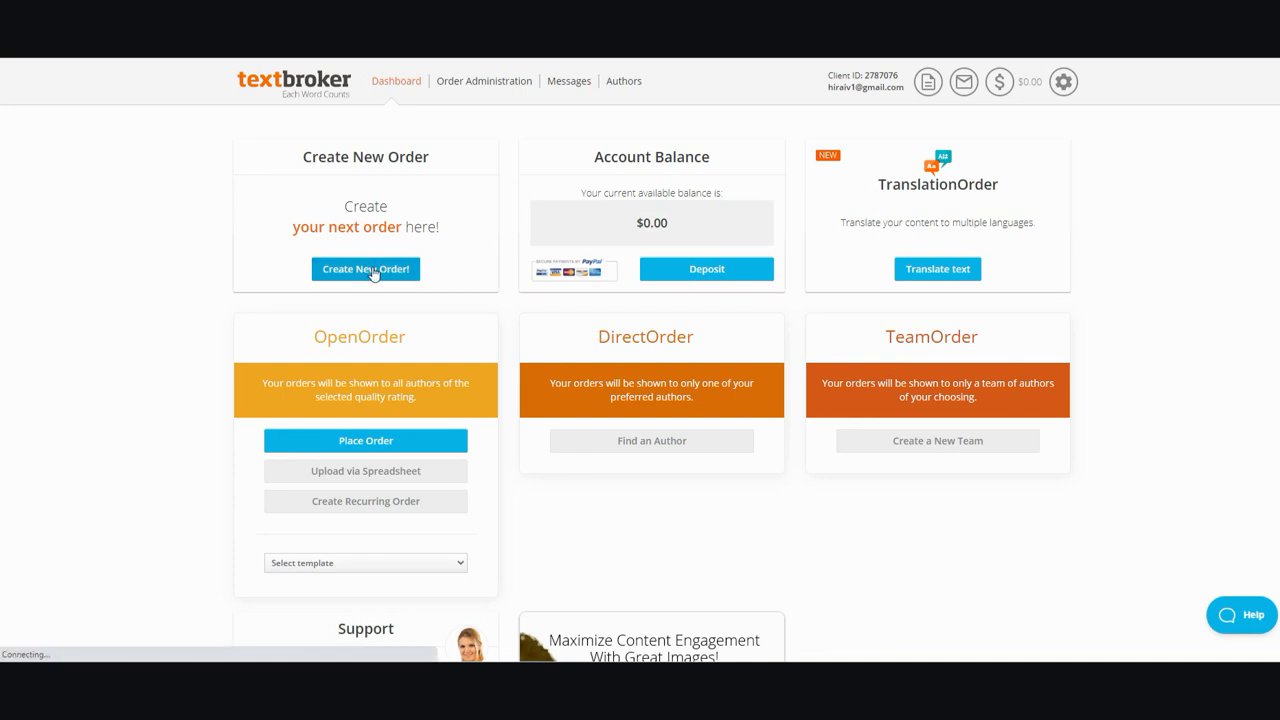
pyautogui.click(364, 268)
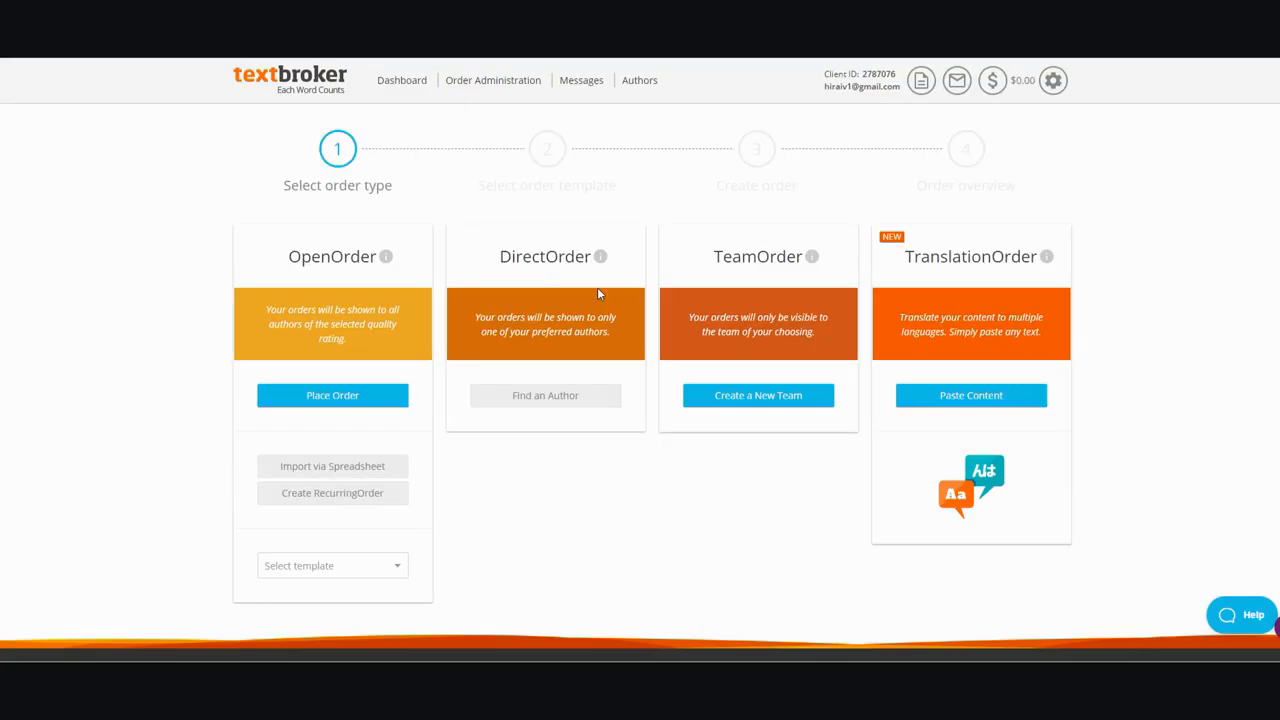
pyautogui.moveTo(556, 308)
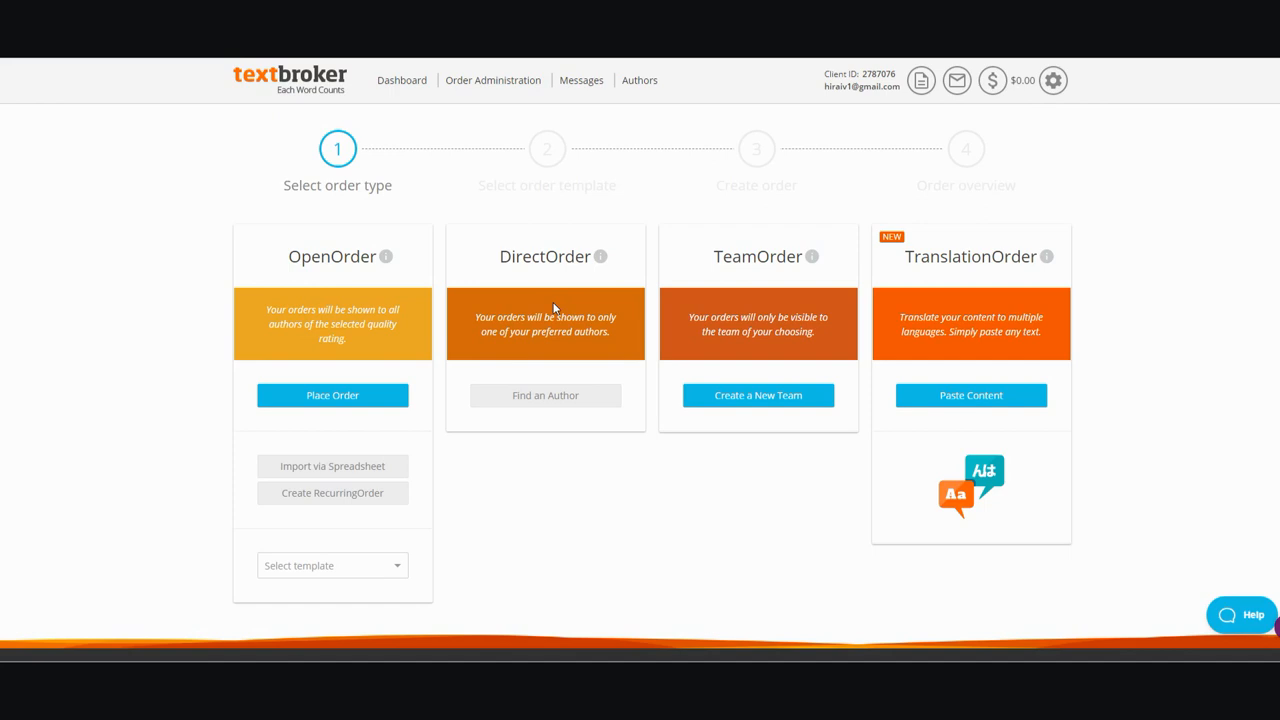
pyautogui.scroll(-3)
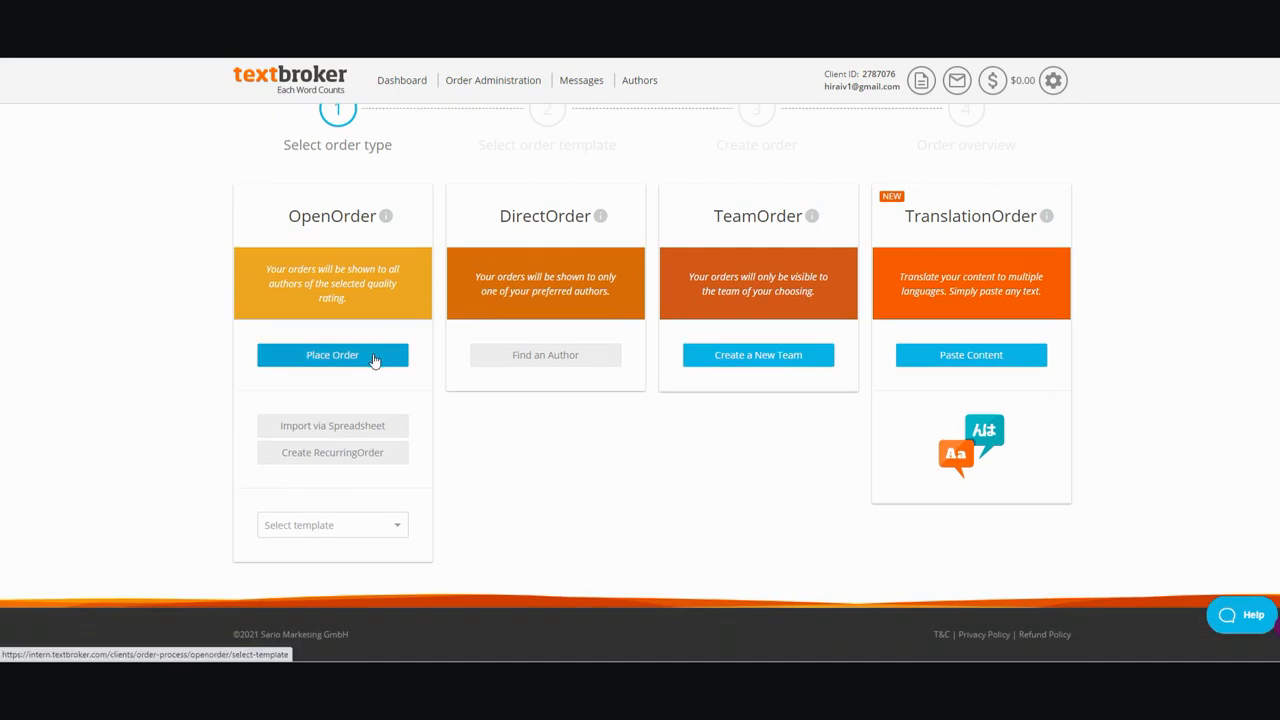
# Place an OpenOrder and review the briefing templates, including the customizable 800–950-word one.
pyautogui.click(332, 354)
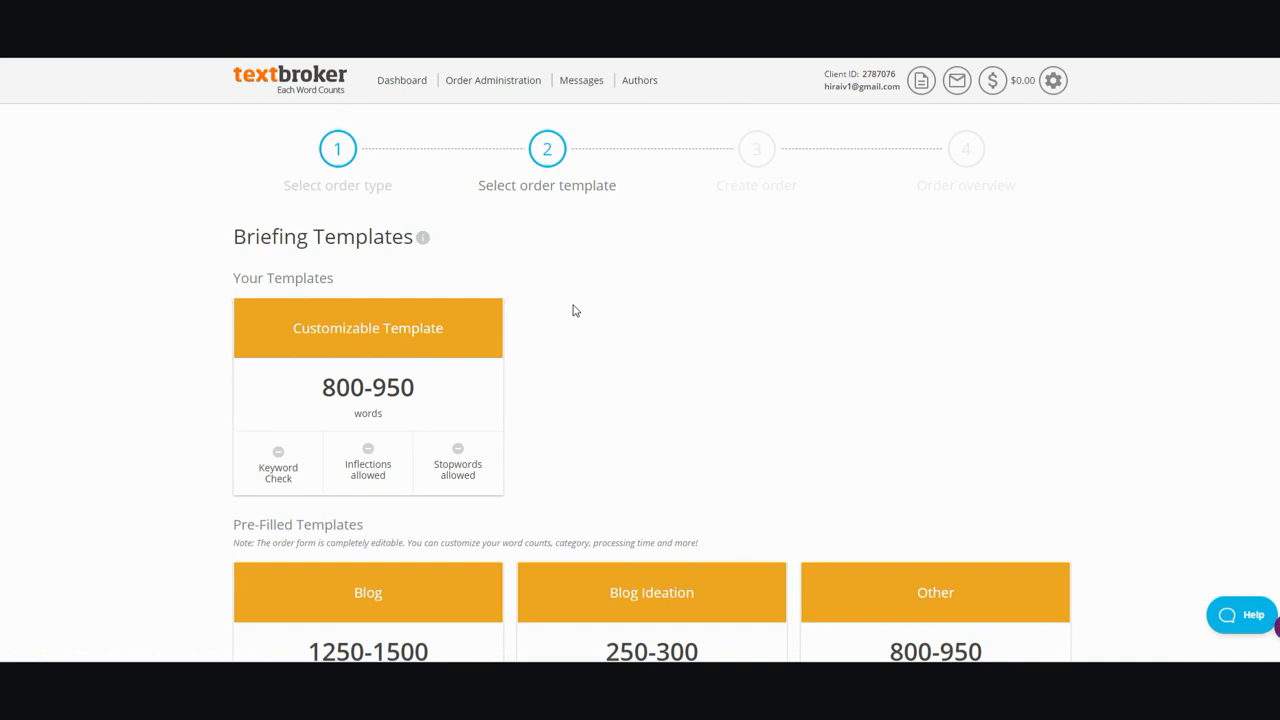
pyautogui.scroll(-3)
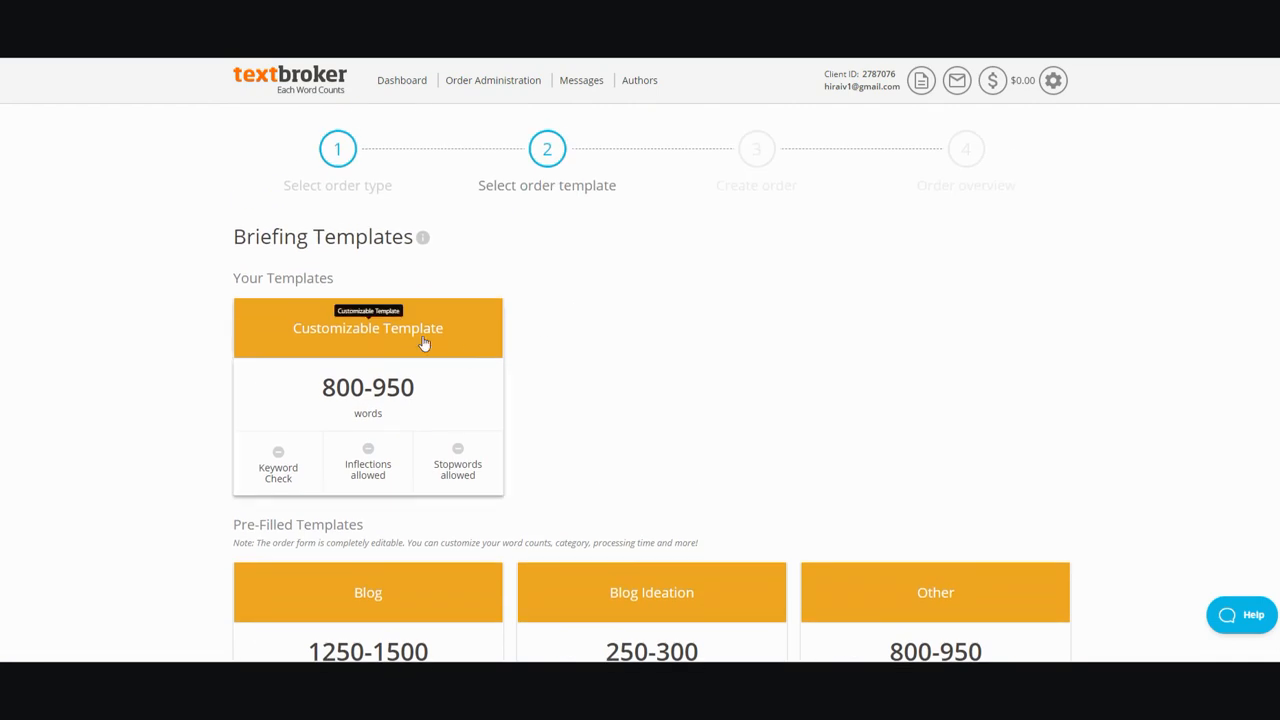
pyautogui.scroll(-3)
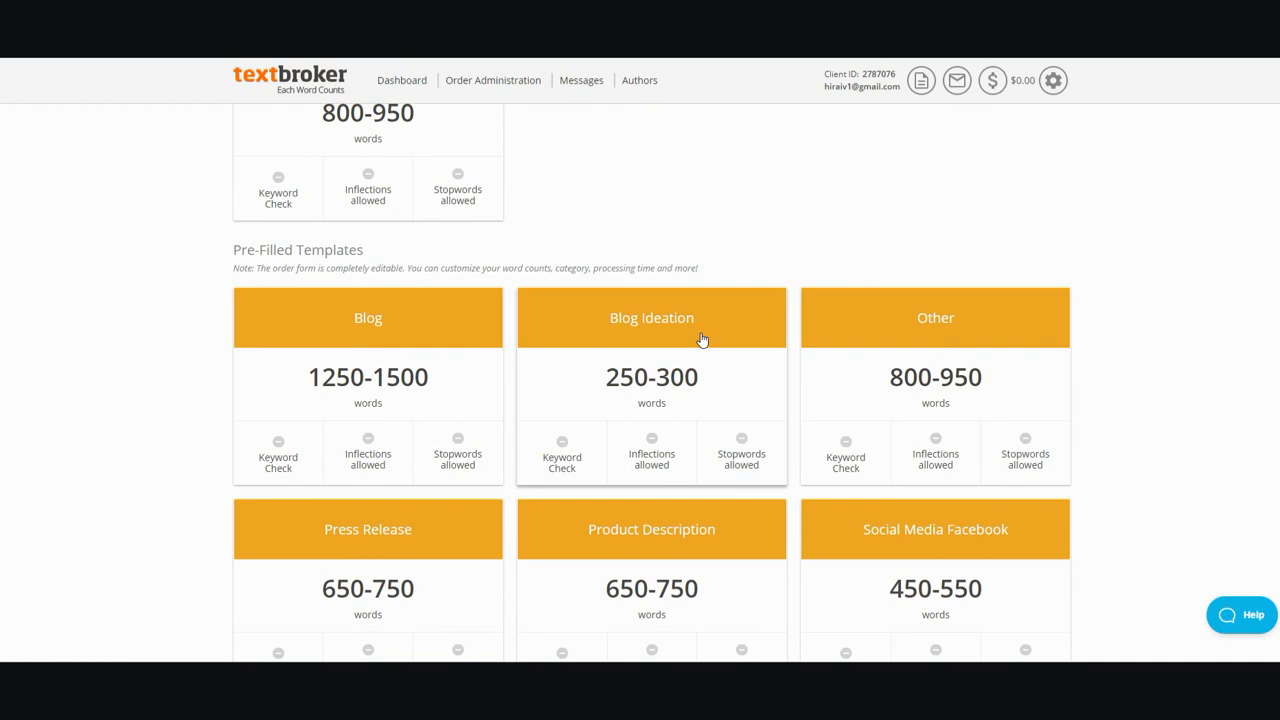
pyautogui.scroll(-3)
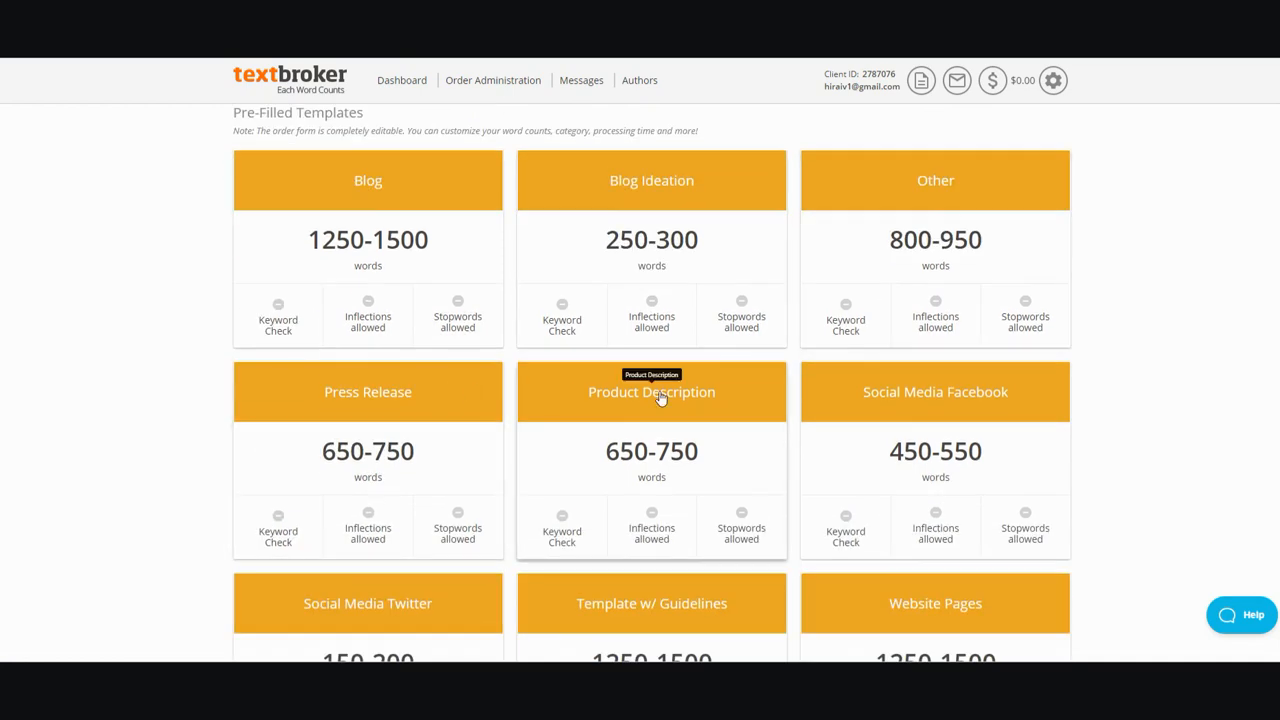
pyautogui.scroll(-3)
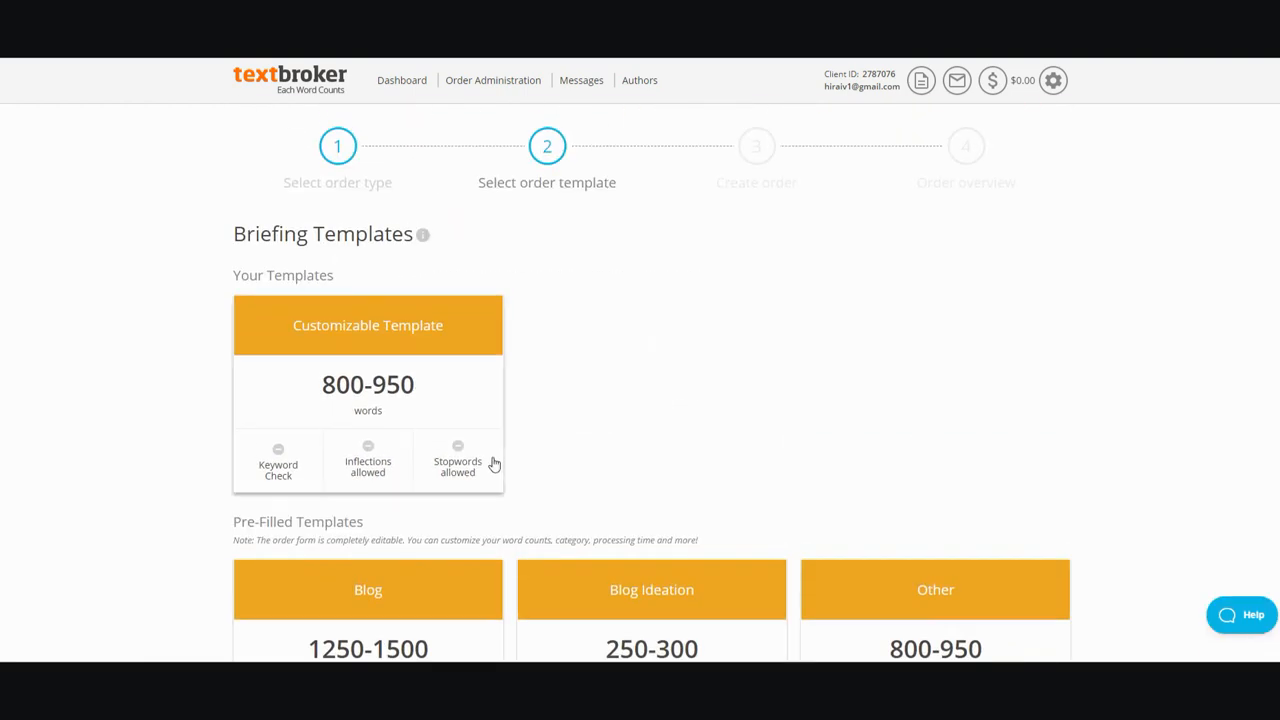
# Use the 800–950-word template, check cost at 2 stars ($14.65), then return to 4 stars ($26.05).
pyautogui.click(368, 324)
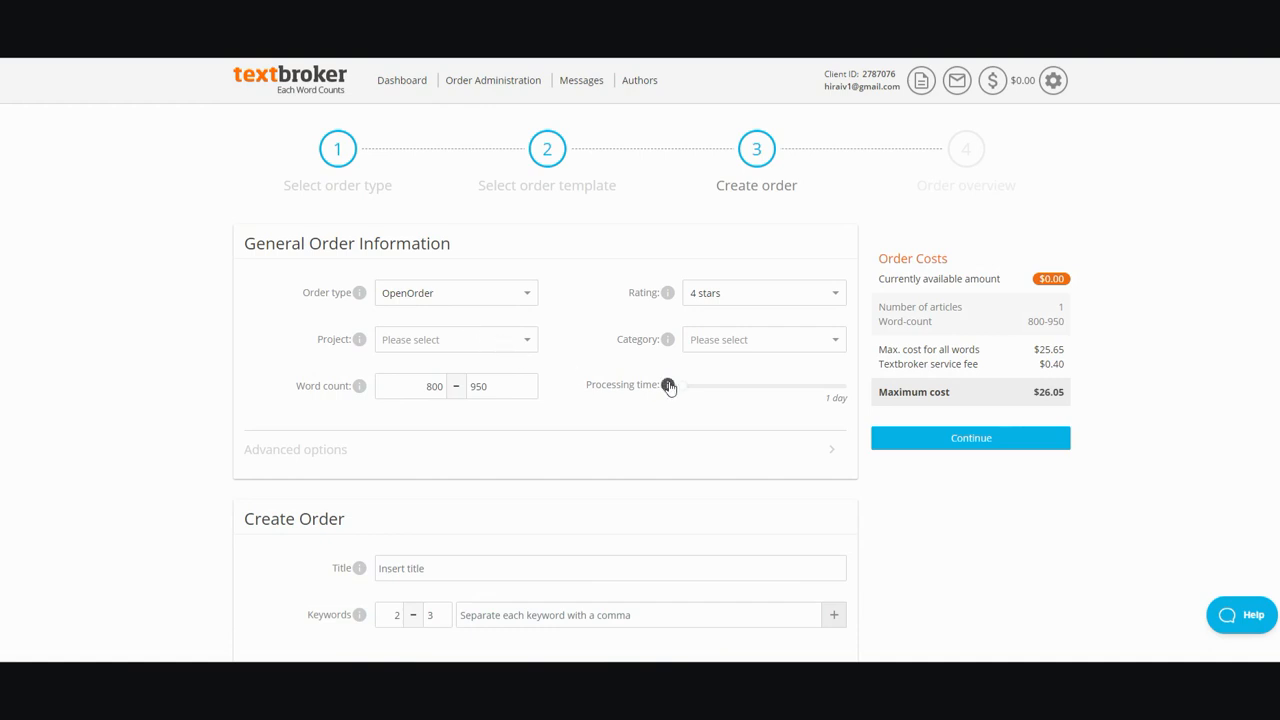
pyautogui.moveTo(744, 390)
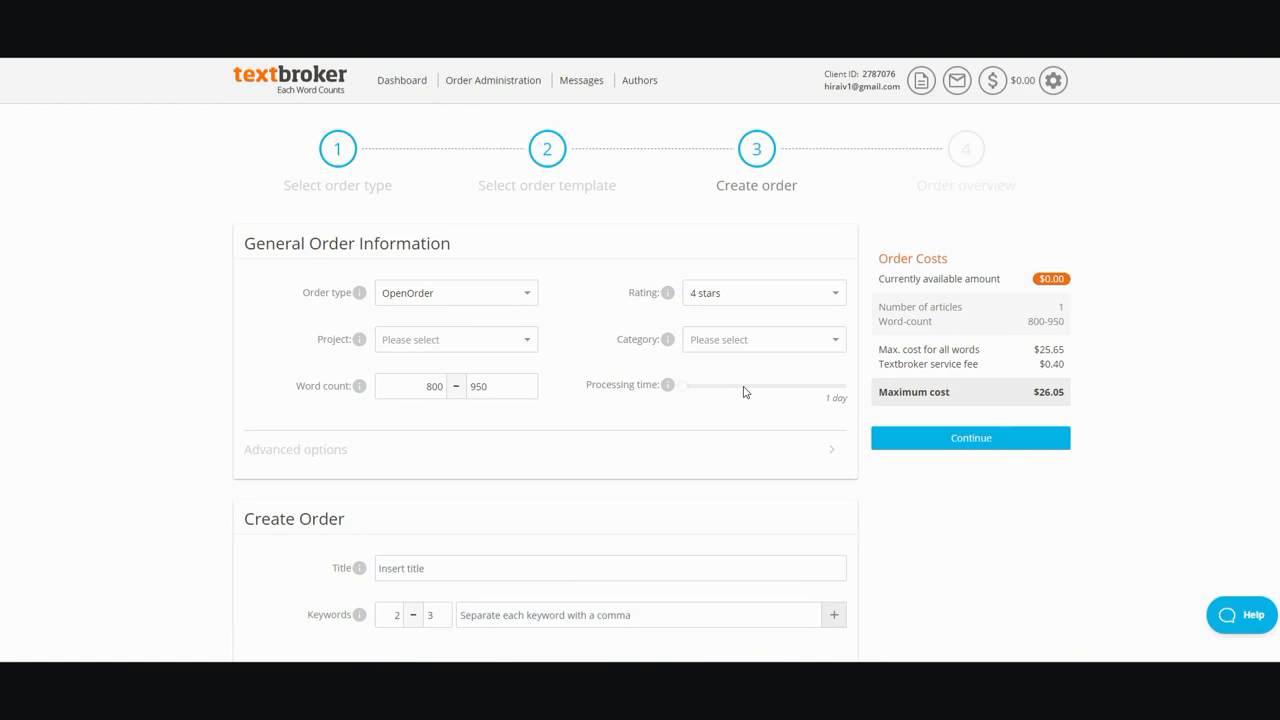
pyautogui.moveTo(800, 354)
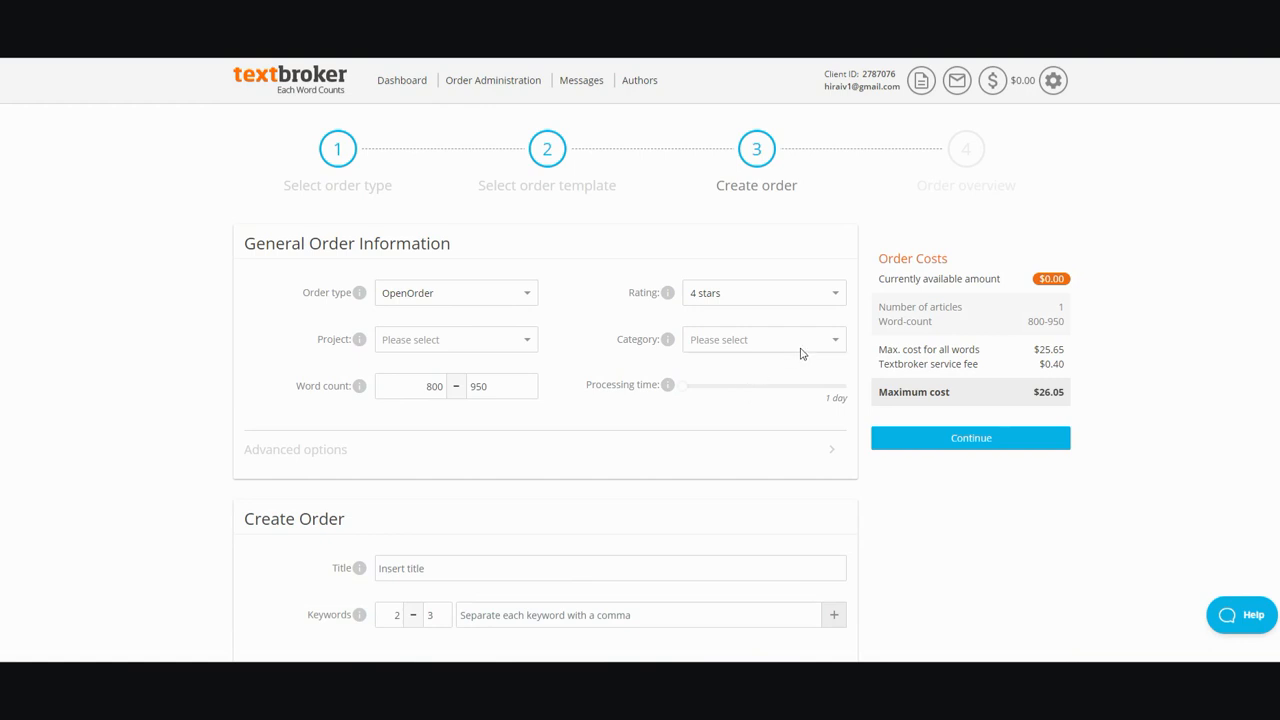
pyautogui.moveTo(804, 308)
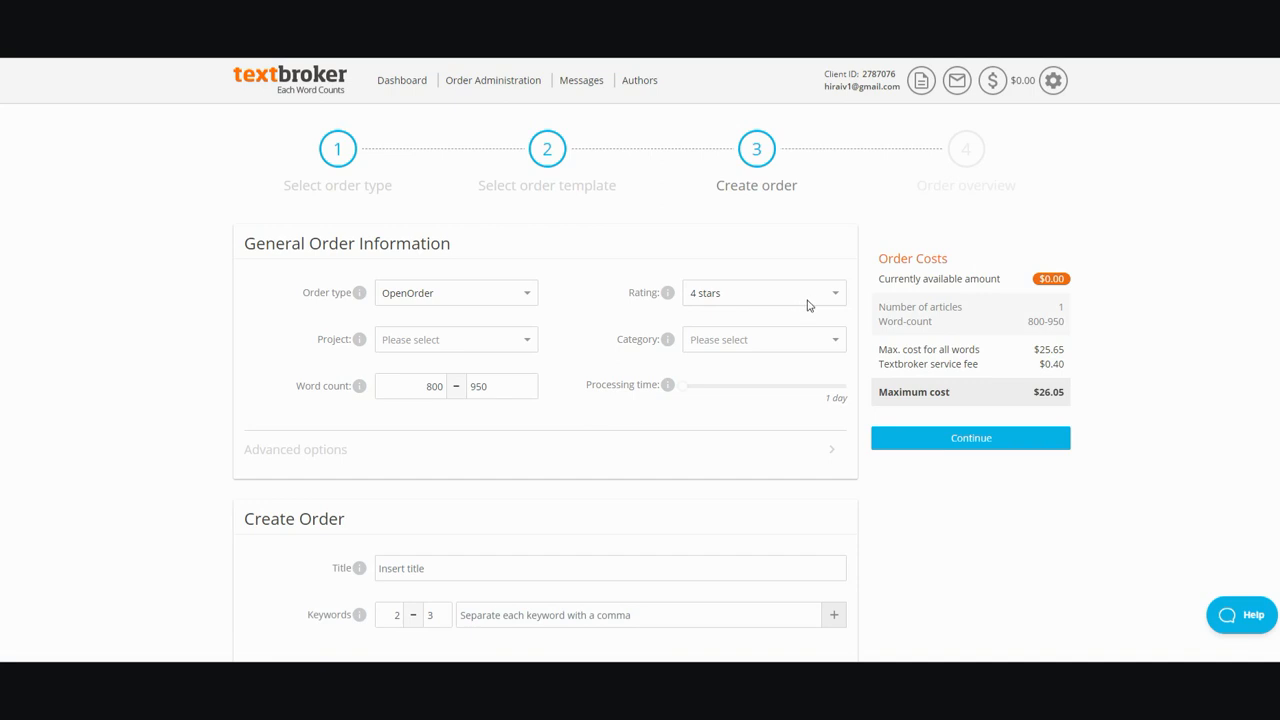
pyautogui.click(764, 292)
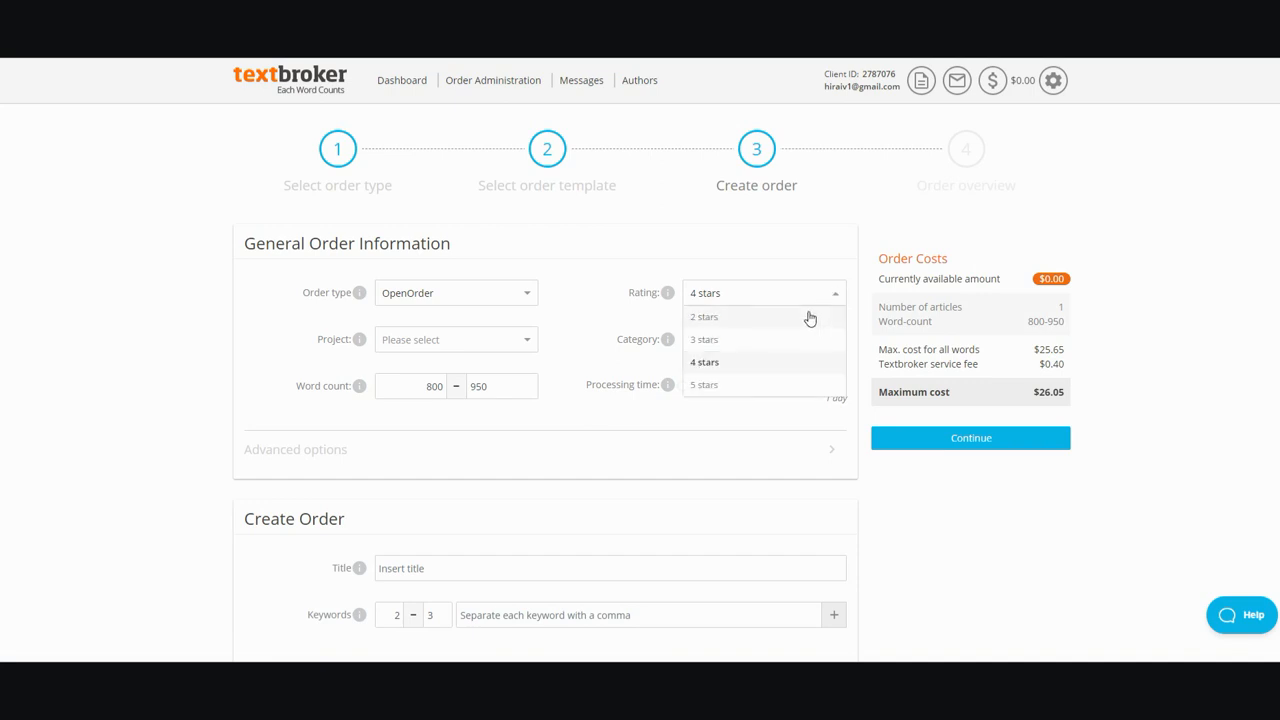
pyautogui.click(704, 316)
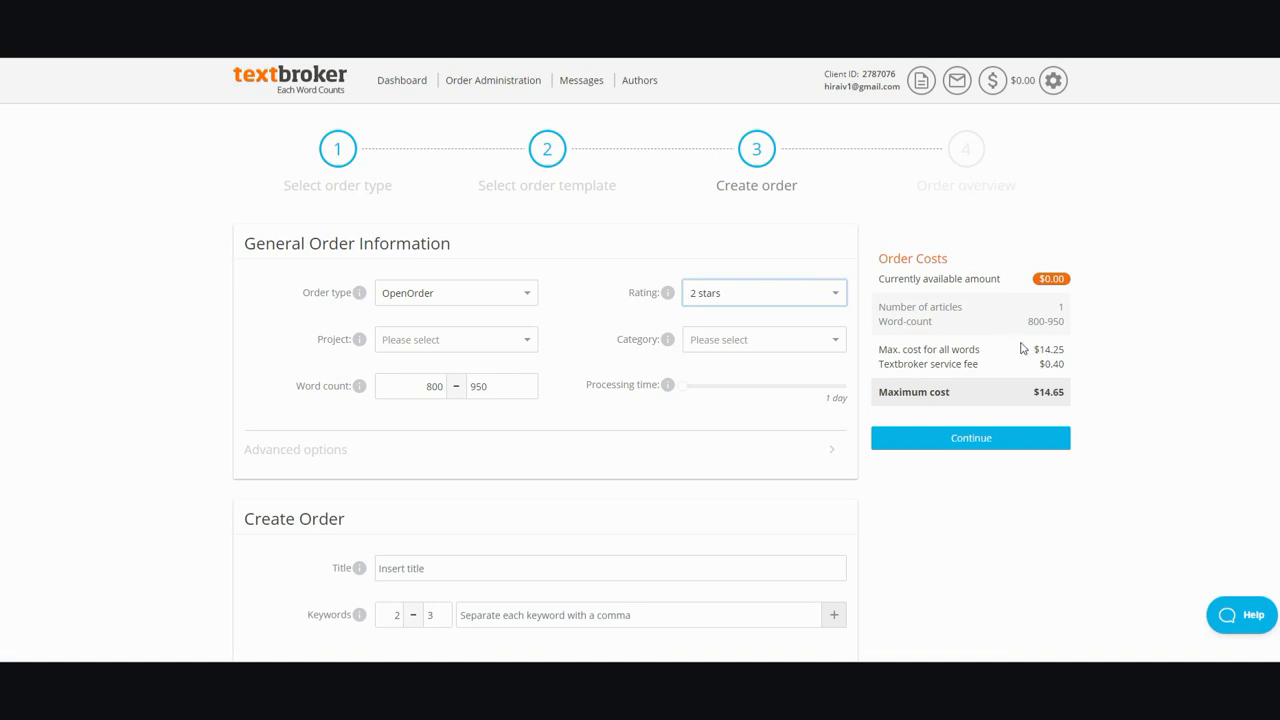
pyautogui.moveTo(816, 314)
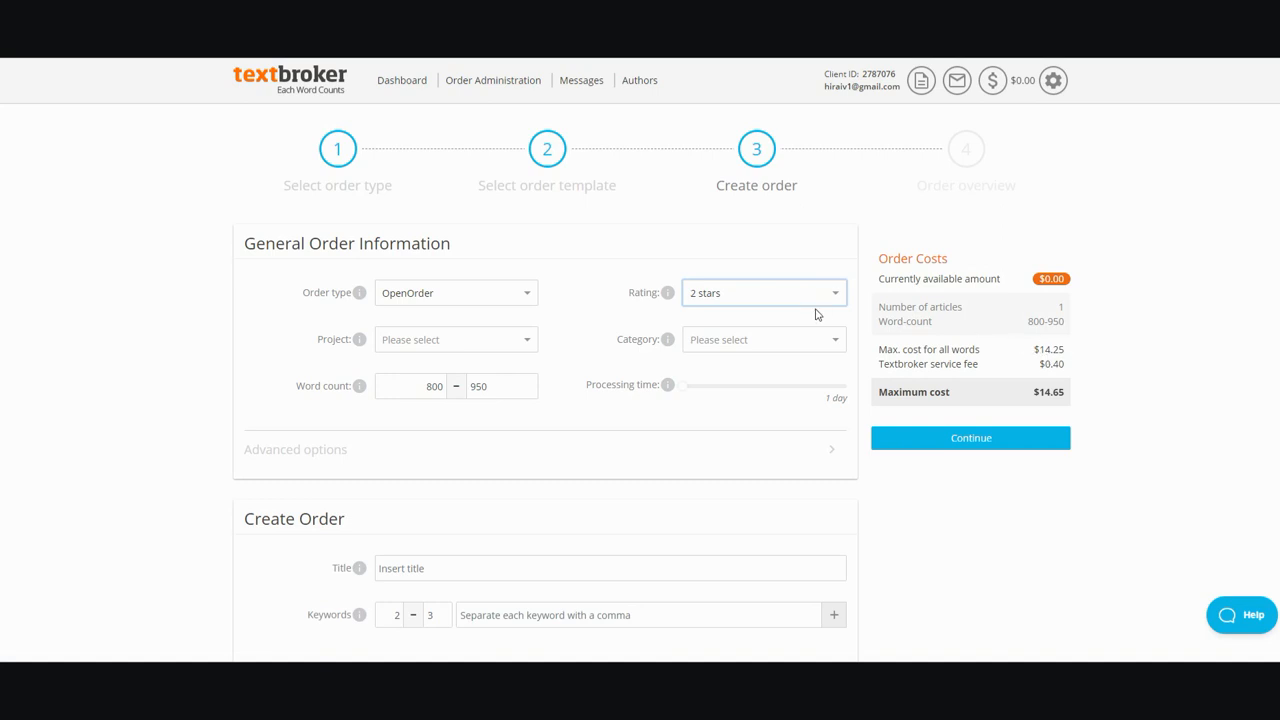
pyautogui.click(764, 292)
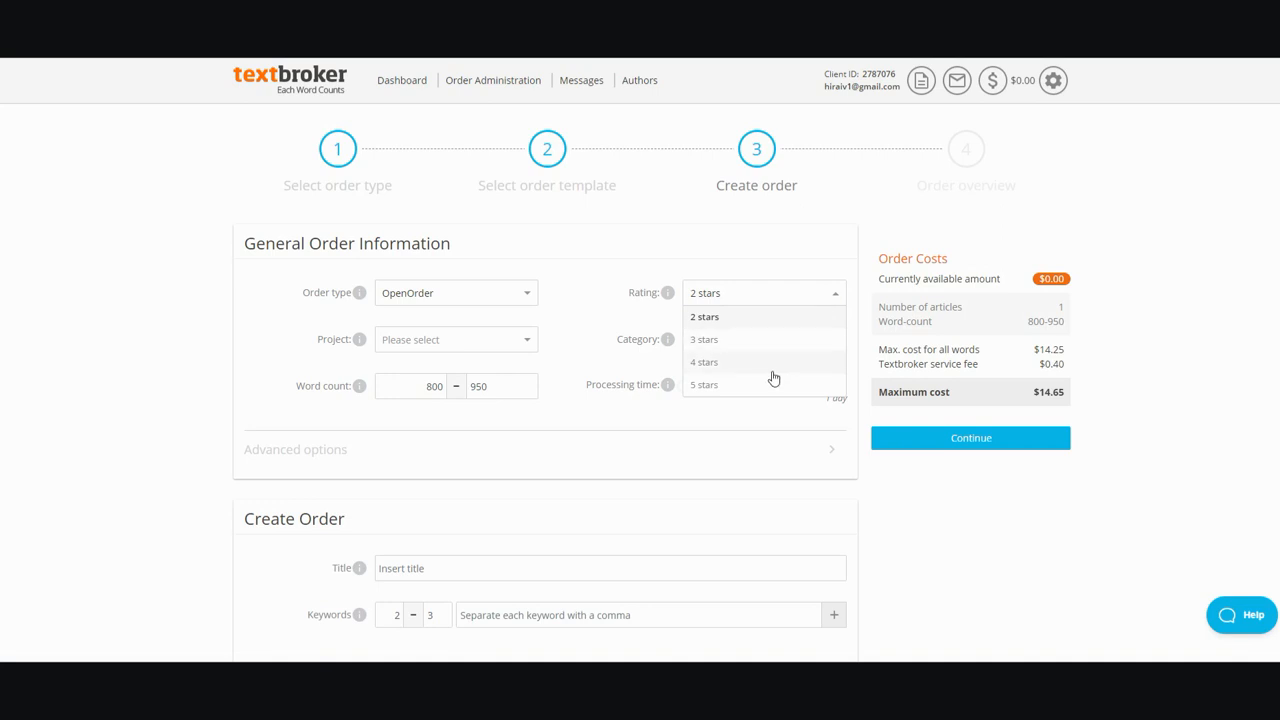
pyautogui.click(704, 362)
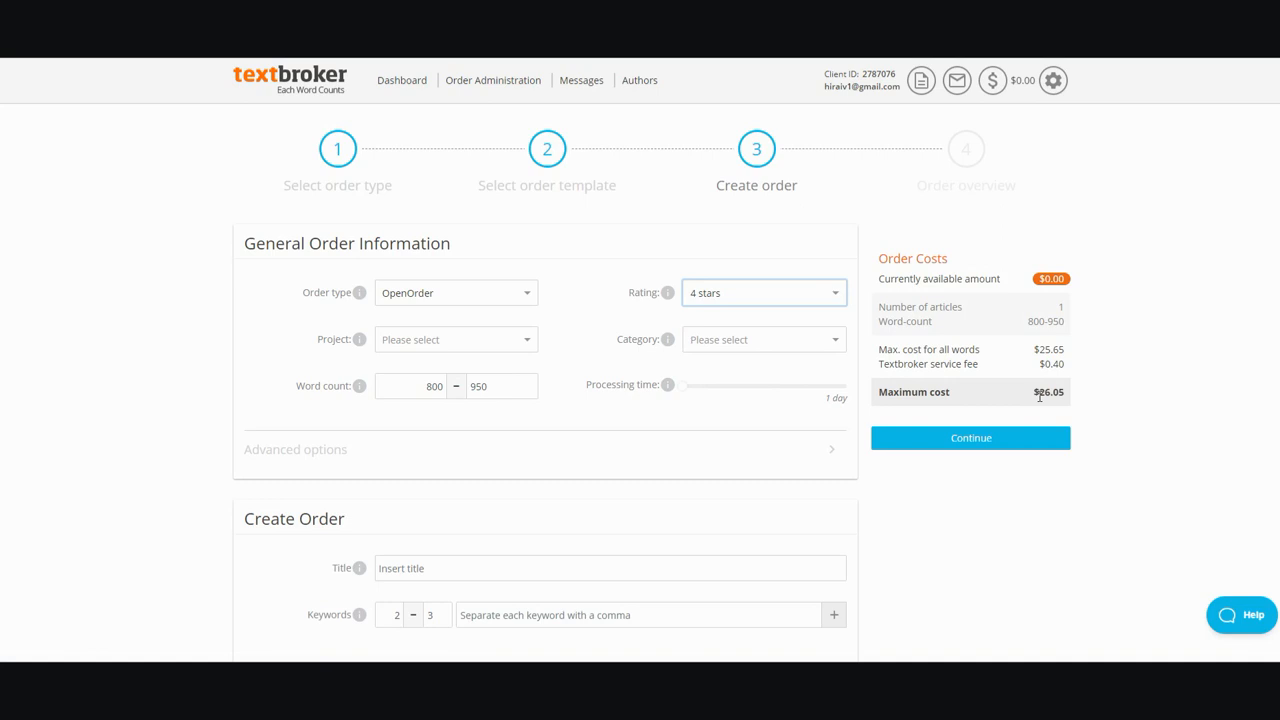
pyautogui.moveTo(1060, 336)
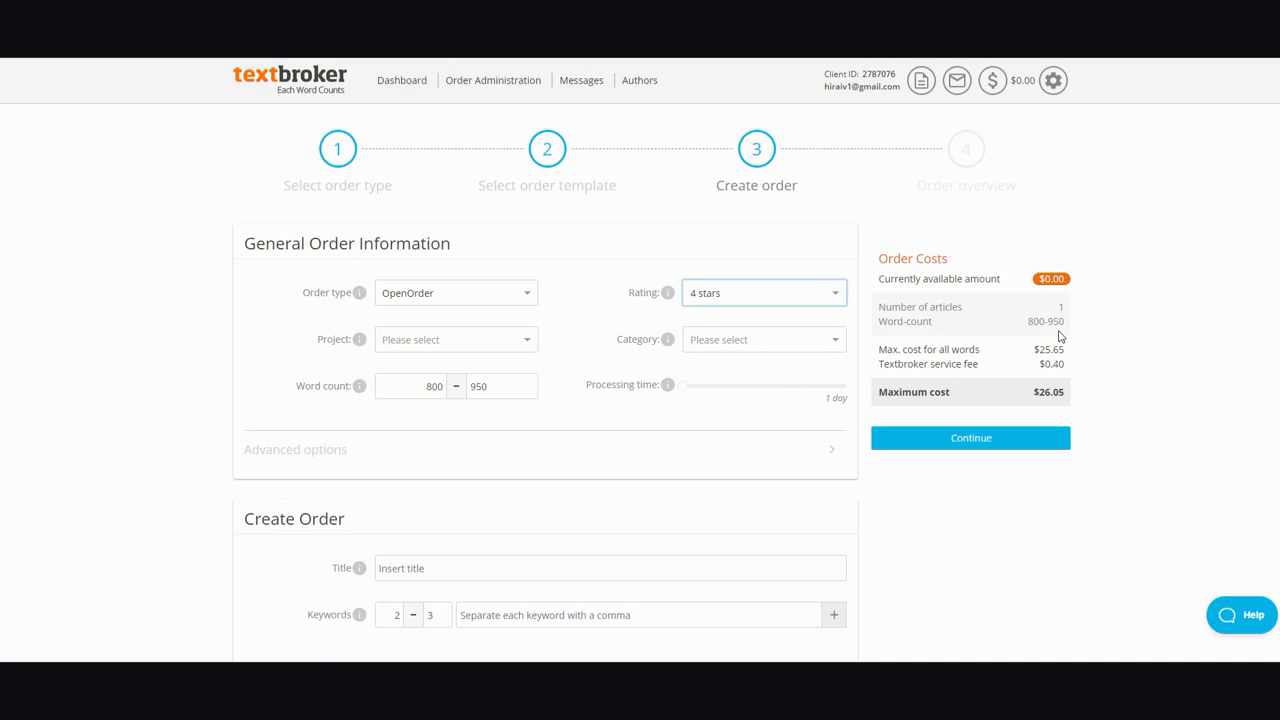
pyautogui.moveTo(1036, 404)
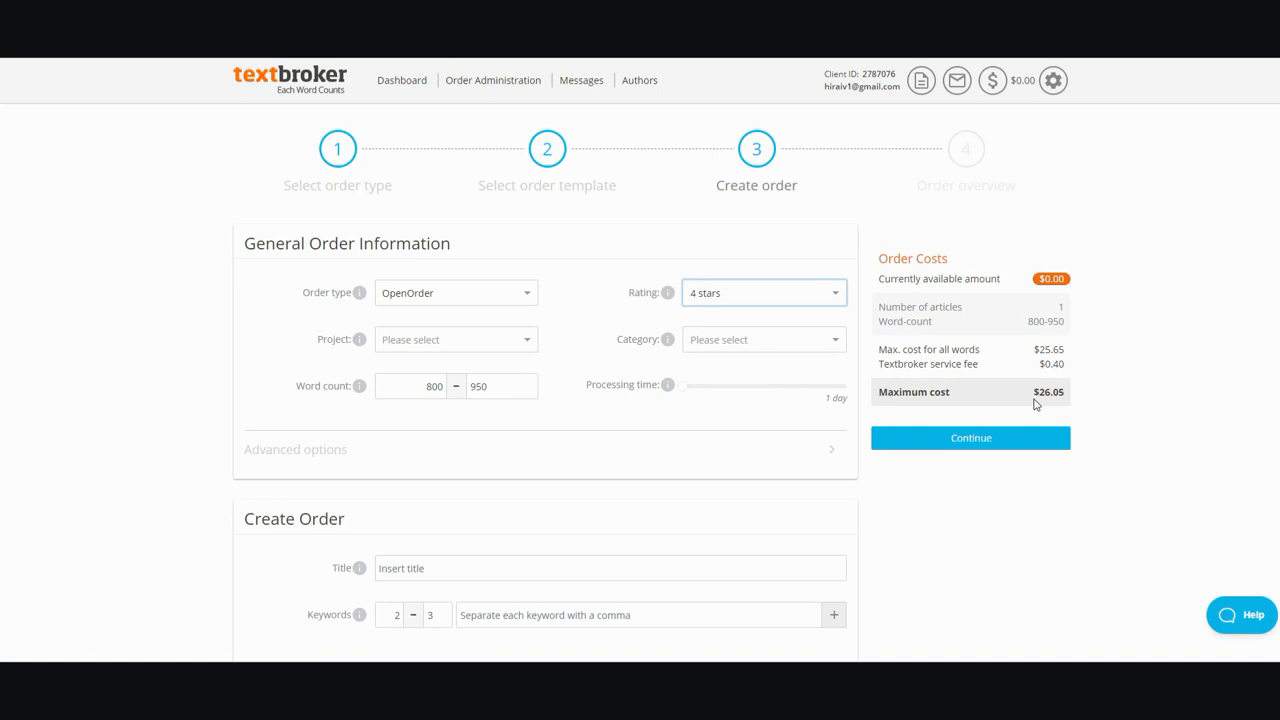
pyautogui.moveTo(1064, 396)
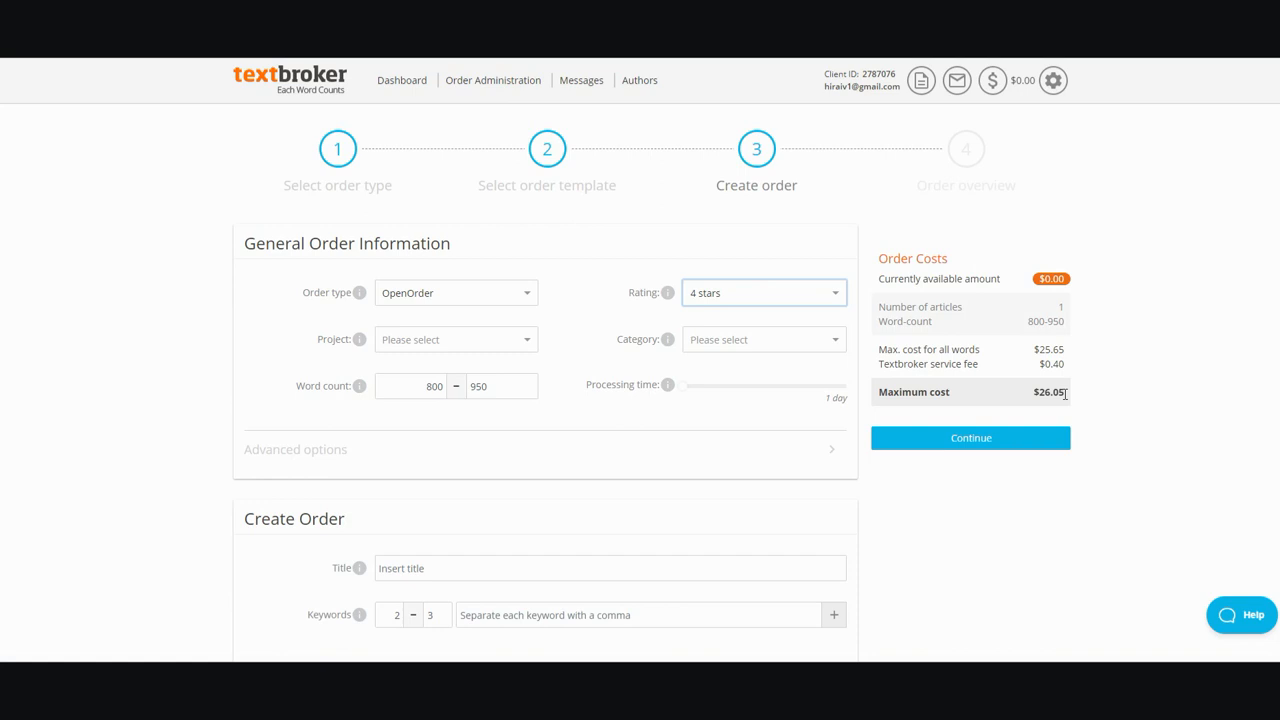
pyautogui.doubleClick(1048, 390)
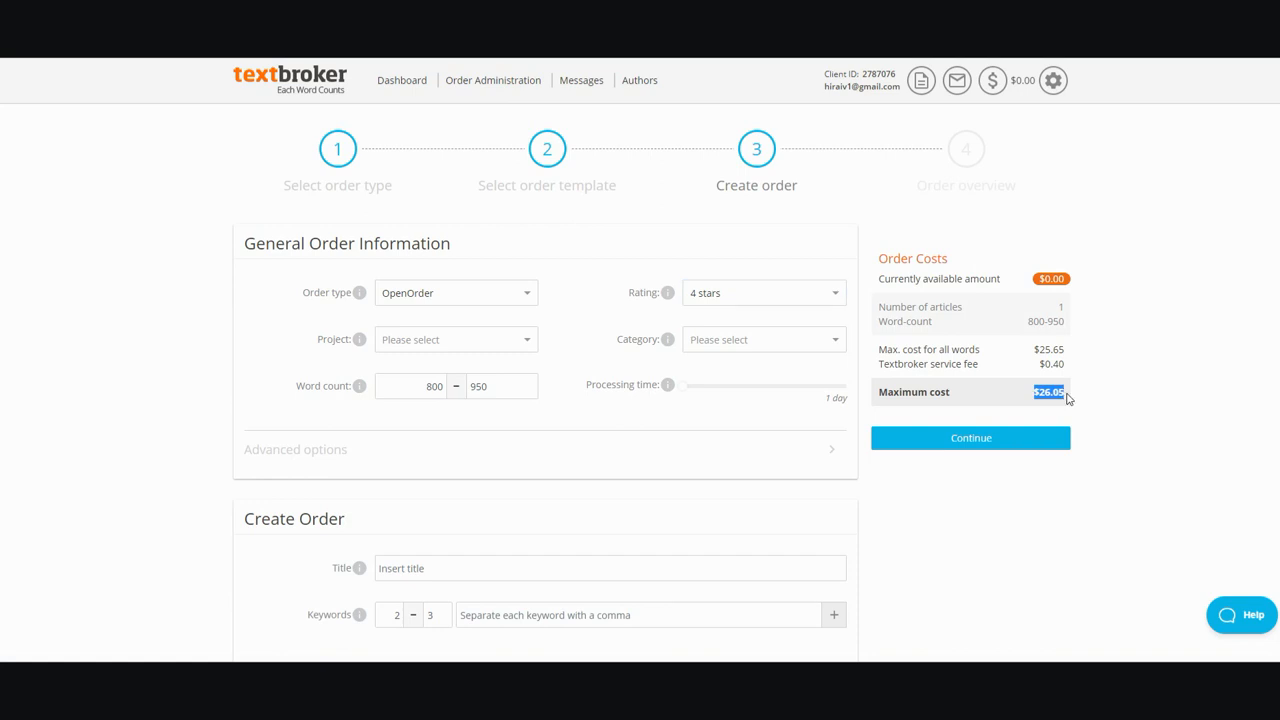
pyautogui.moveTo(1072, 398)
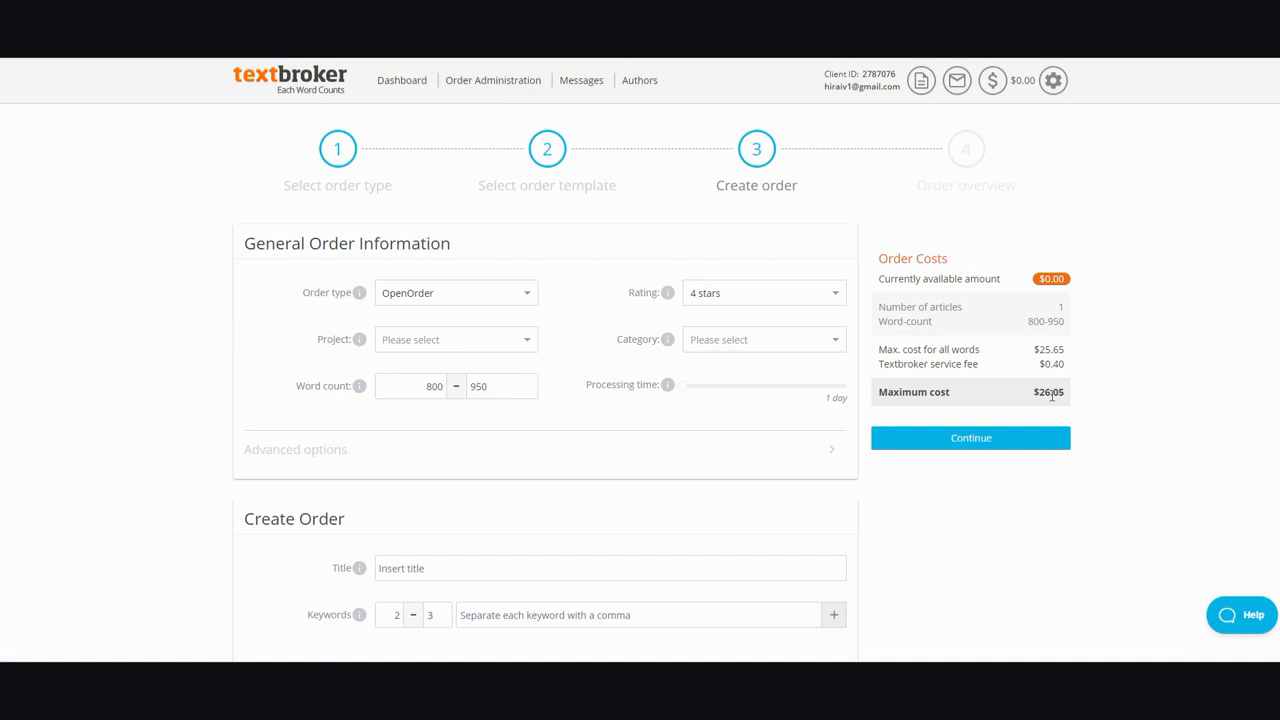
pyautogui.click(762, 292)
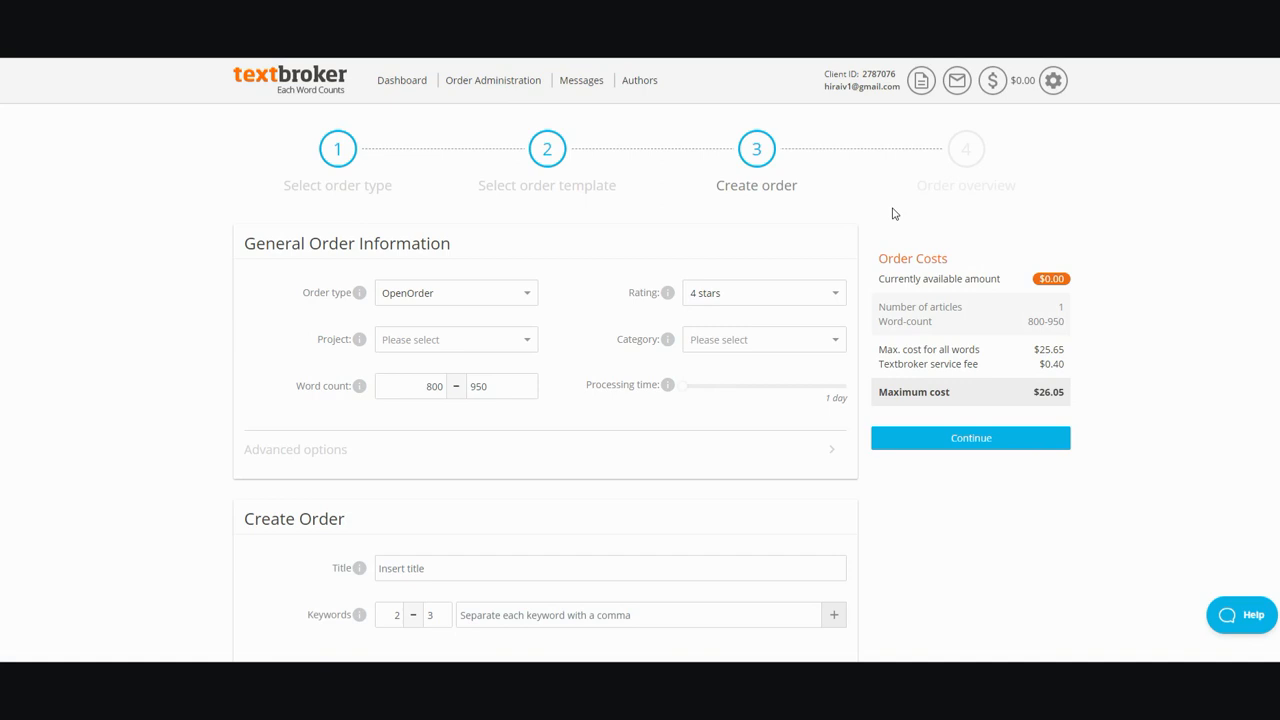
pyautogui.moveTo(866, 310)
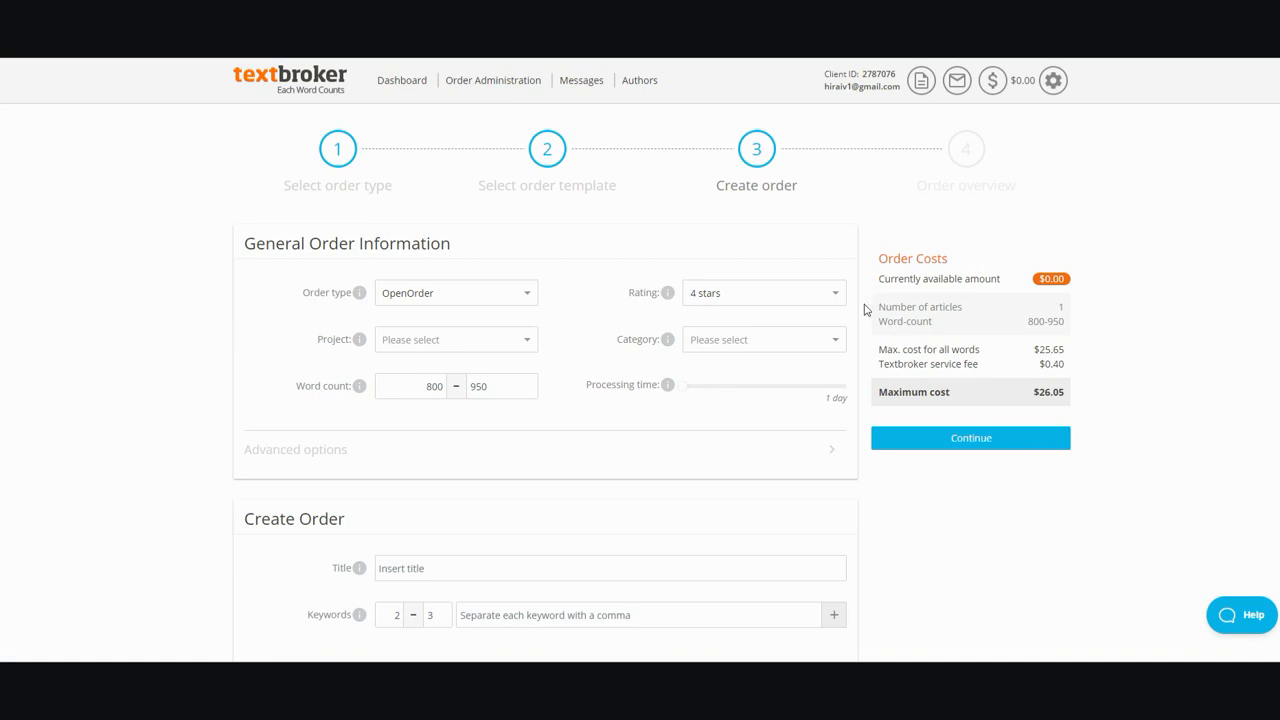
pyautogui.moveTo(876, 400)
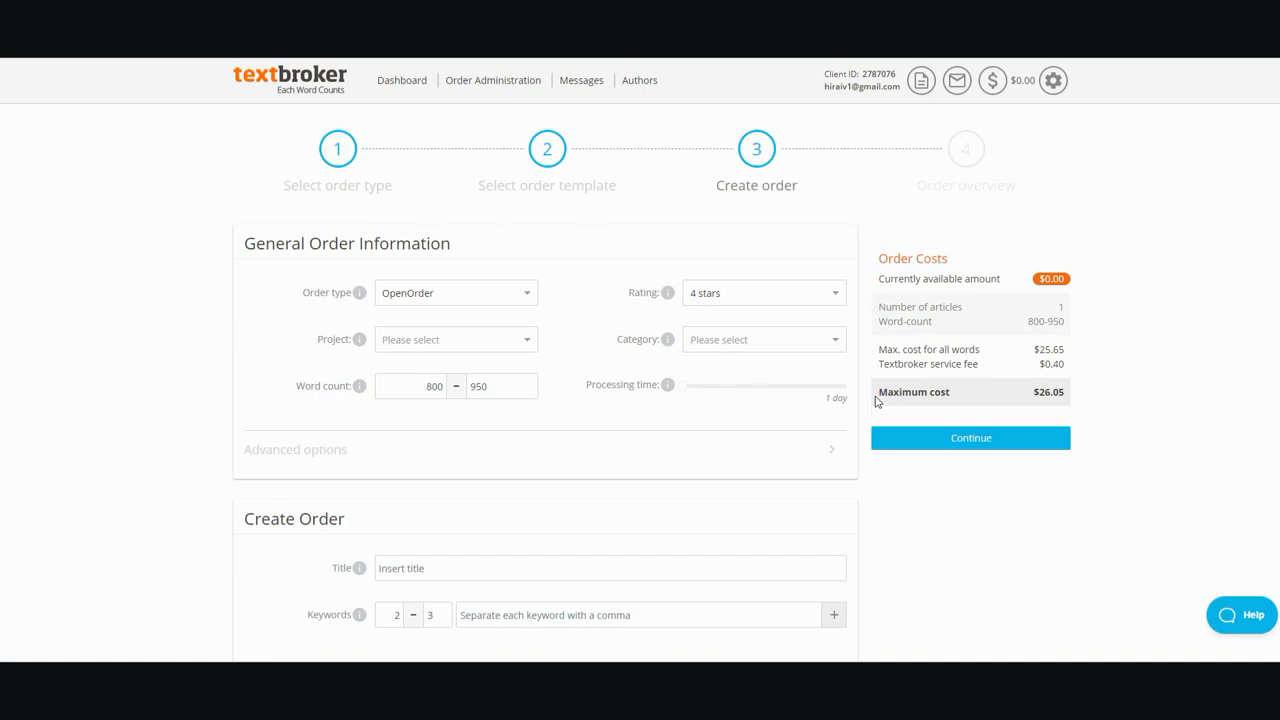
pyautogui.moveTo(752, 304)
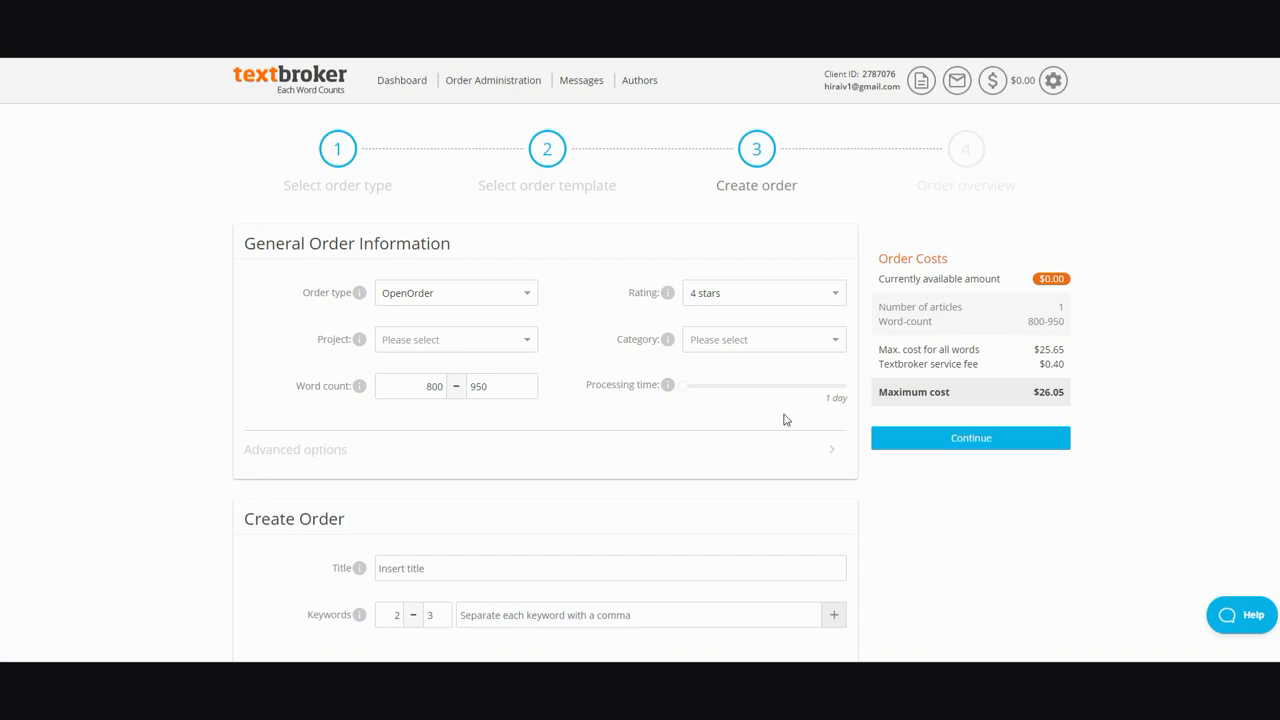
pyautogui.moveTo(784, 420)
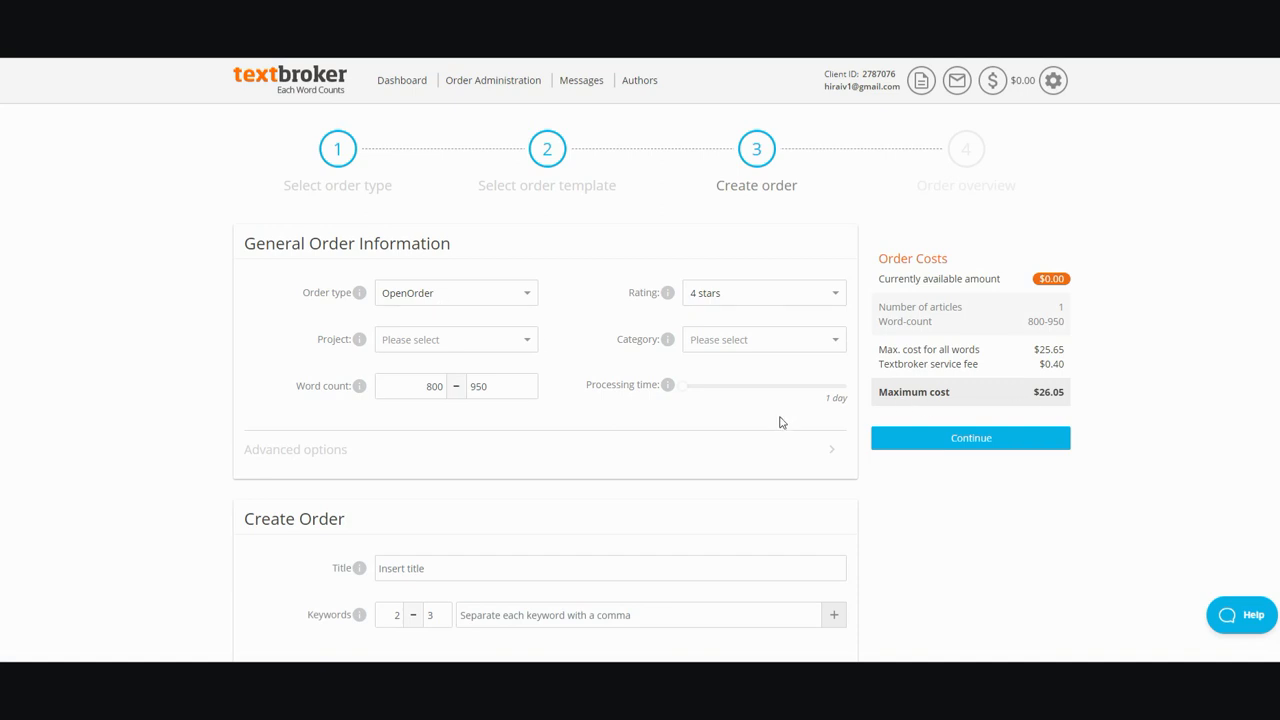
pyautogui.moveTo(996, 364)
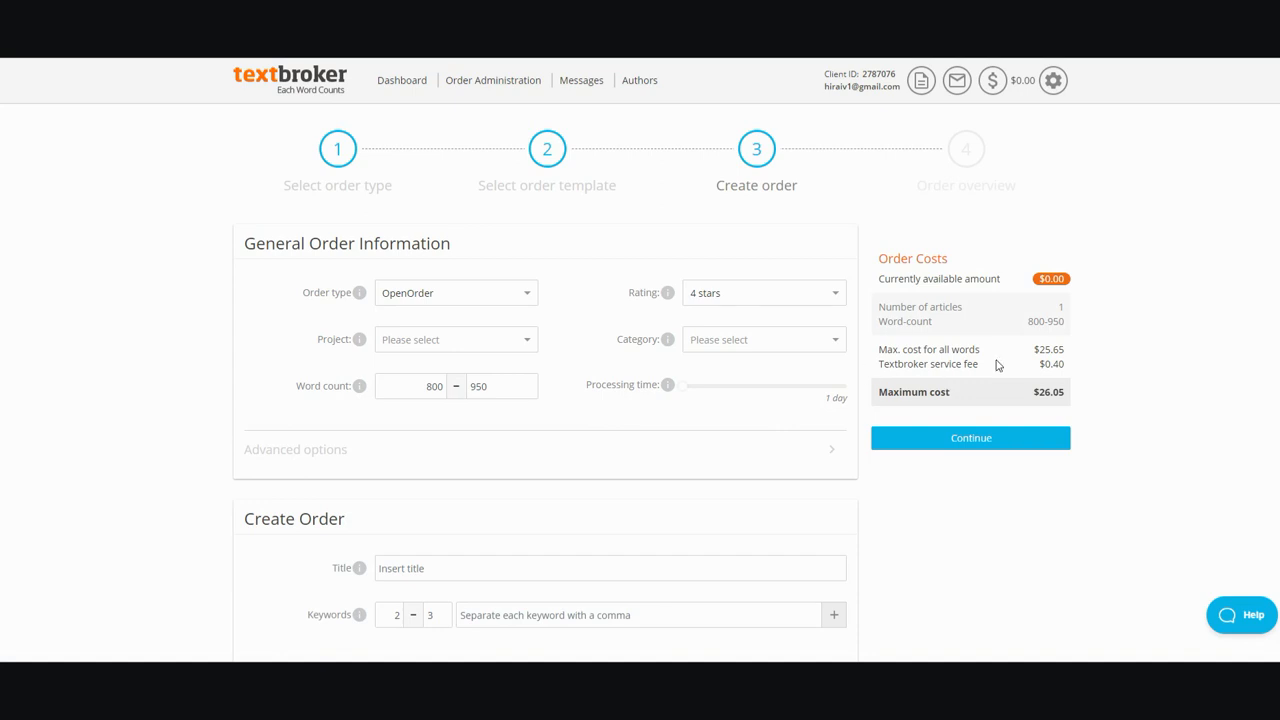
pyautogui.moveTo(964, 354)
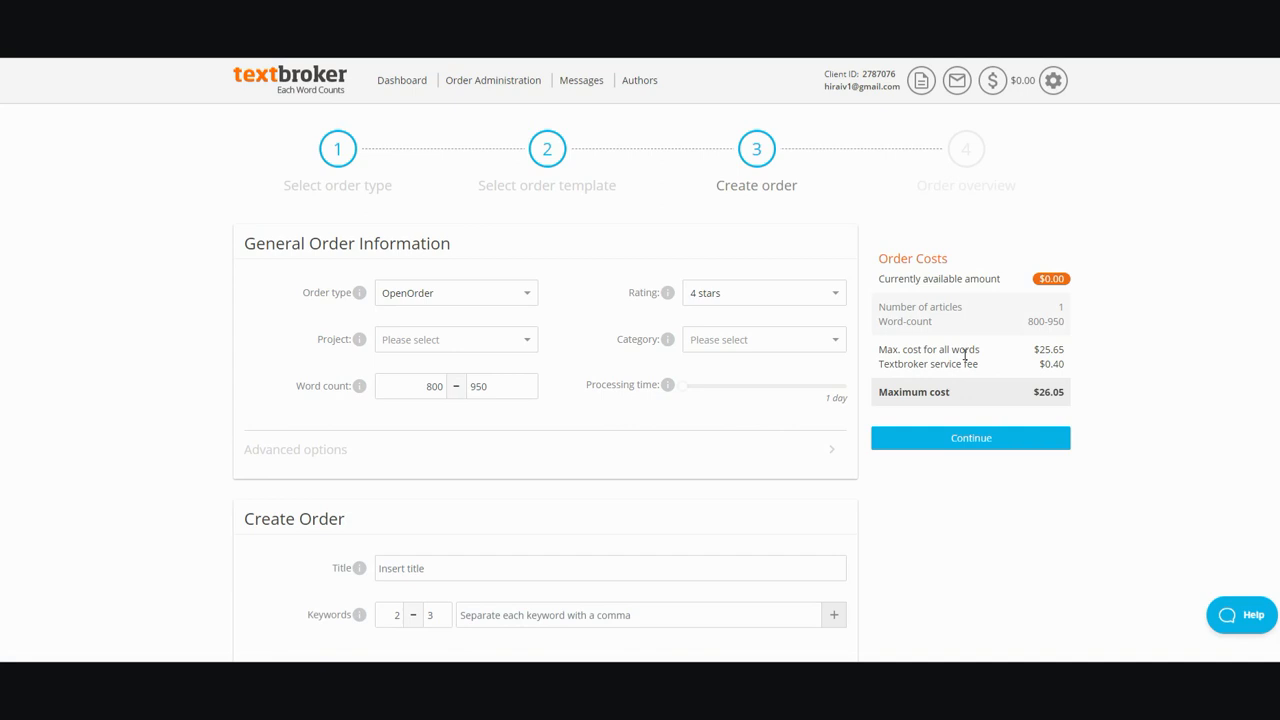
pyautogui.moveTo(444, 120)
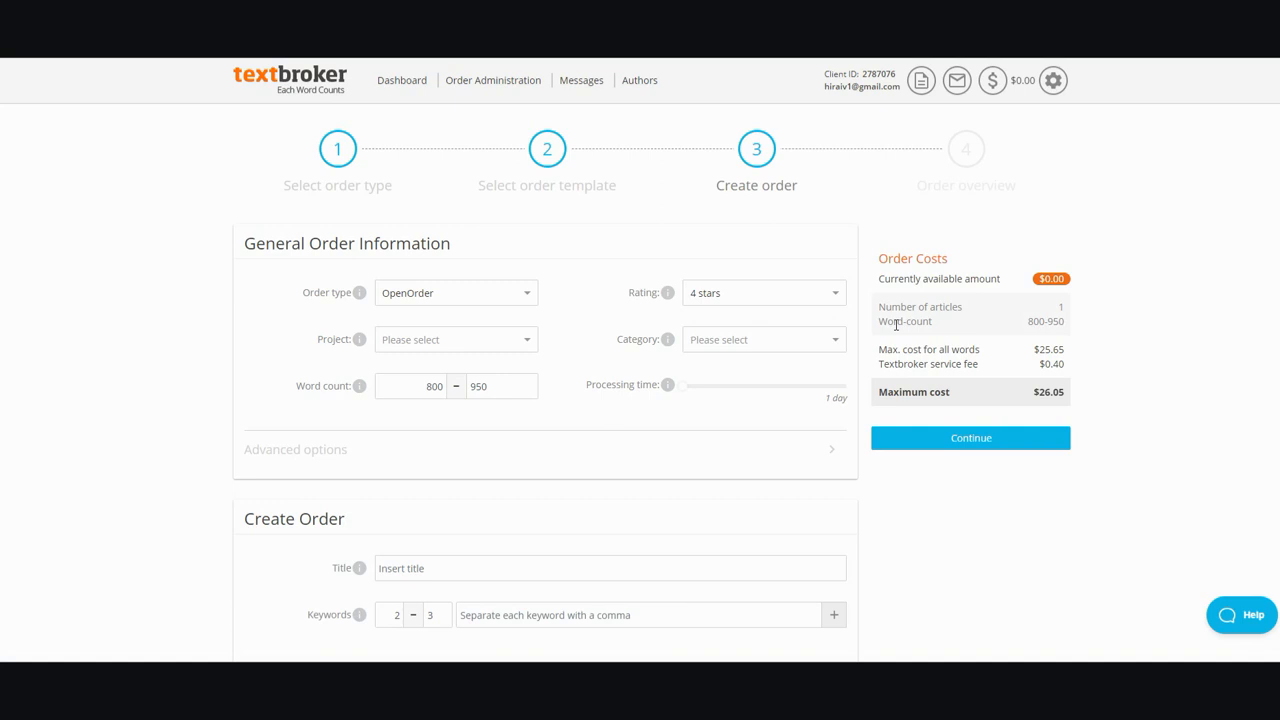
pyautogui.click(762, 292)
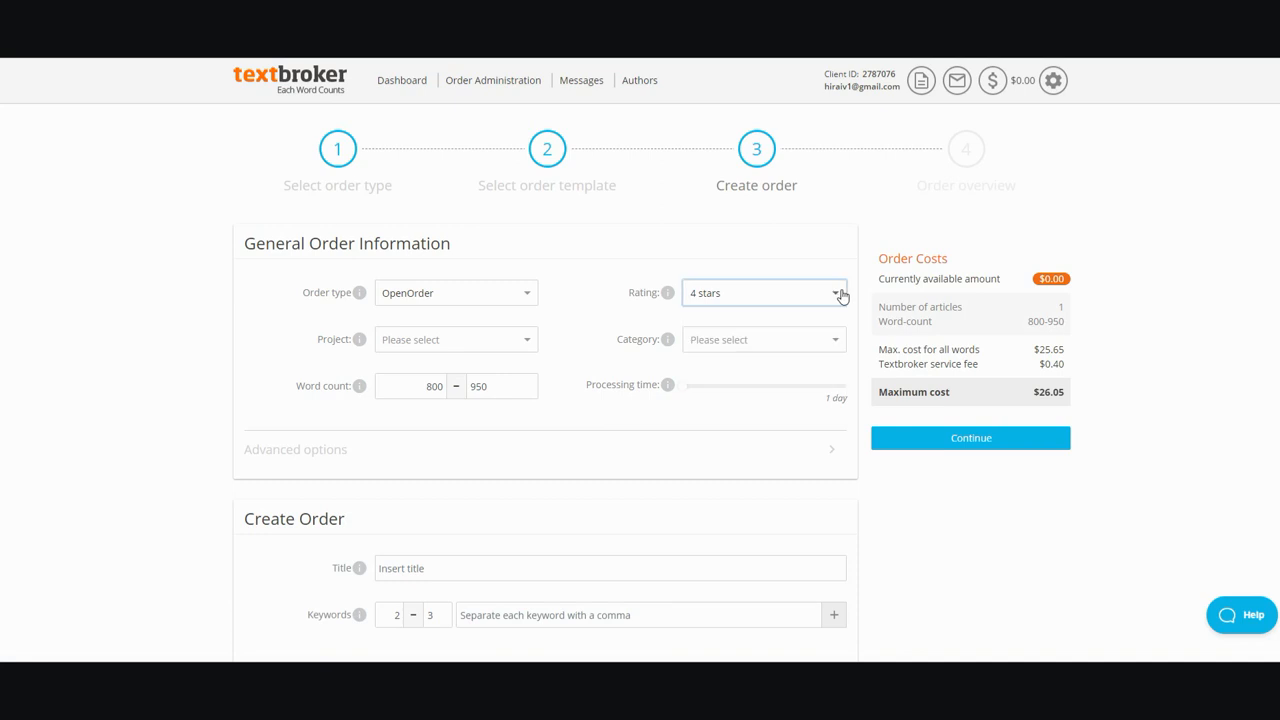
pyautogui.moveTo(268, 96)
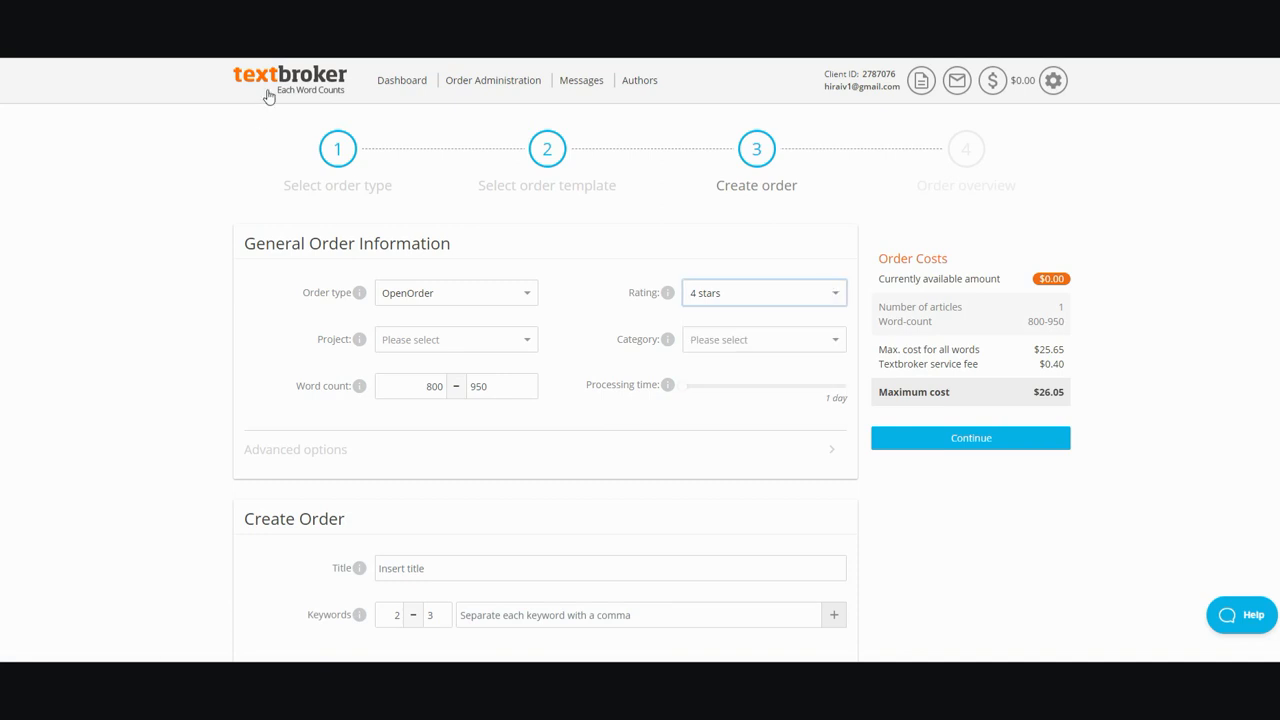
pyautogui.moveTo(838, 360)
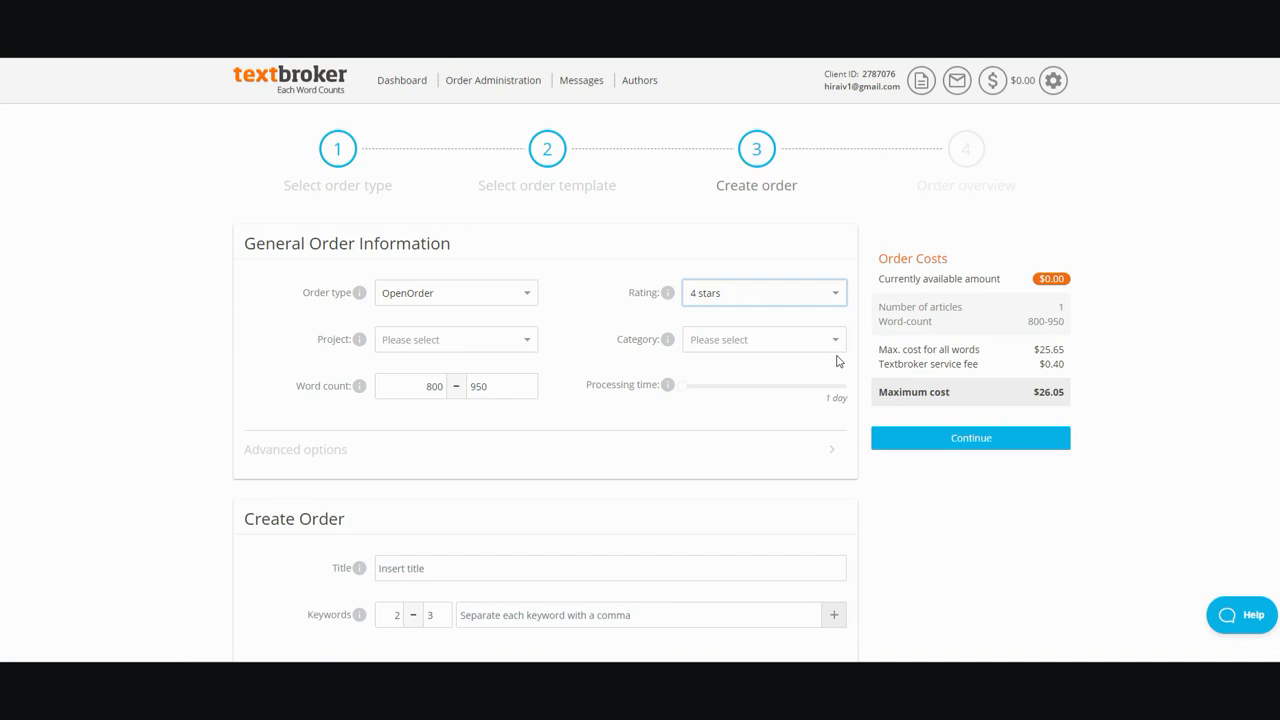
pyautogui.moveTo(1036, 388)
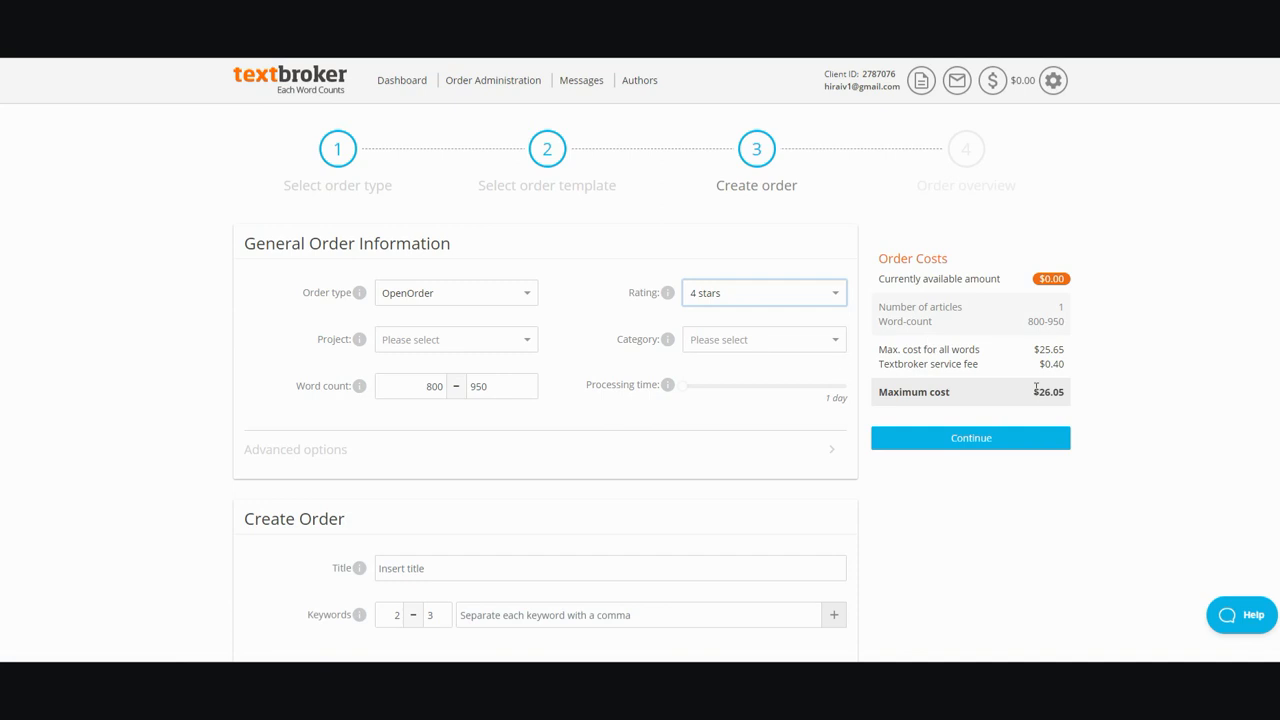
pyautogui.moveTo(1024, 374)
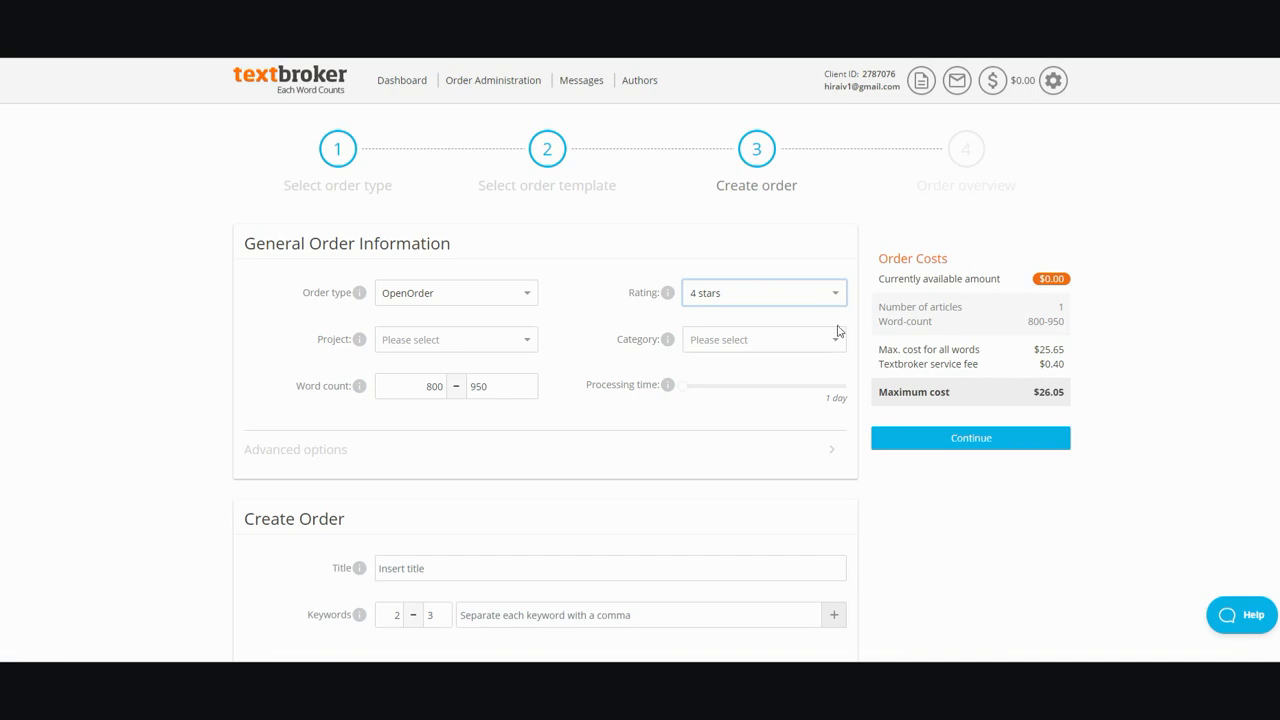
pyautogui.moveTo(838, 304)
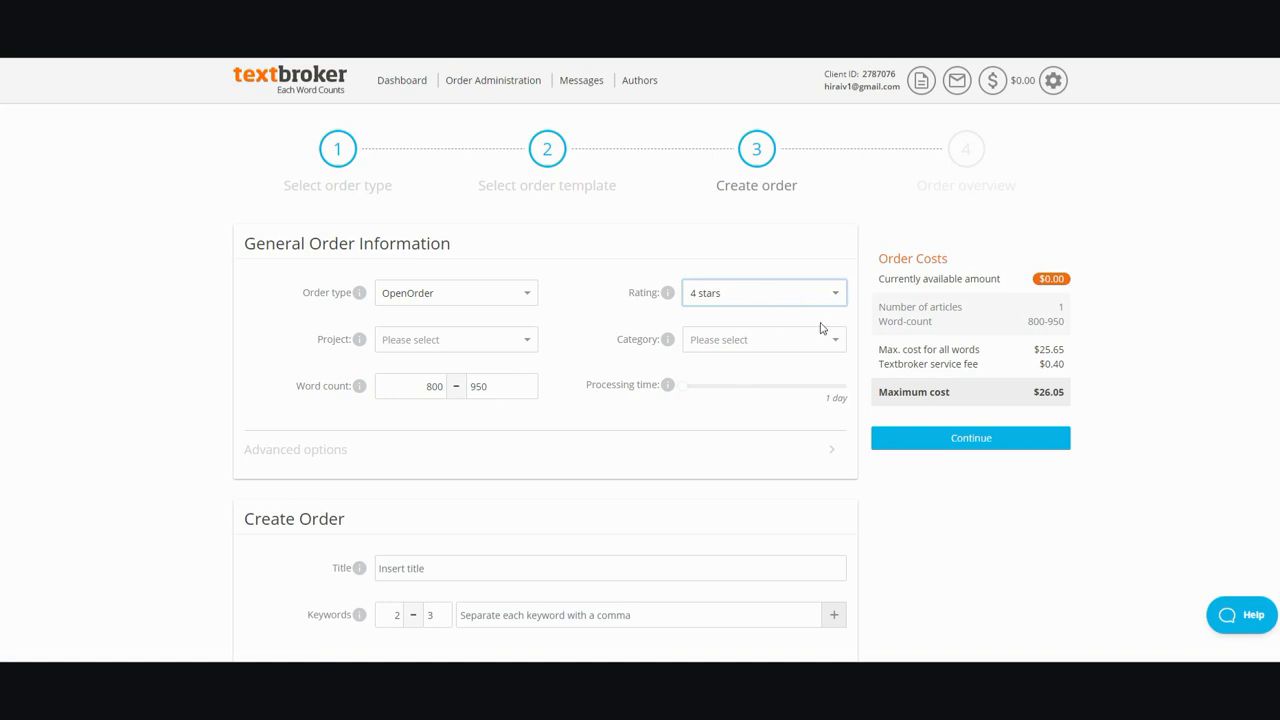
pyautogui.click(762, 292)
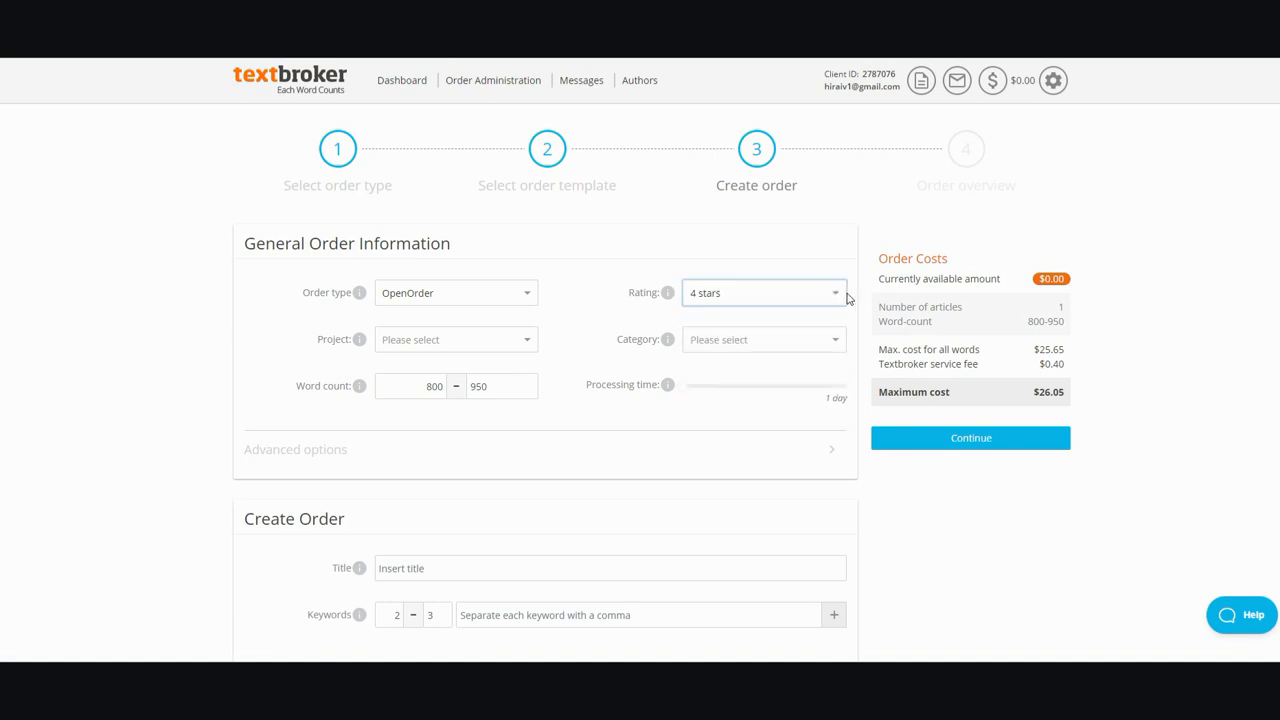
pyautogui.moveTo(662, 404)
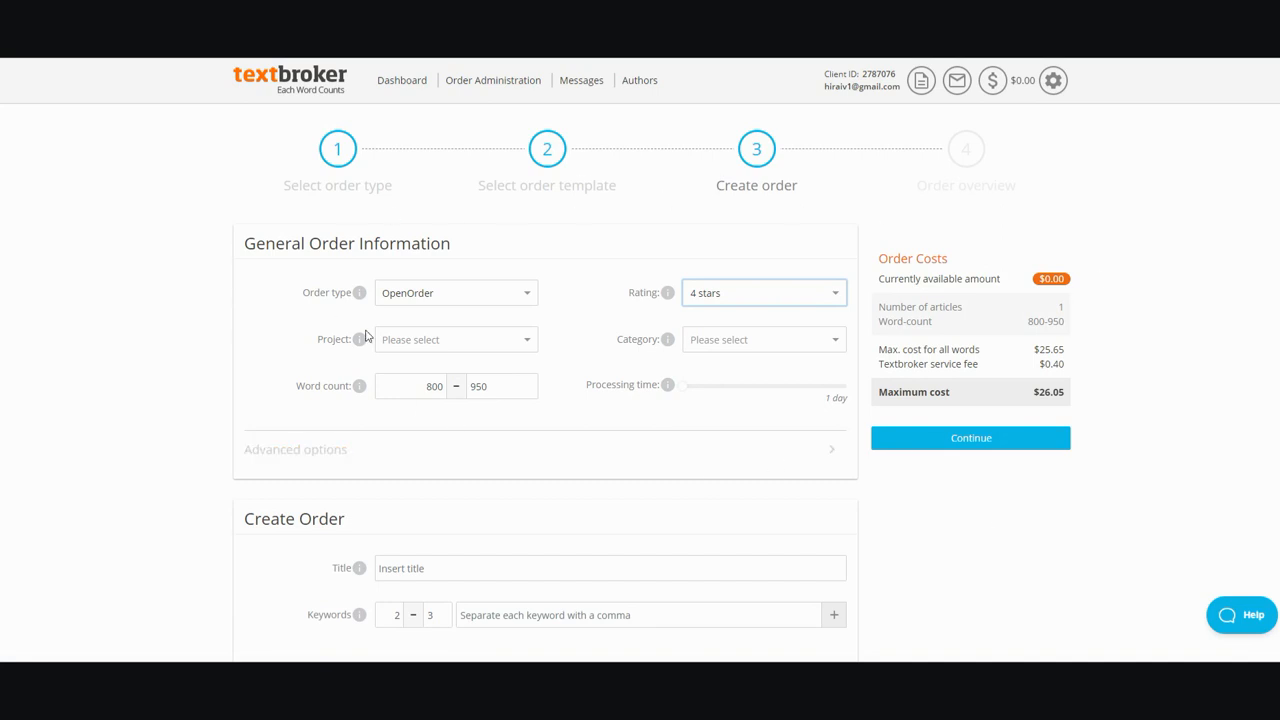
pyautogui.moveTo(1116, 238)
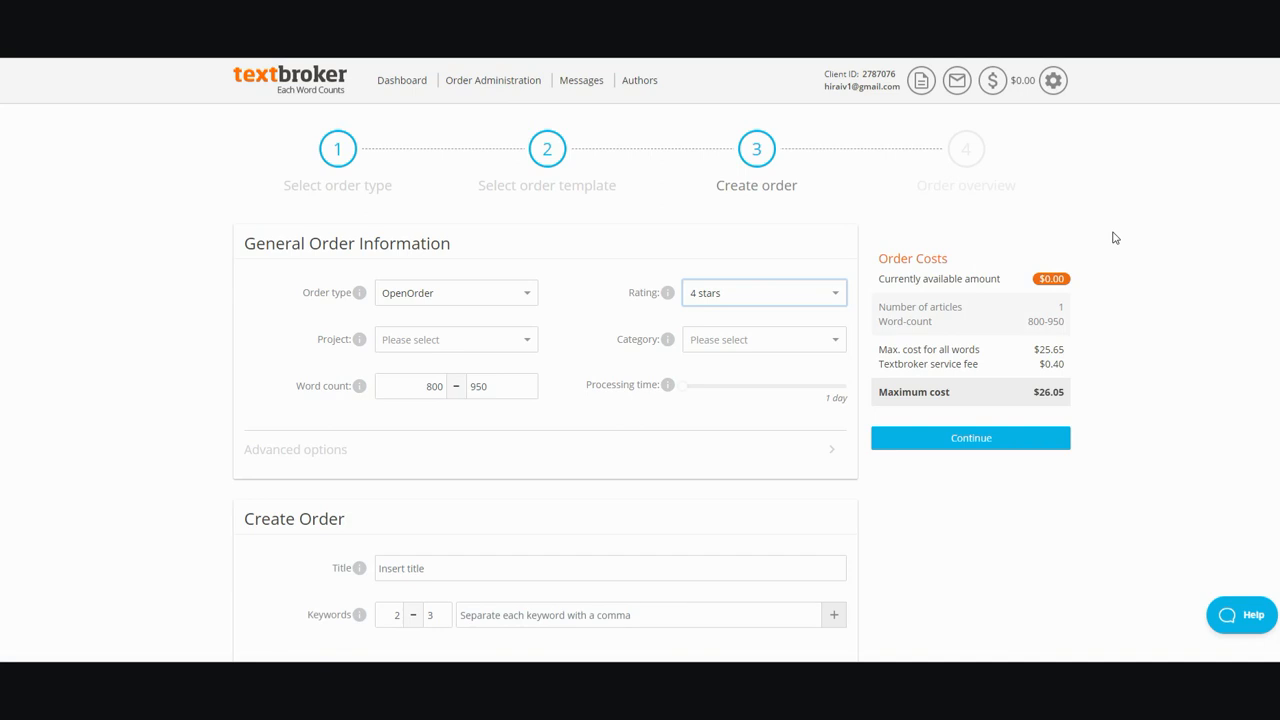
pyautogui.moveTo(1084, 232)
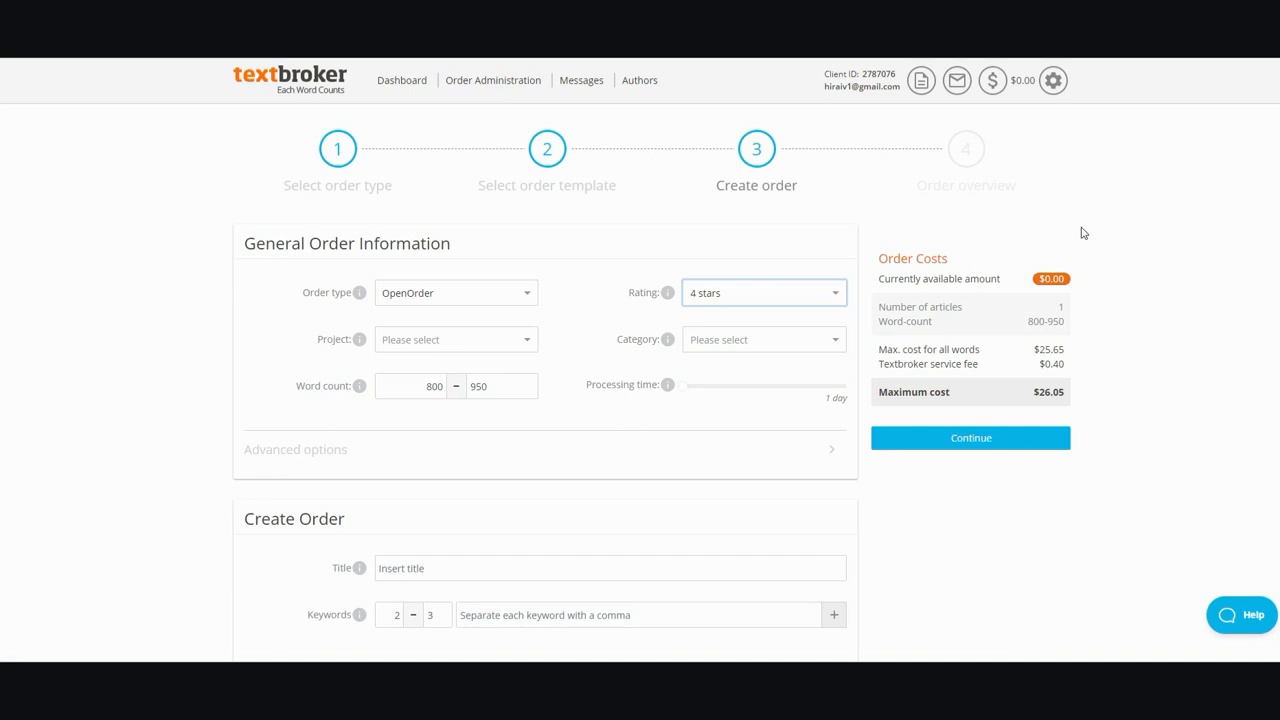
pyautogui.moveTo(1036, 250)
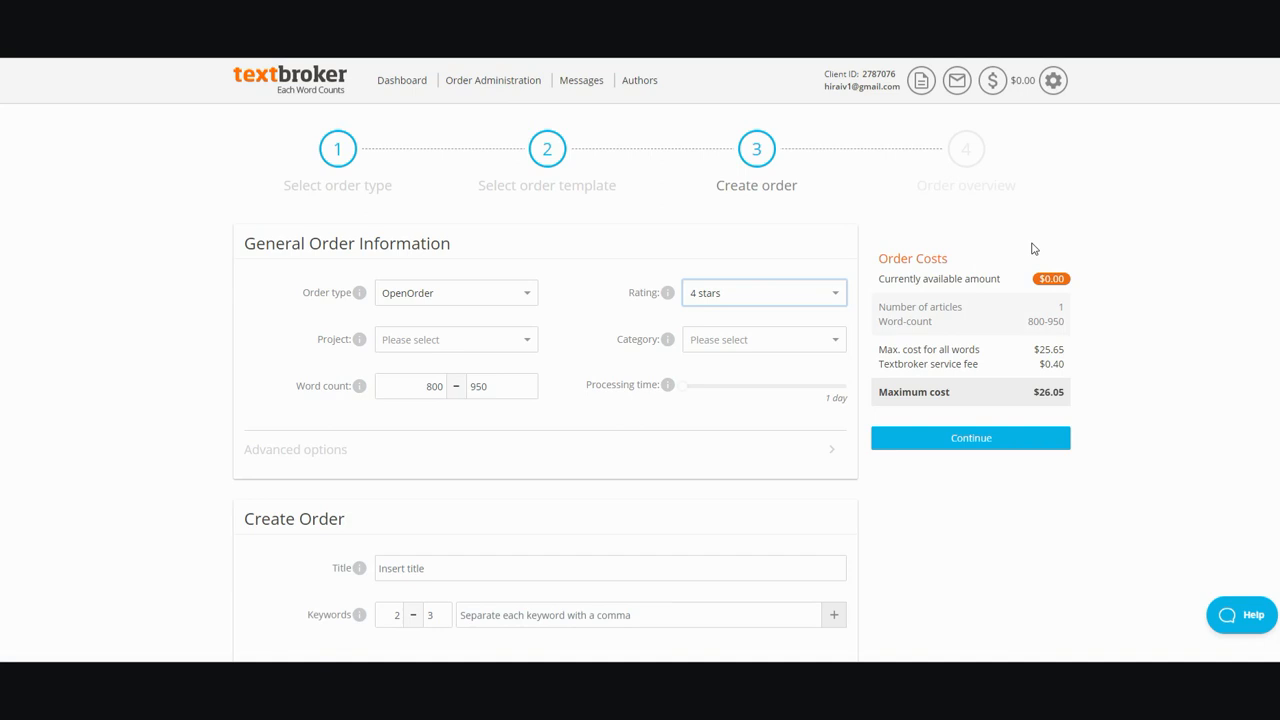
pyautogui.moveTo(1032, 232)
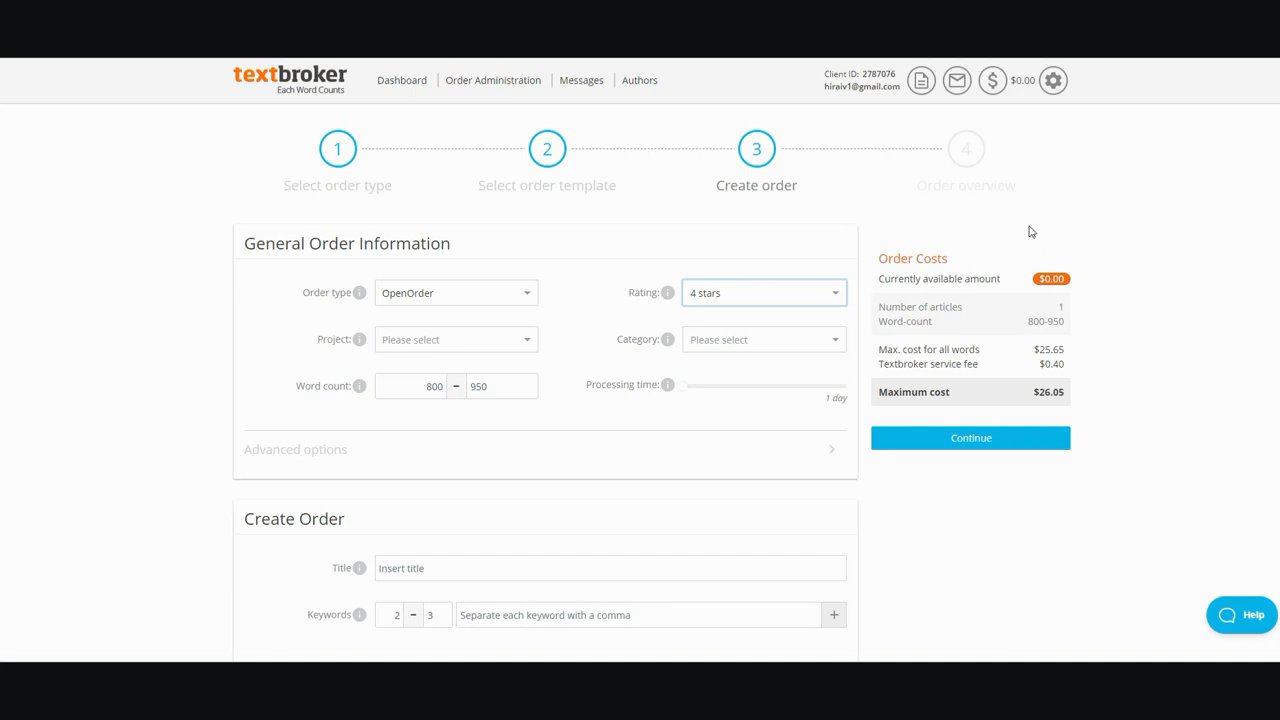
pyautogui.moveTo(1016, 240)
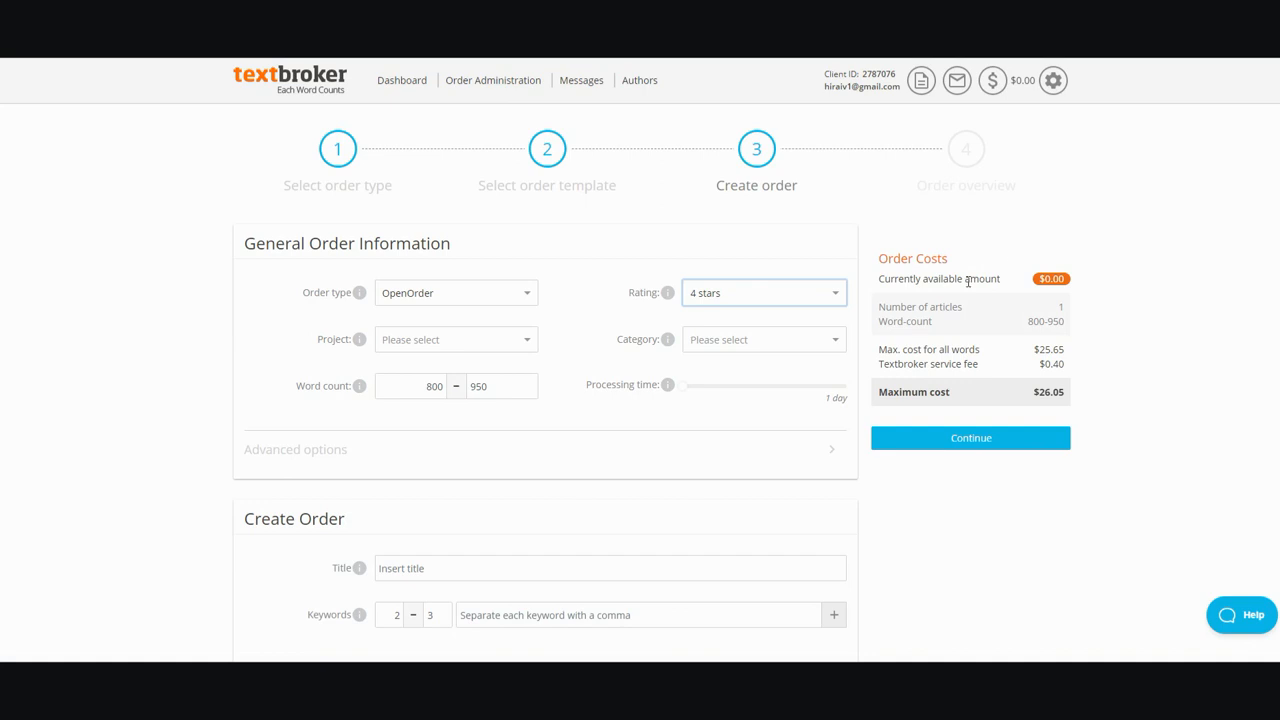
pyautogui.moveTo(914, 328)
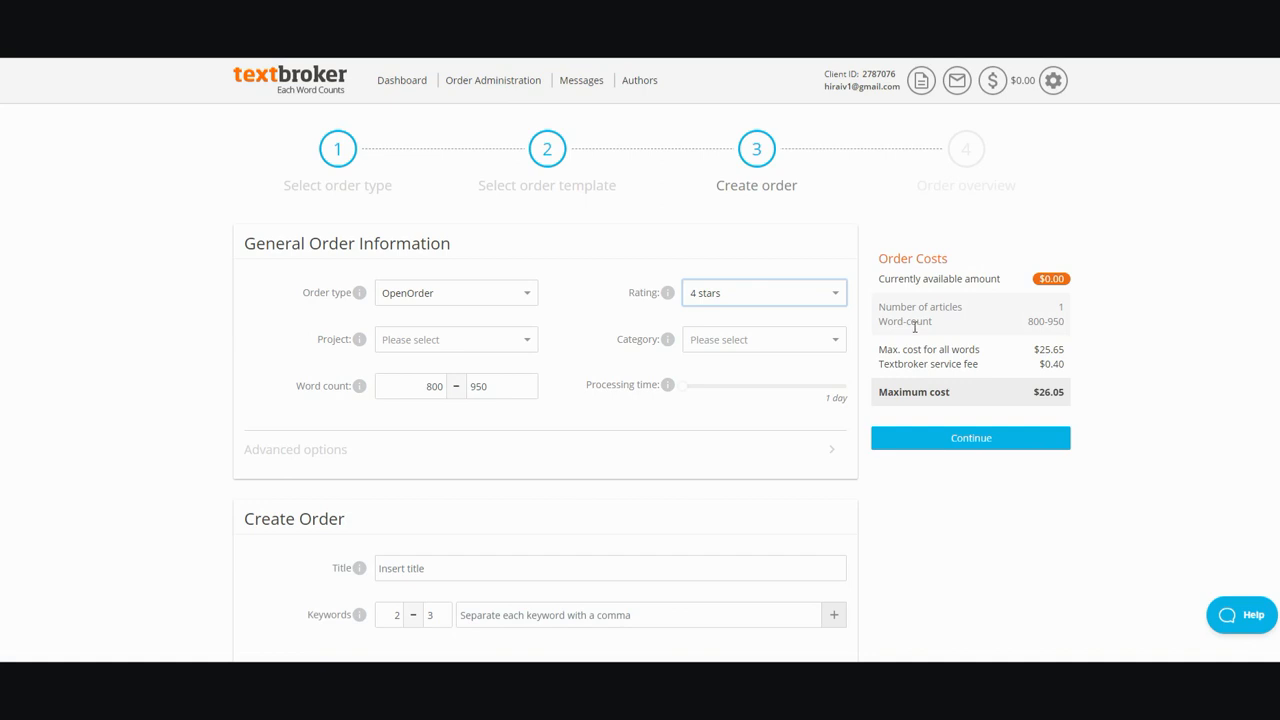
pyautogui.moveTo(856, 344)
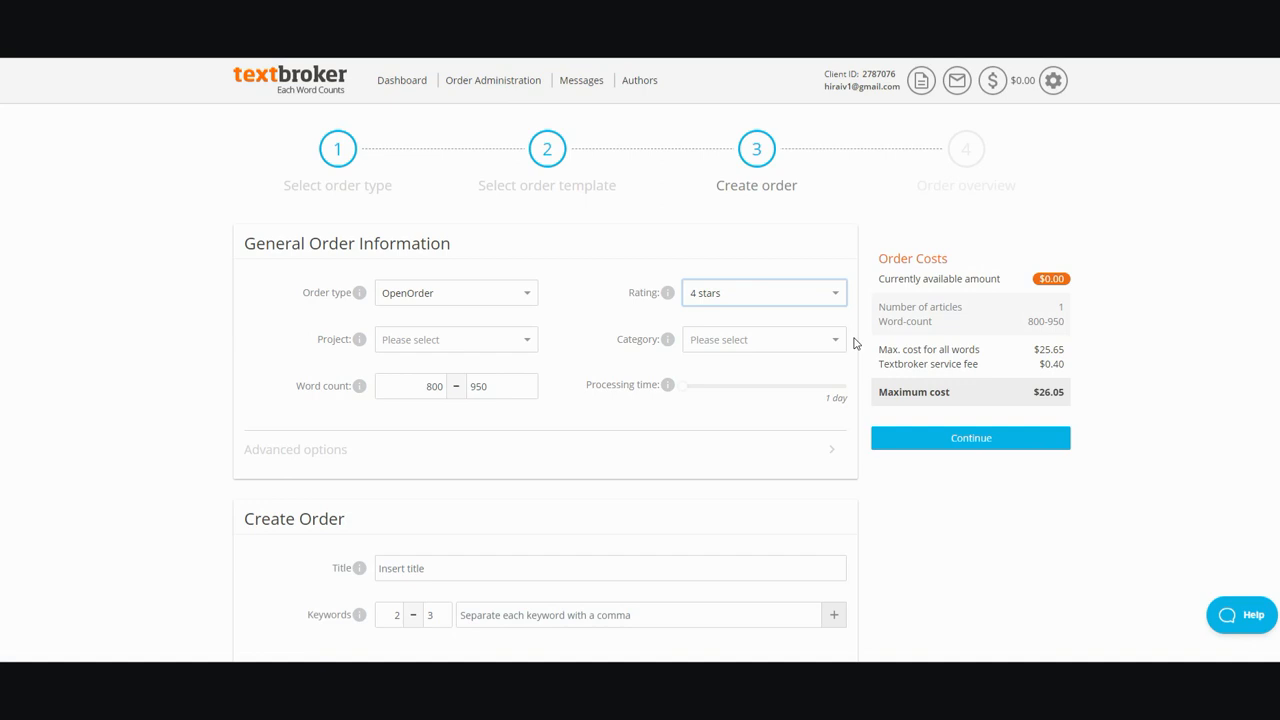
pyautogui.moveTo(1060, 406)
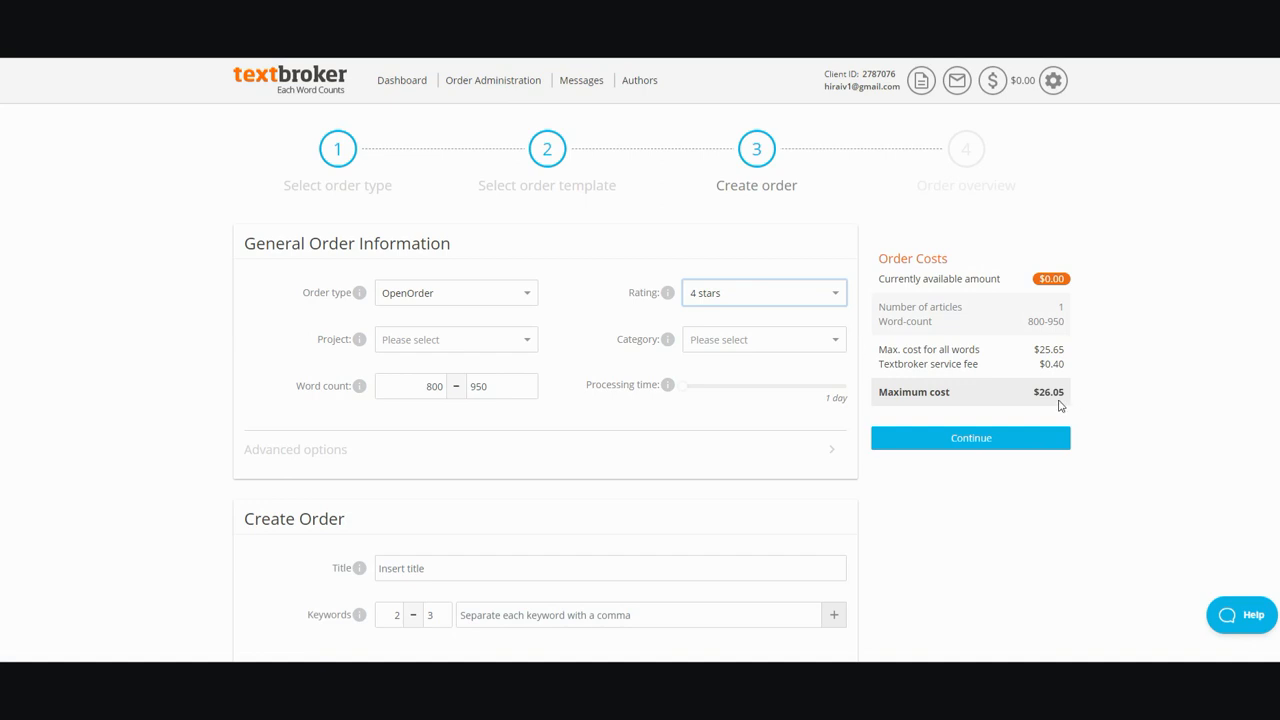
pyautogui.moveTo(1080, 380)
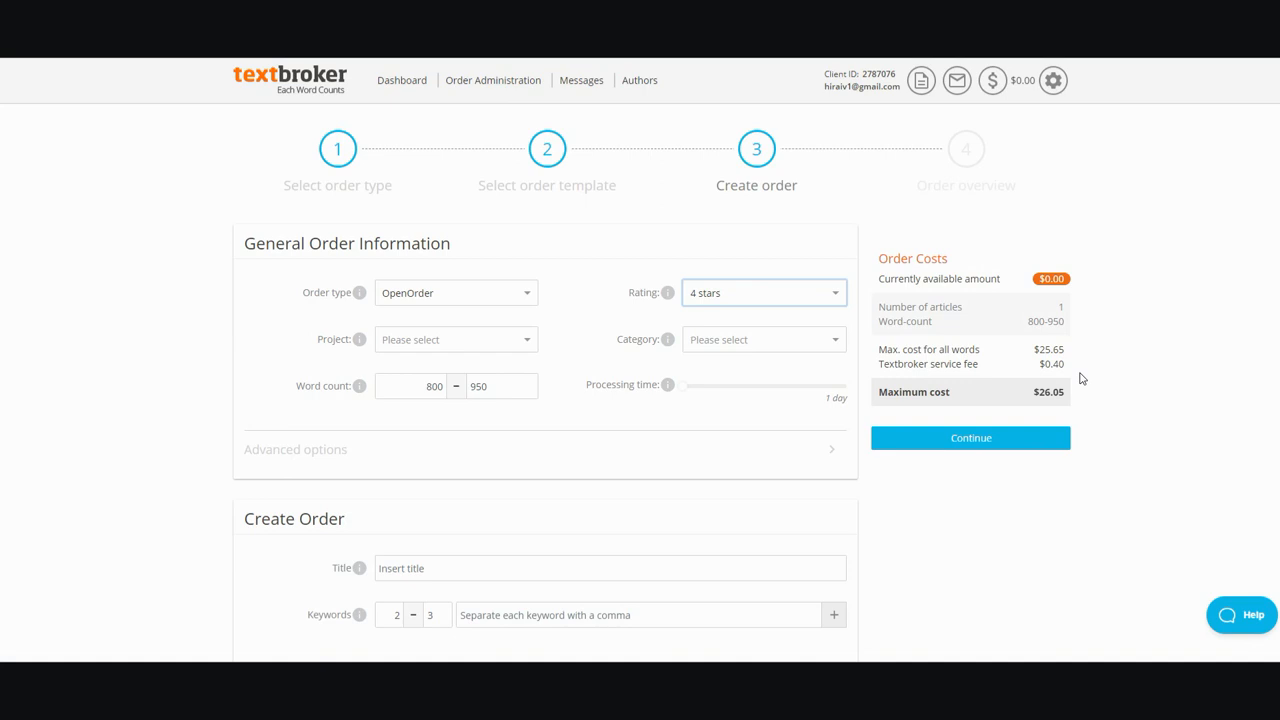
pyautogui.moveTo(386, 134)
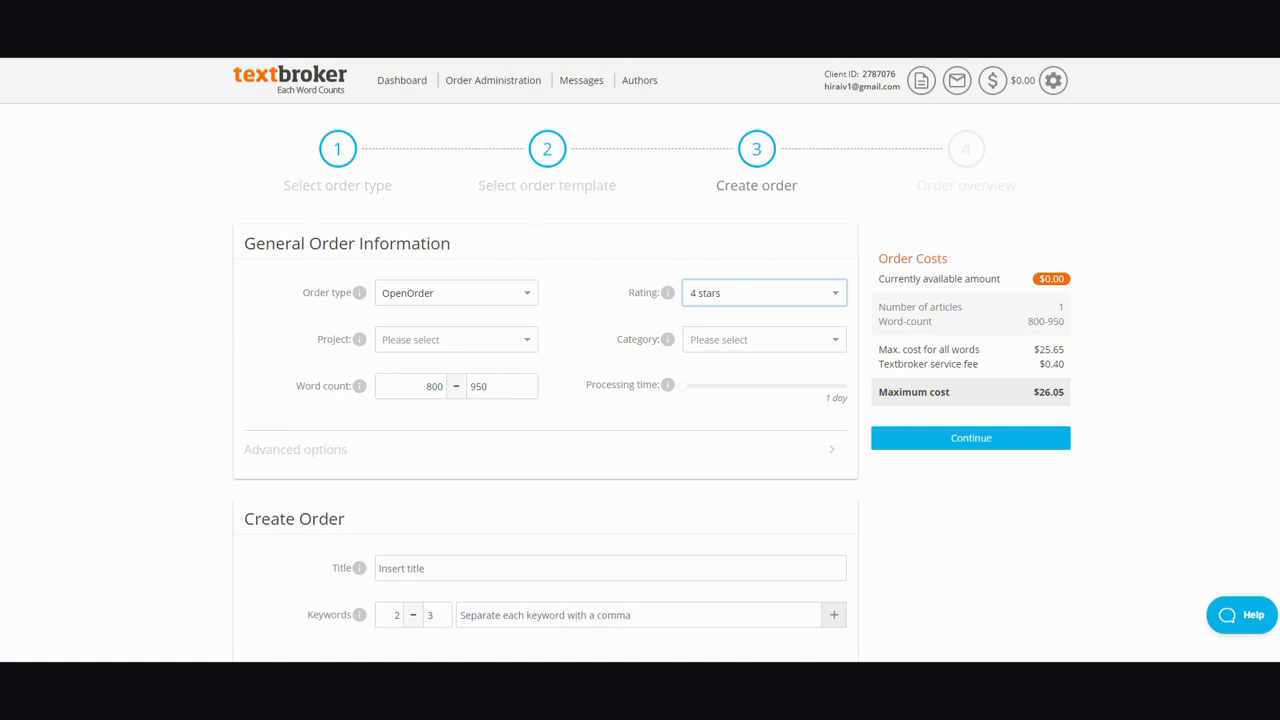
pyautogui.moveTo(176, 272)
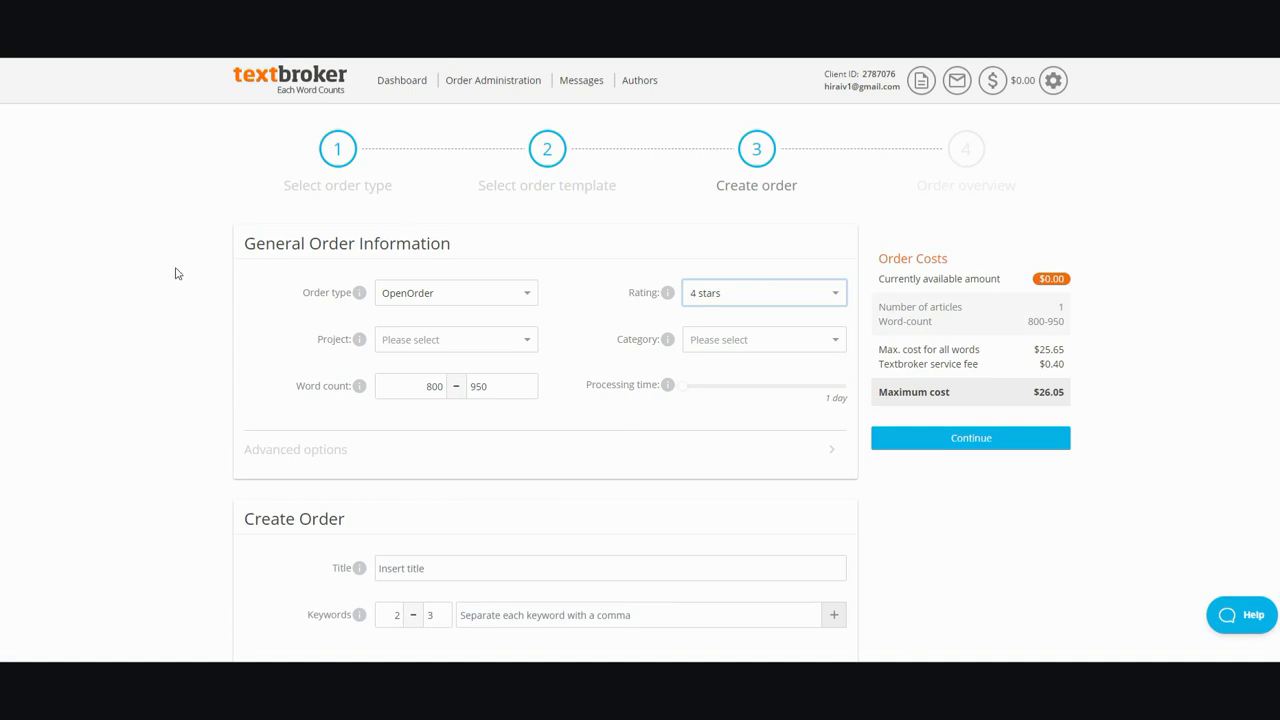
pyautogui.click(764, 292)
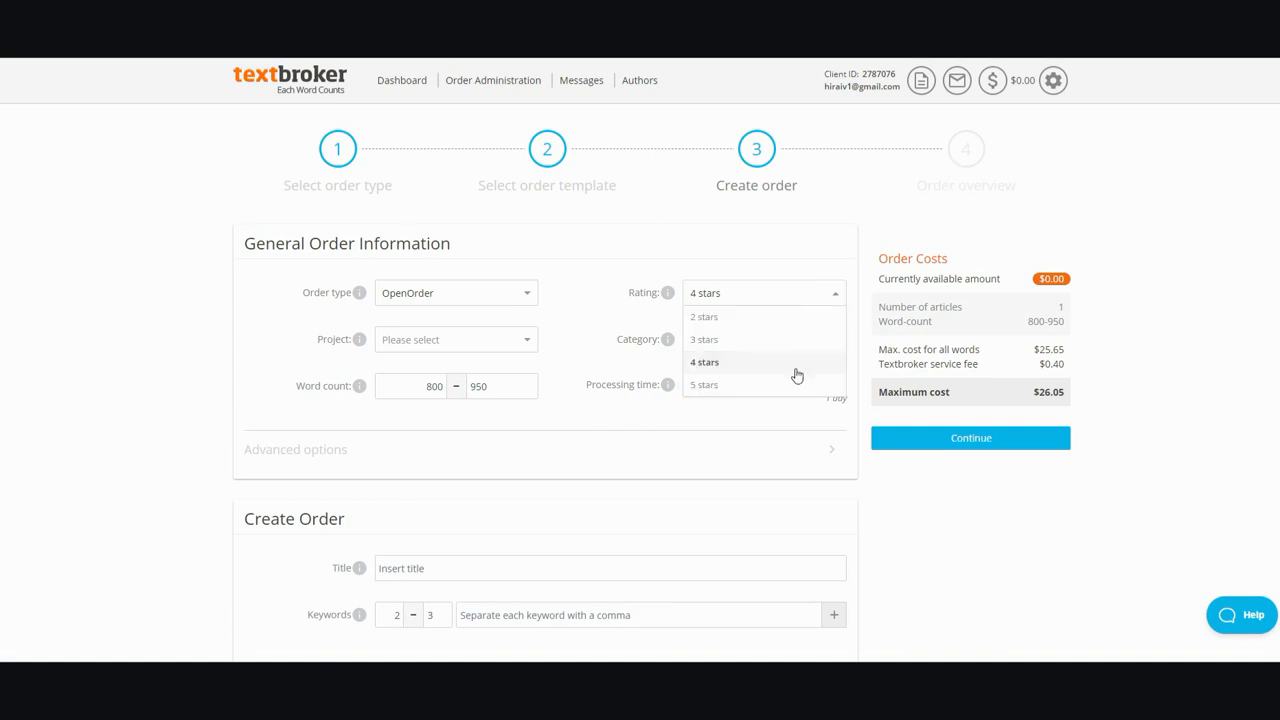
pyautogui.click(704, 362)
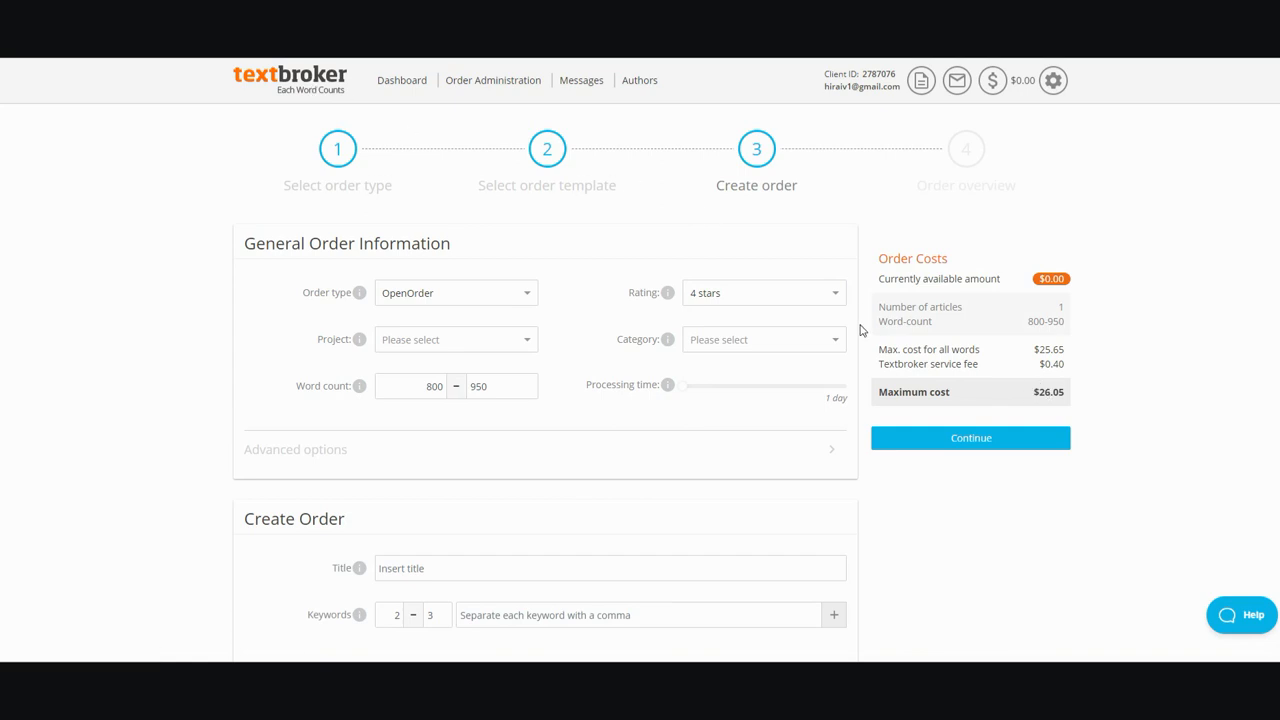
pyautogui.moveTo(952, 322)
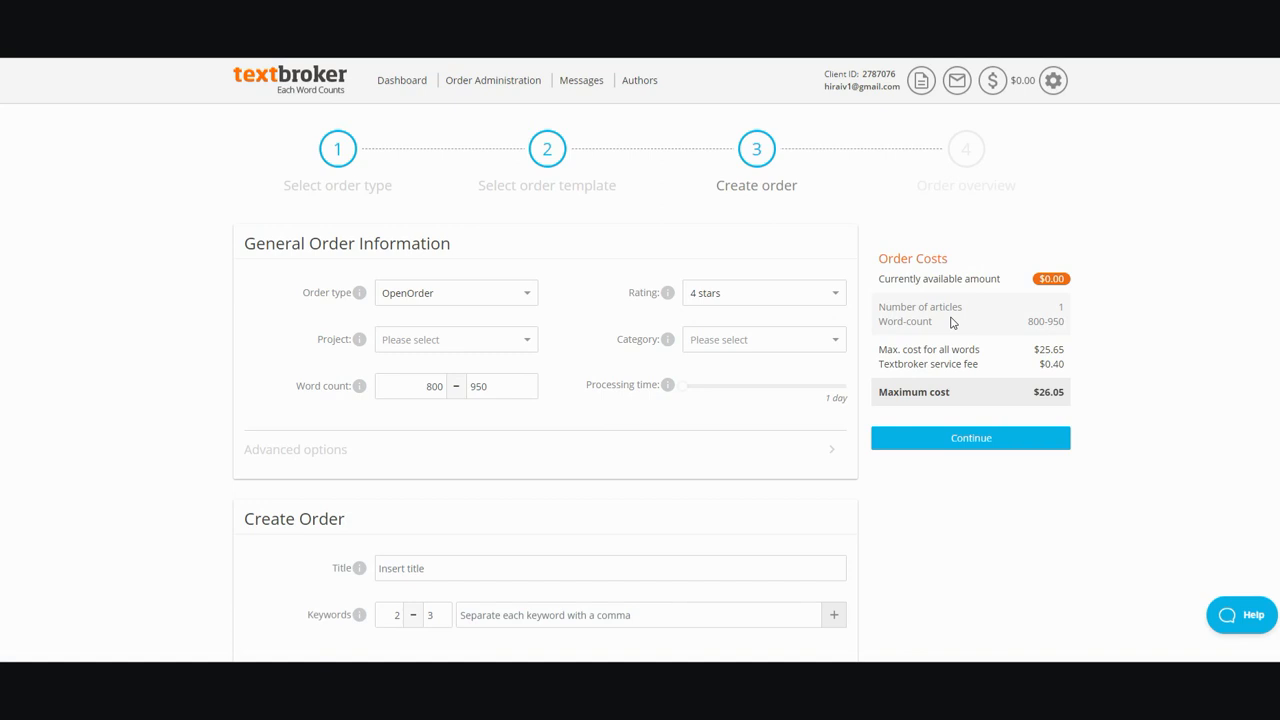
pyautogui.moveTo(748, 292)
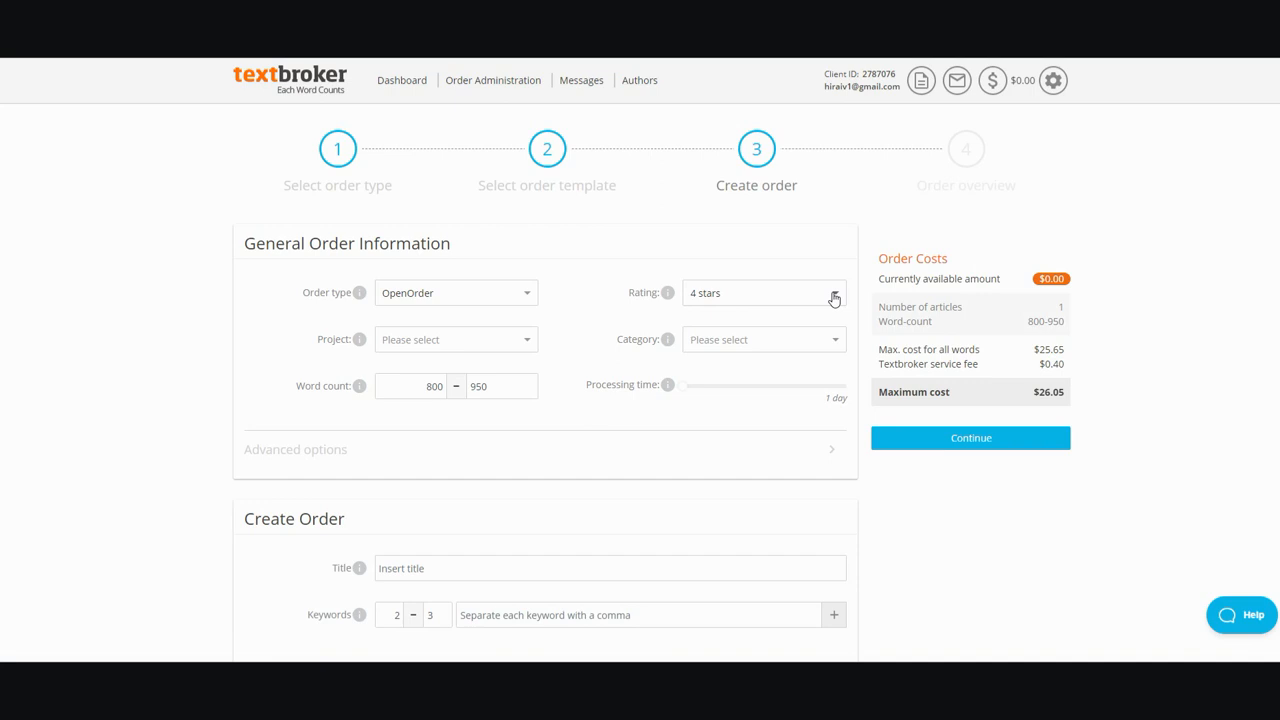
pyautogui.moveTo(836, 388)
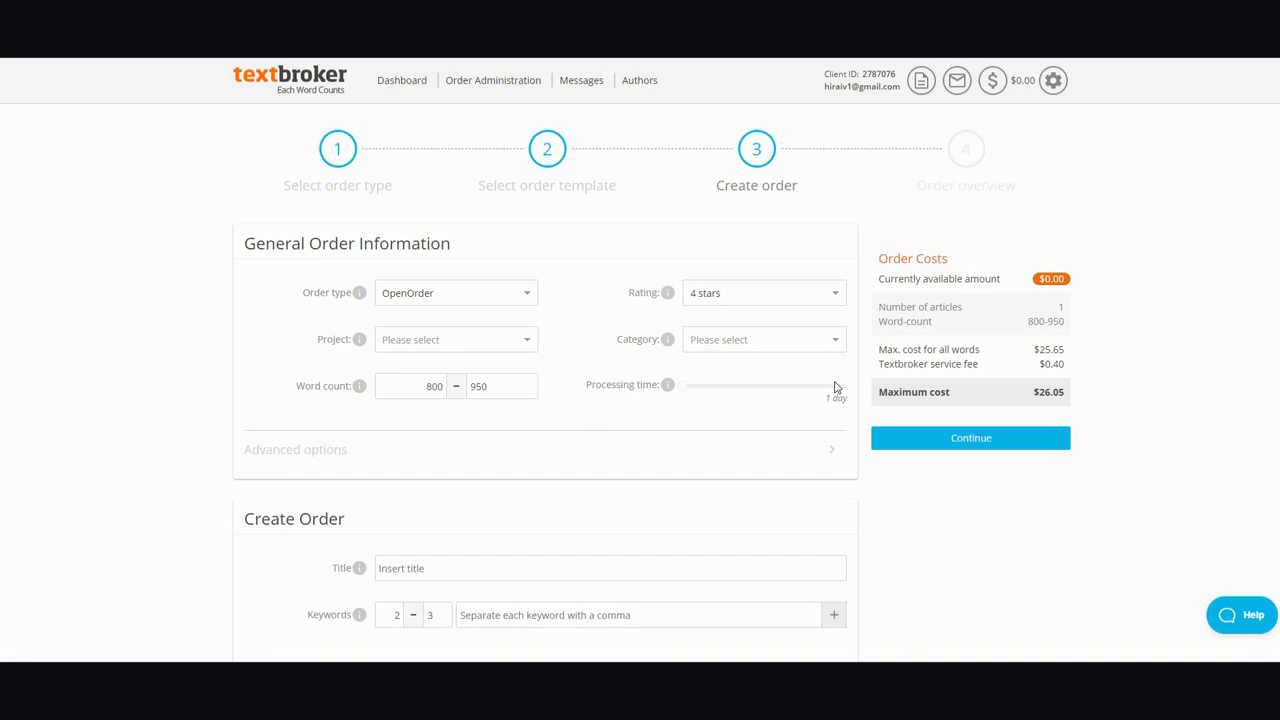
pyautogui.moveTo(808, 396)
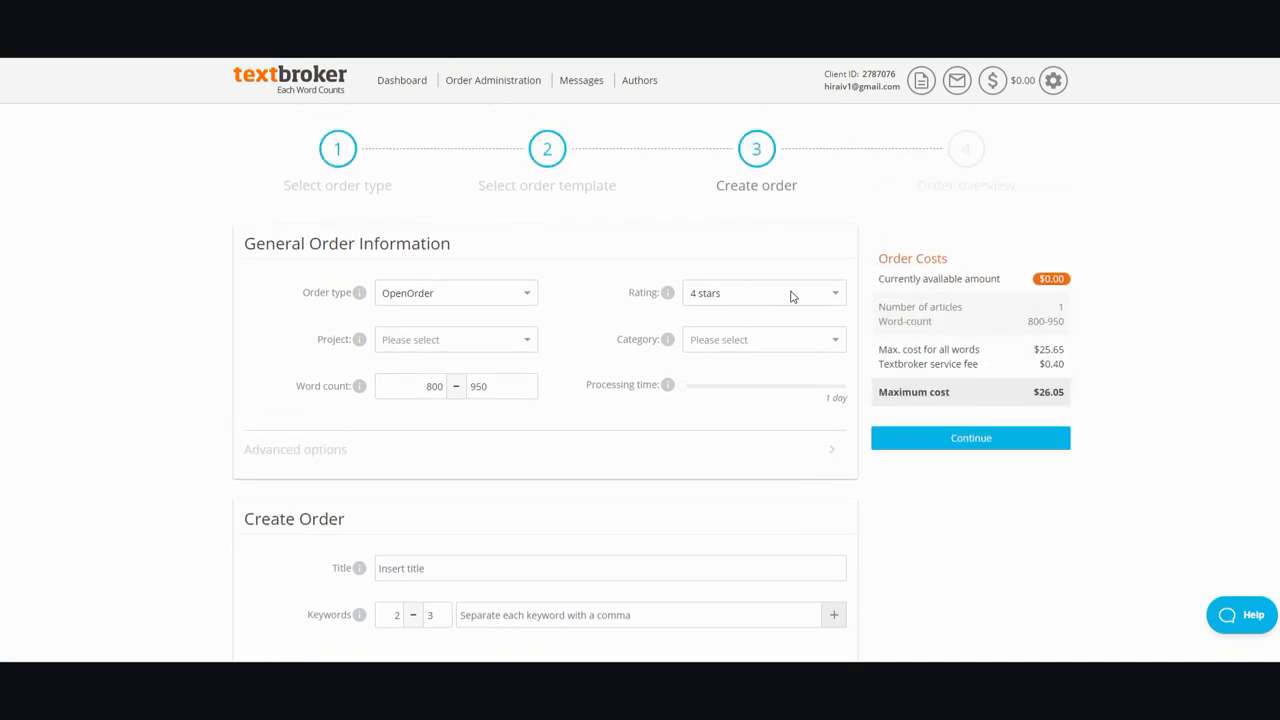
# Change the required rating from 4 to 3 stars, dropping the maximum cost to $19.40.
pyautogui.click(762, 292)
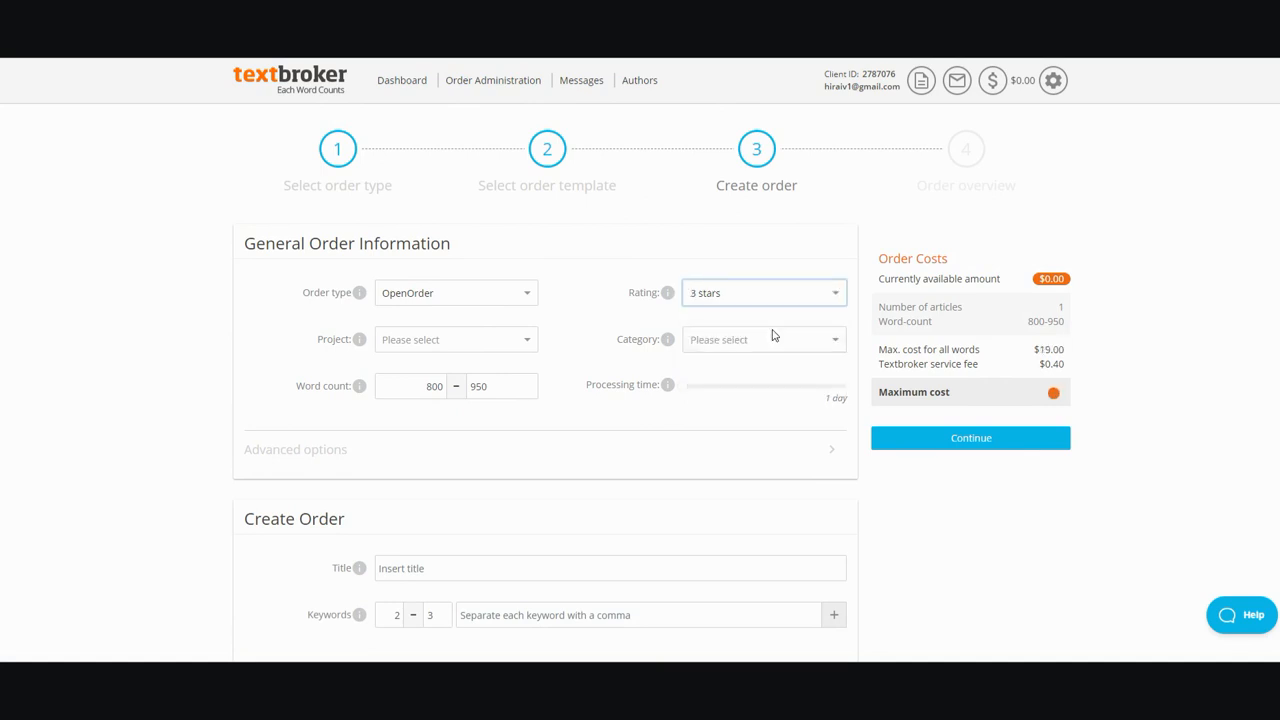
pyautogui.click(762, 292)
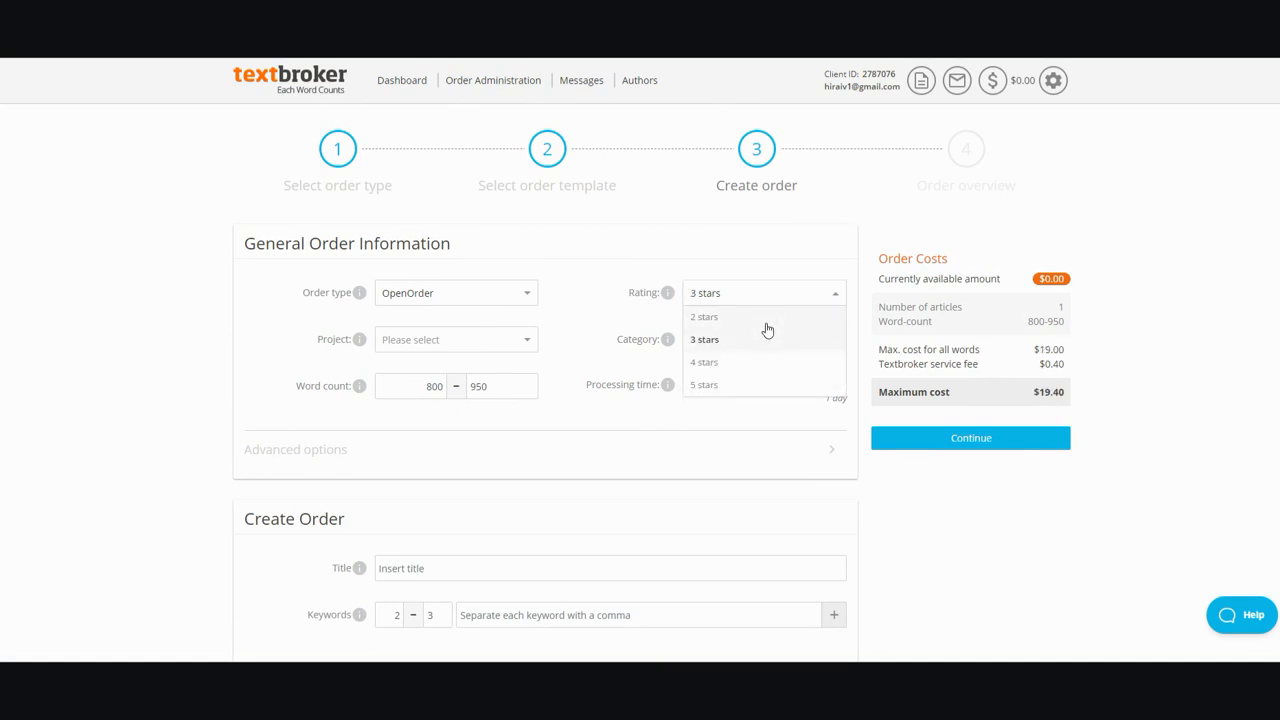
pyautogui.moveTo(756, 362)
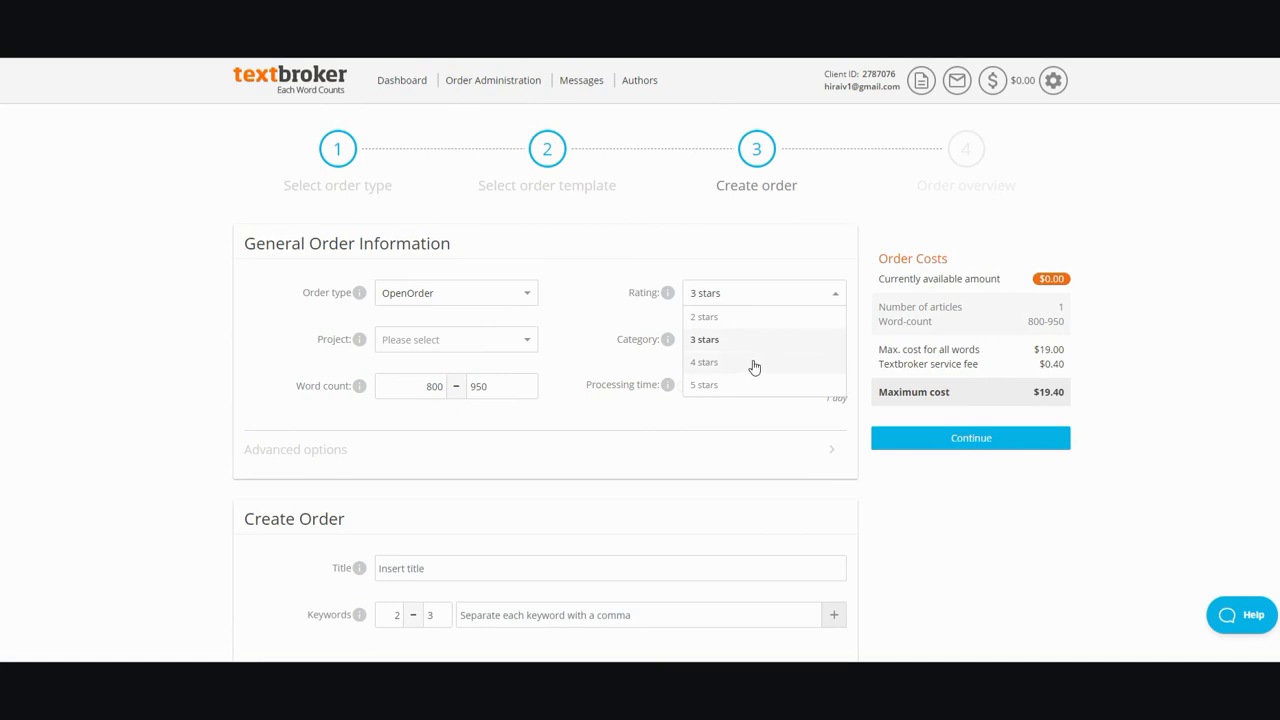
pyautogui.moveTo(744, 376)
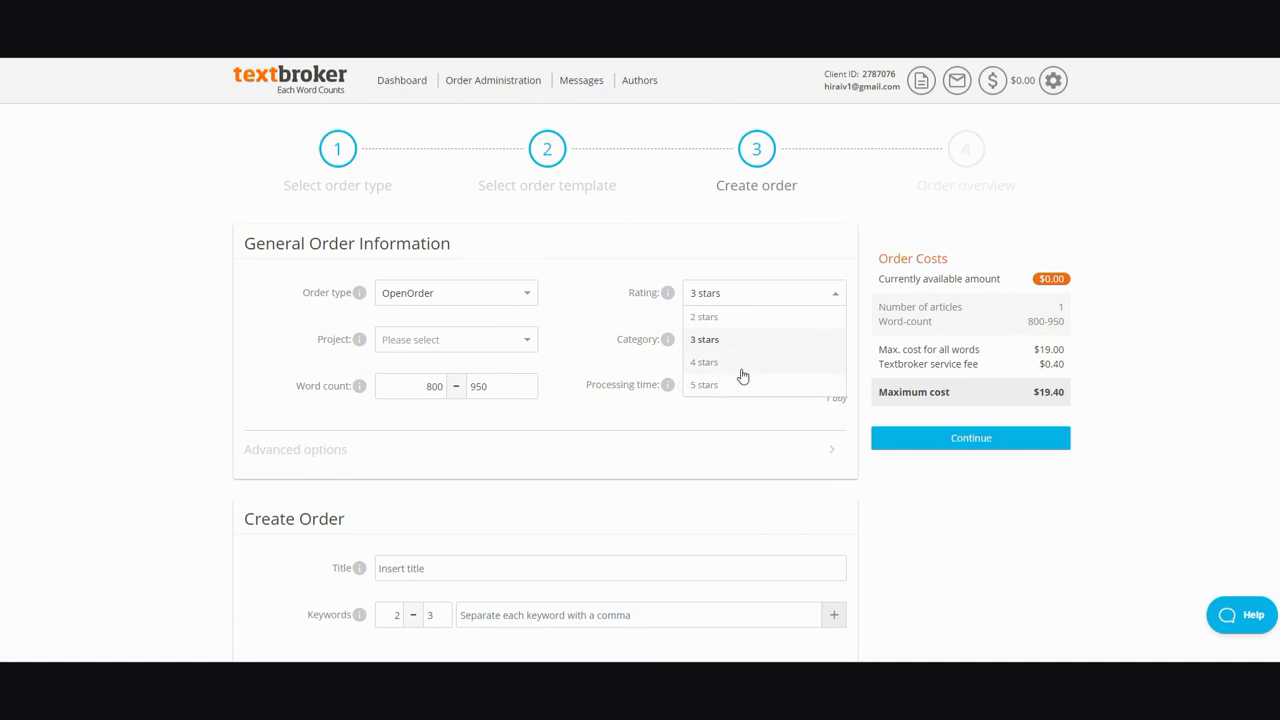
pyautogui.moveTo(752, 340)
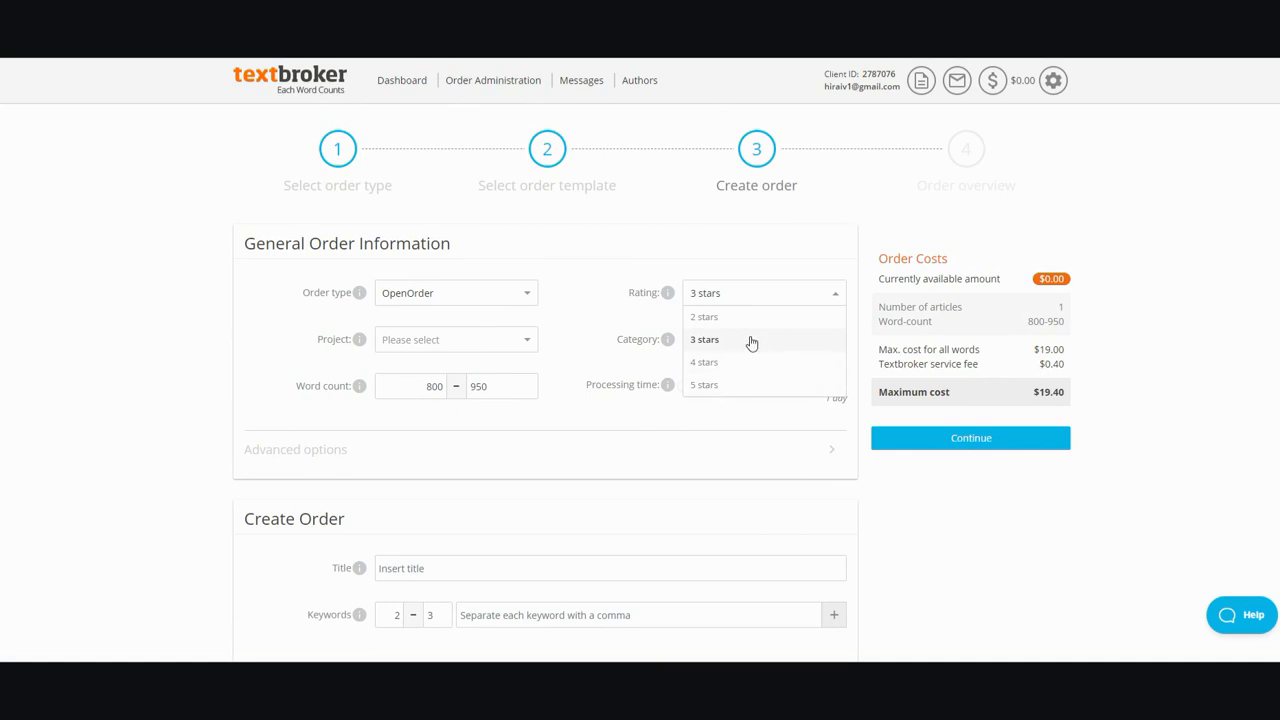
pyautogui.click(704, 340)
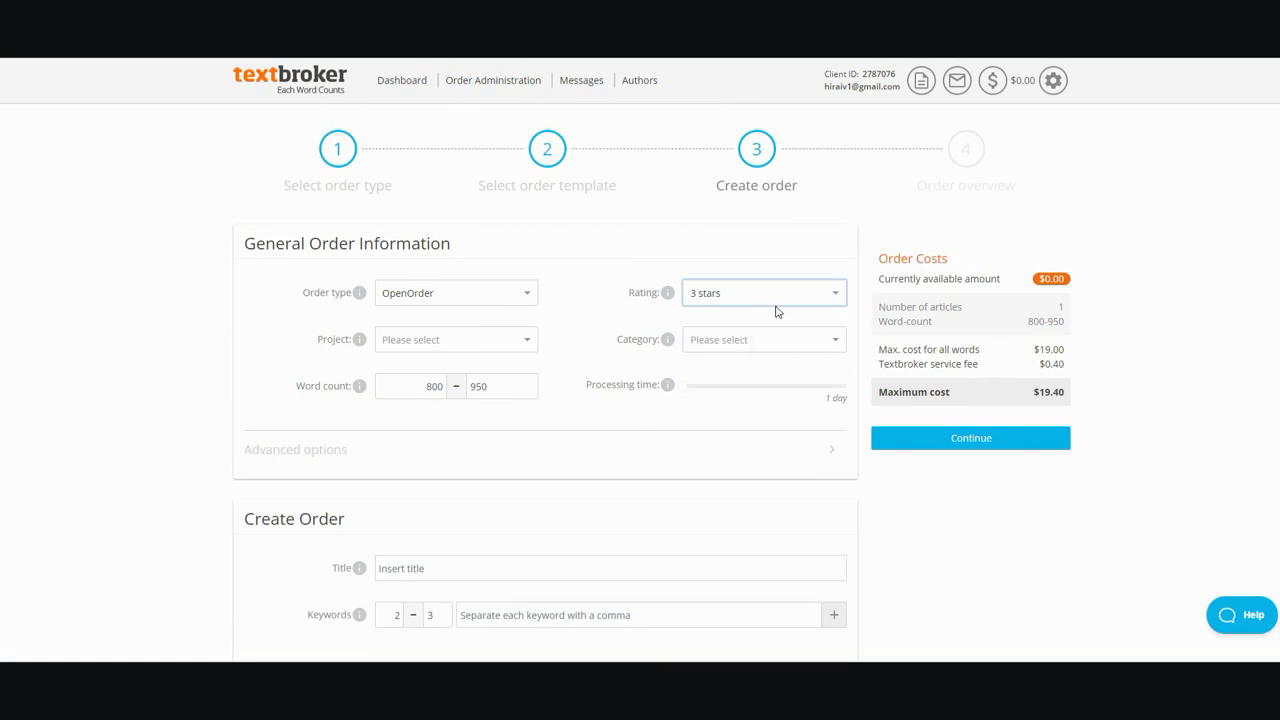
pyautogui.moveTo(836, 304)
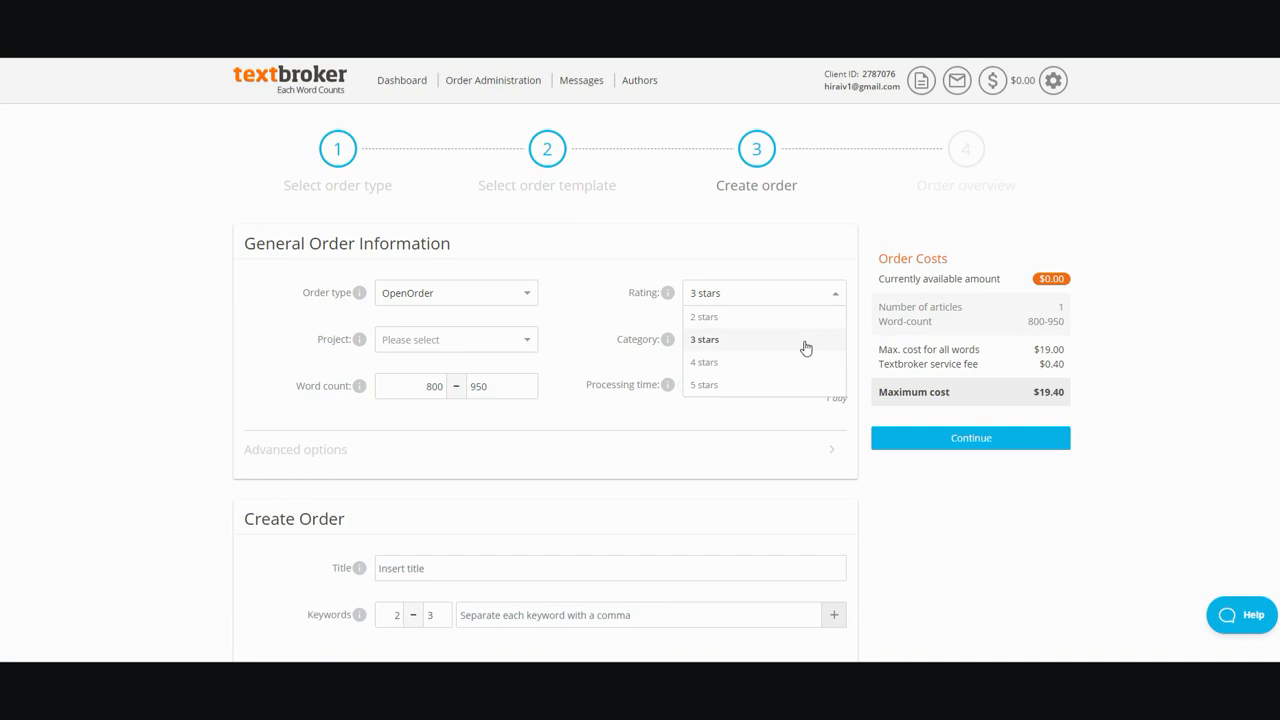
pyautogui.moveTo(788, 350)
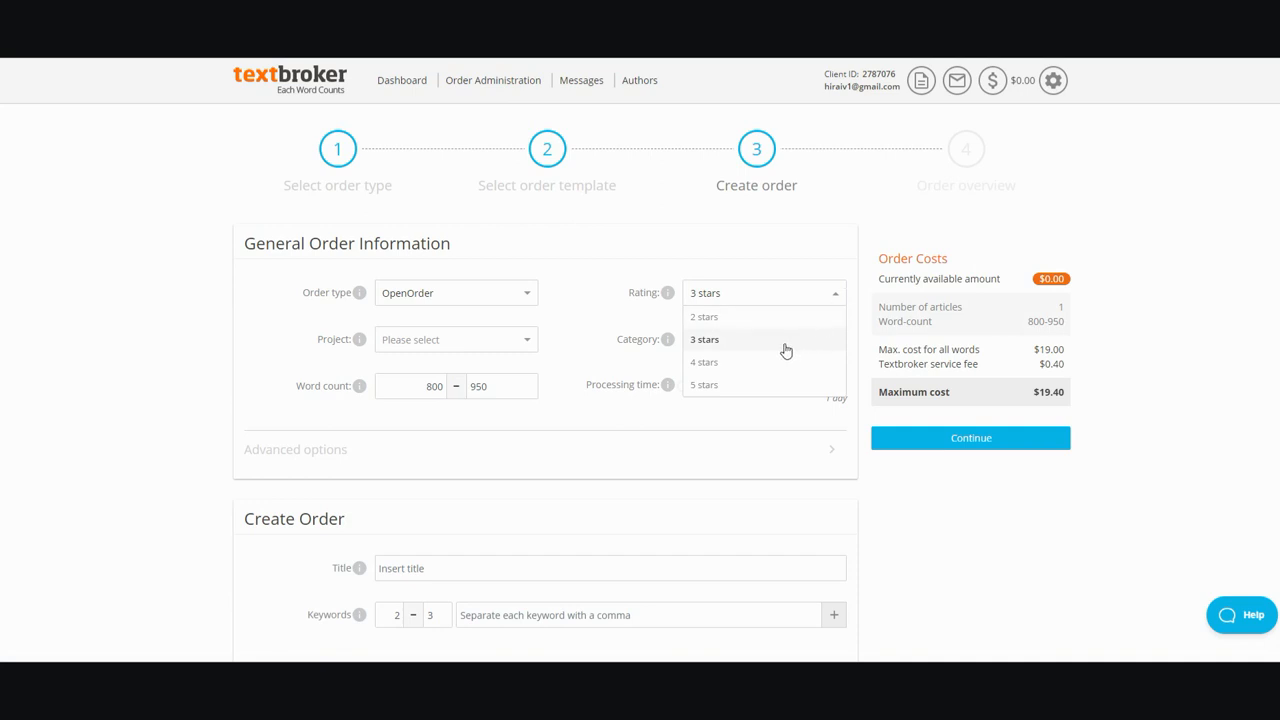
pyautogui.moveTo(724, 354)
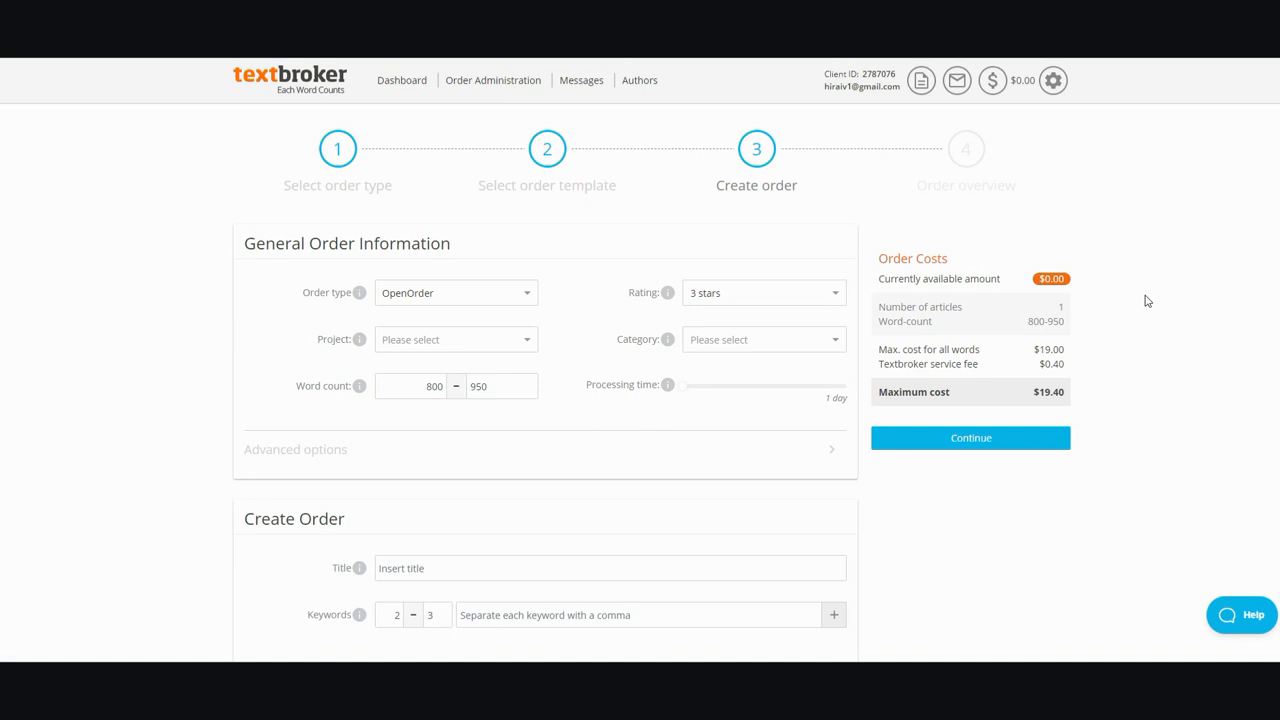
pyautogui.moveTo(1144, 308)
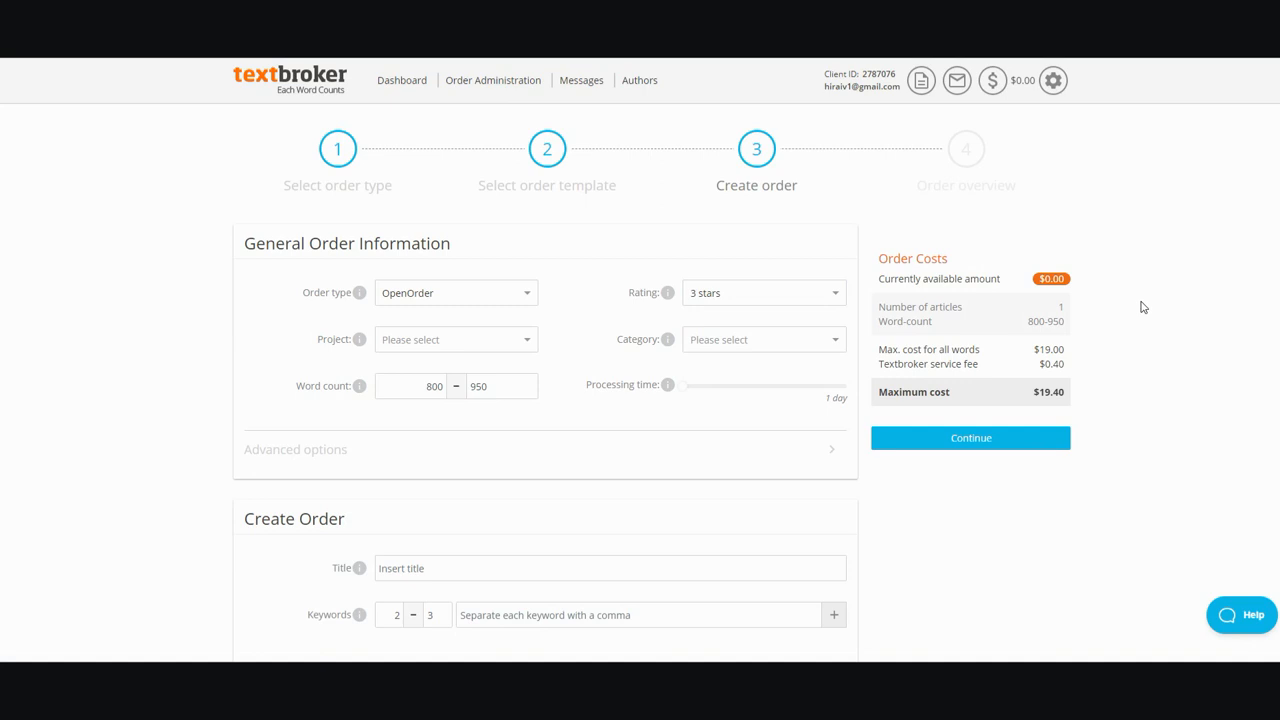
pyautogui.moveTo(916, 320)
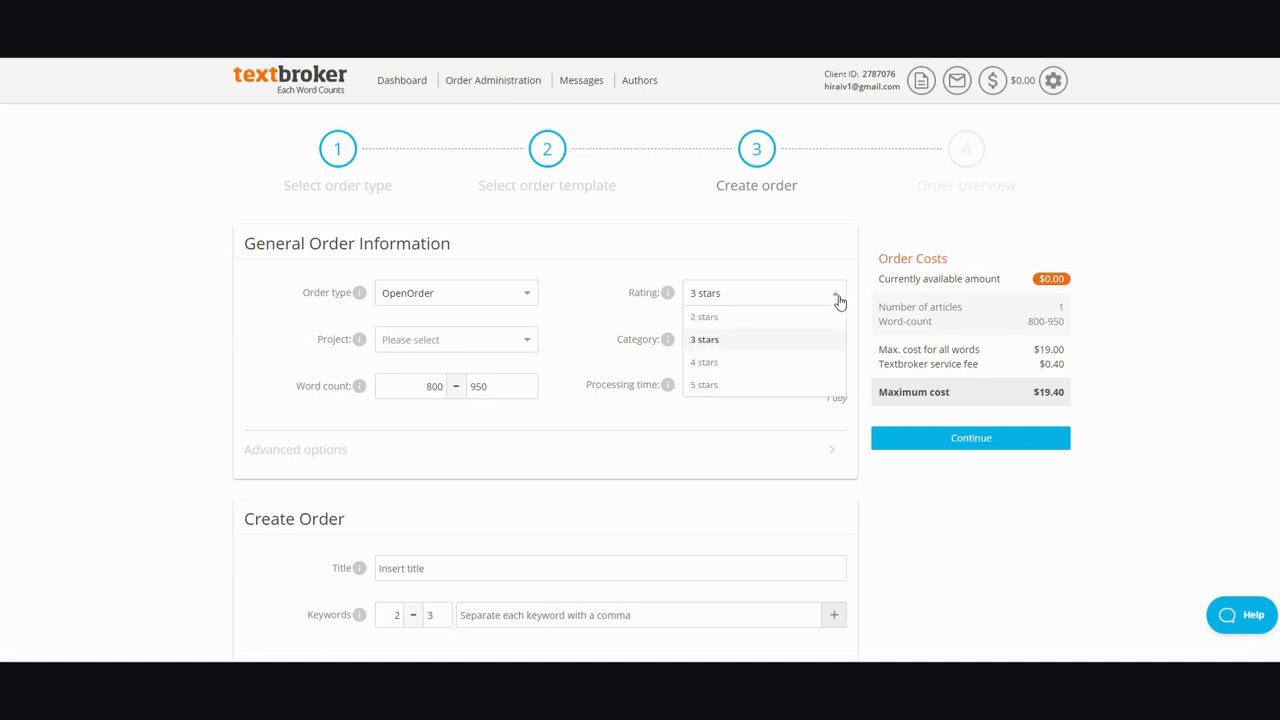
pyautogui.moveTo(808, 386)
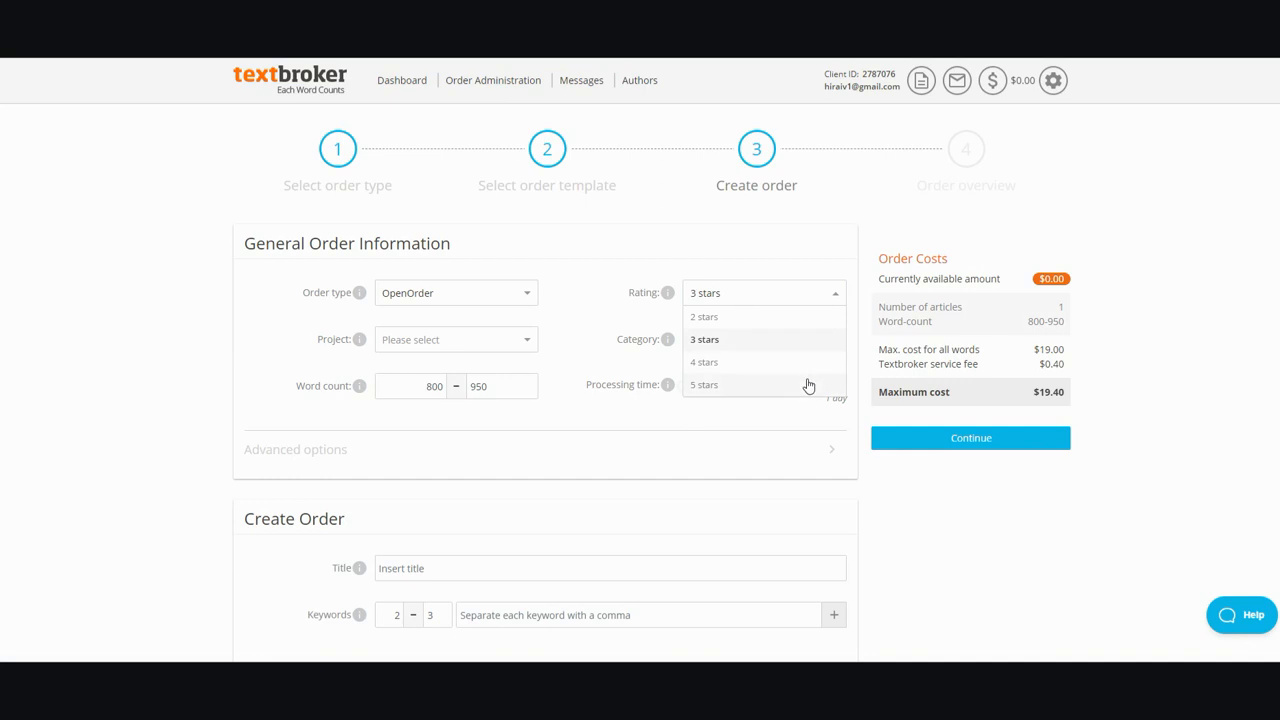
pyautogui.moveTo(780, 384)
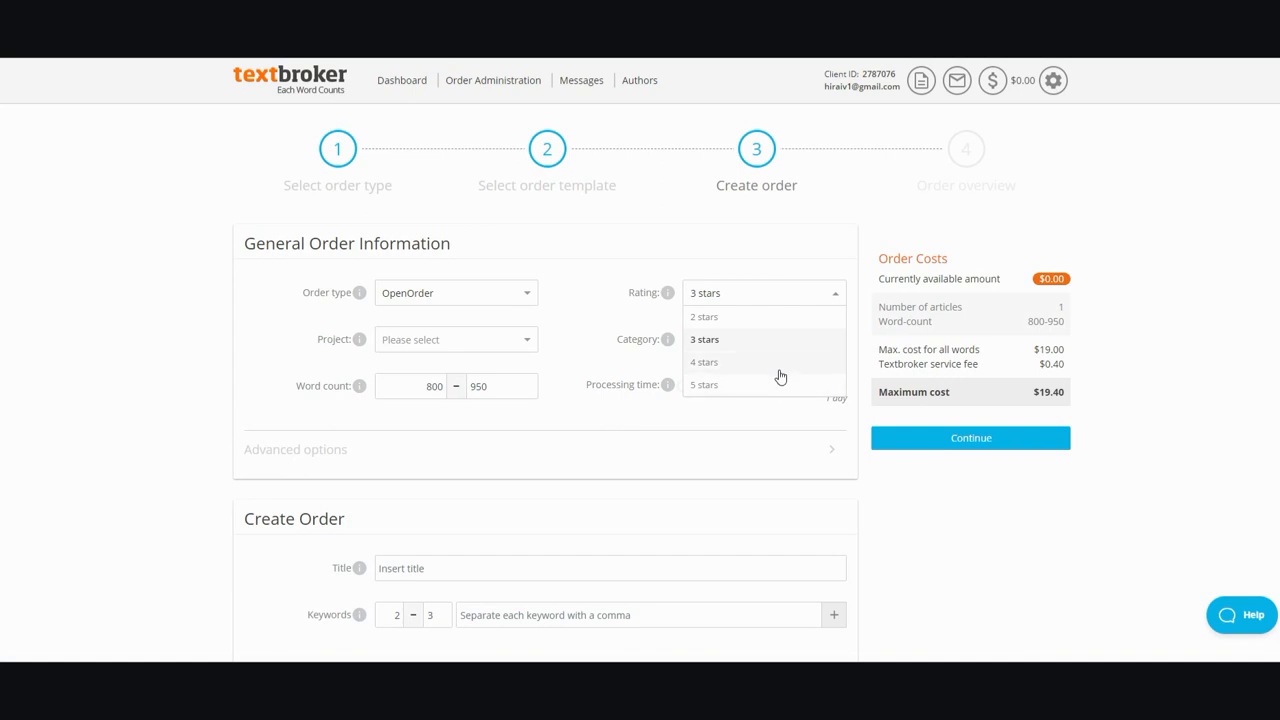
# Set a 2-star rating and begin replacing the 800–950 word count with 200–300.
pyautogui.click(704, 384)
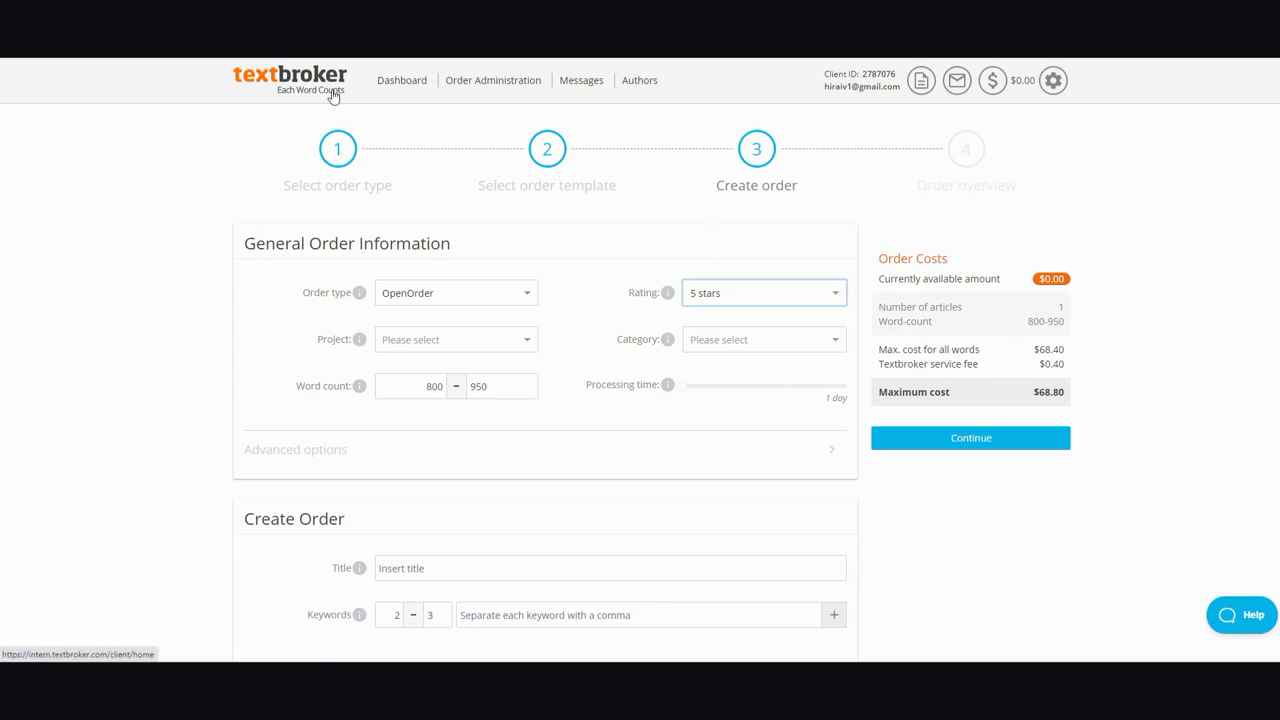
pyautogui.moveTo(764, 376)
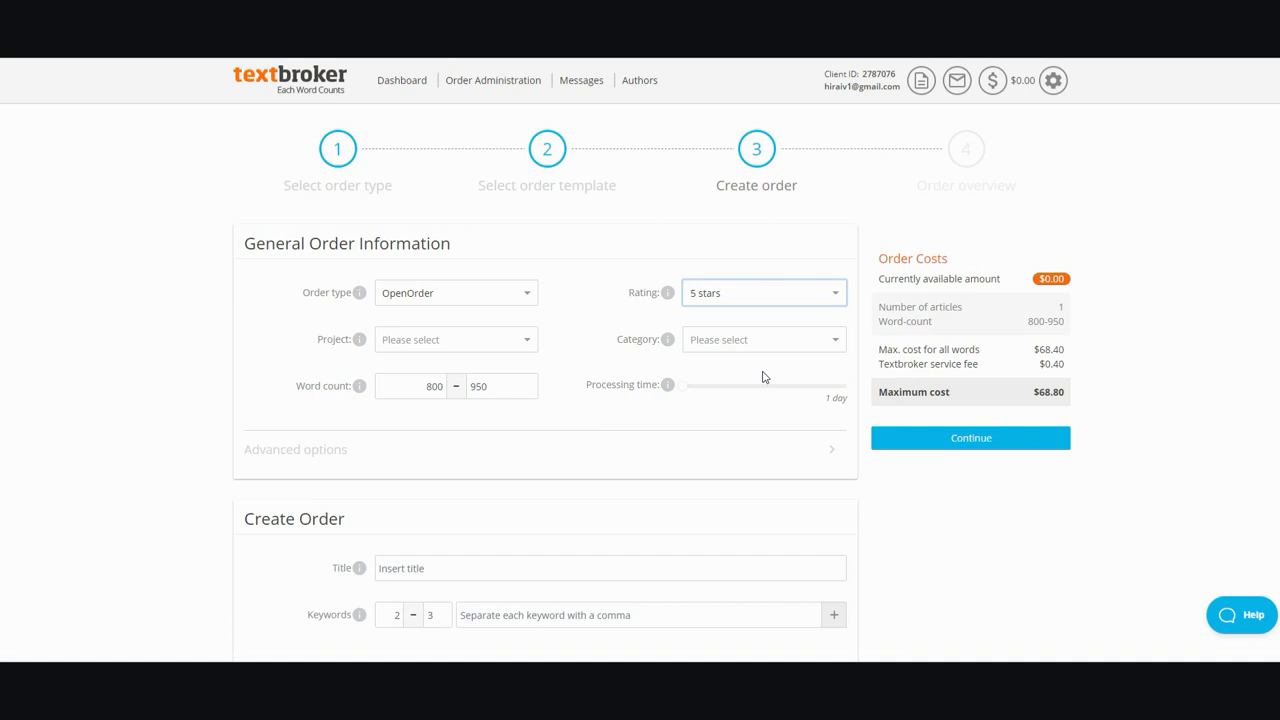
pyautogui.moveTo(760, 372)
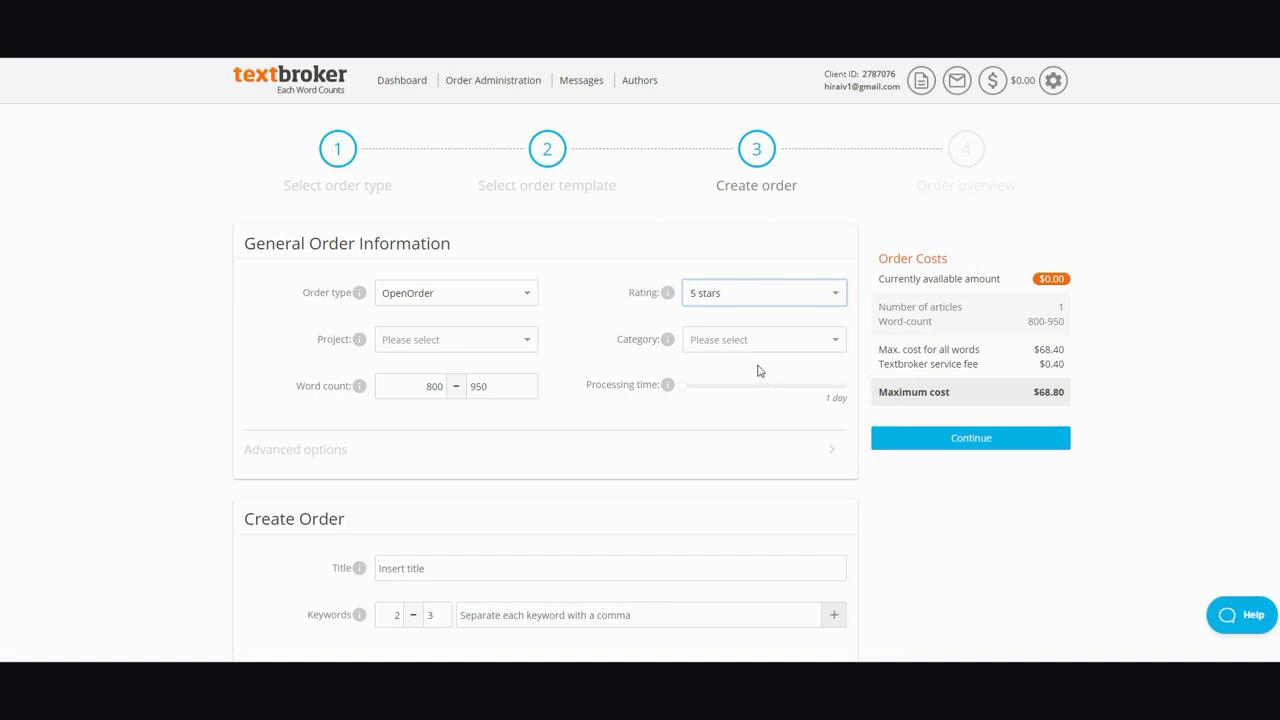
pyautogui.moveTo(816, 358)
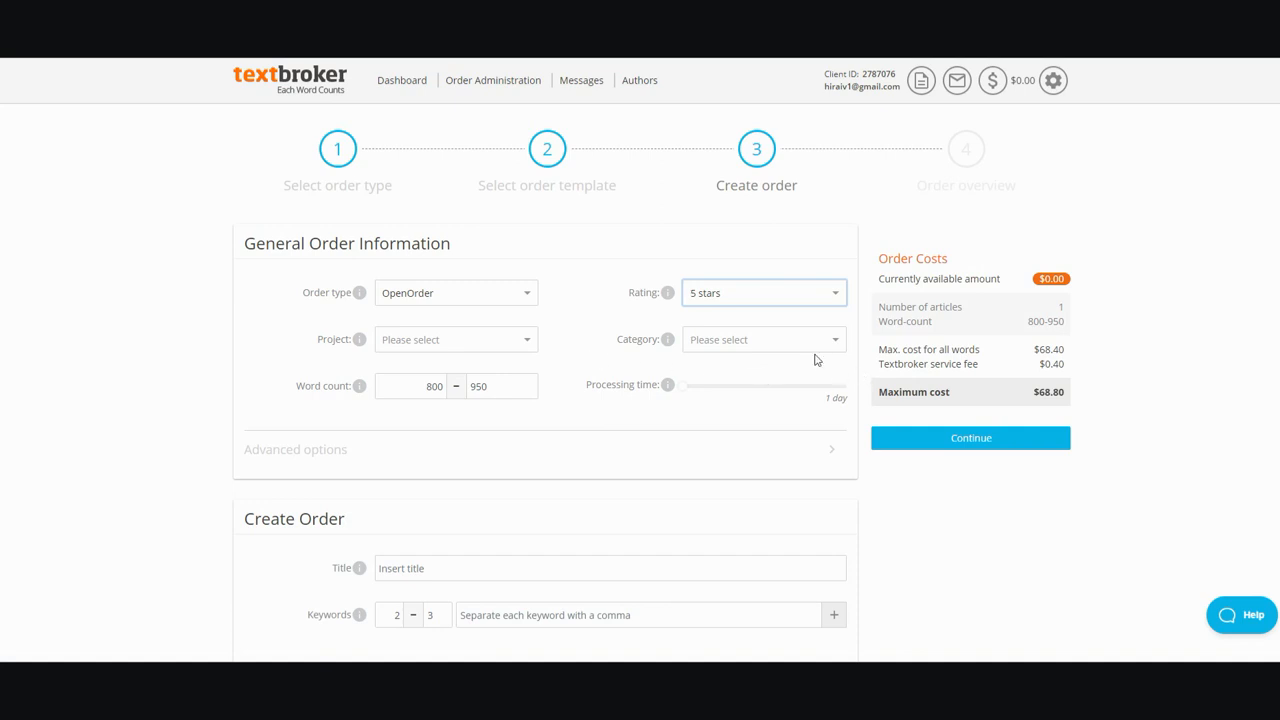
pyautogui.click(764, 292)
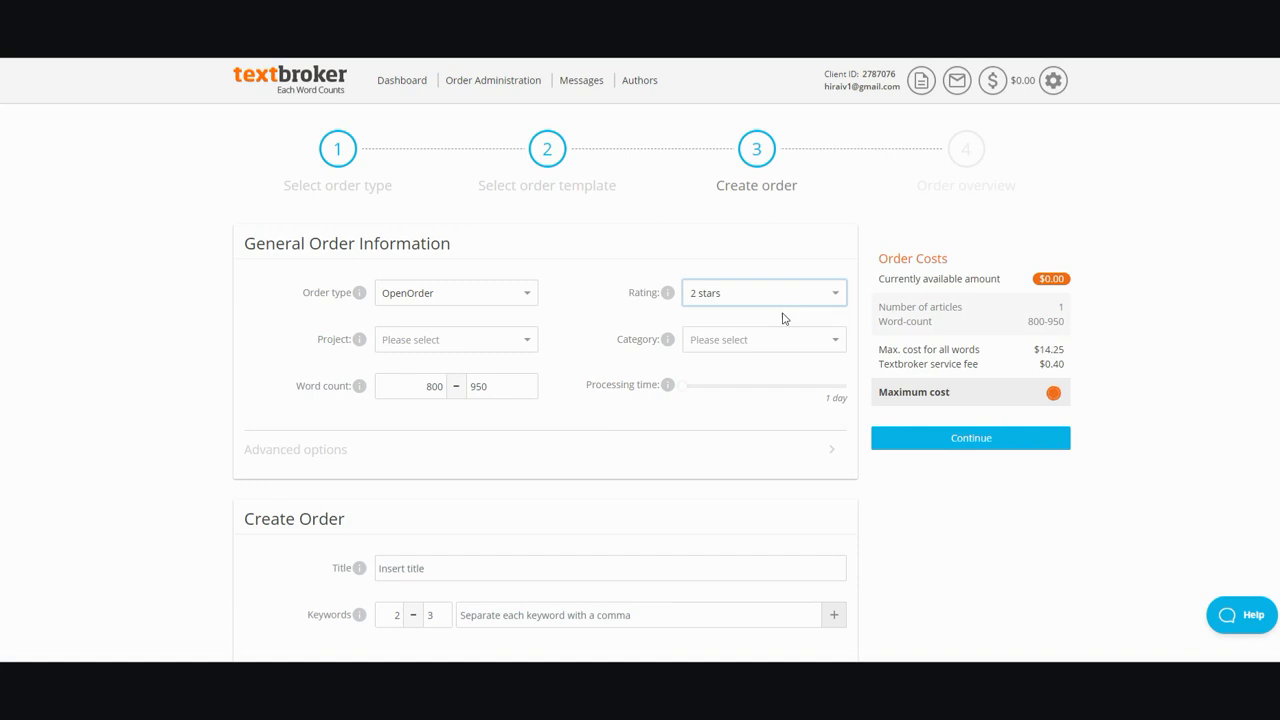
pyautogui.click(434, 386)
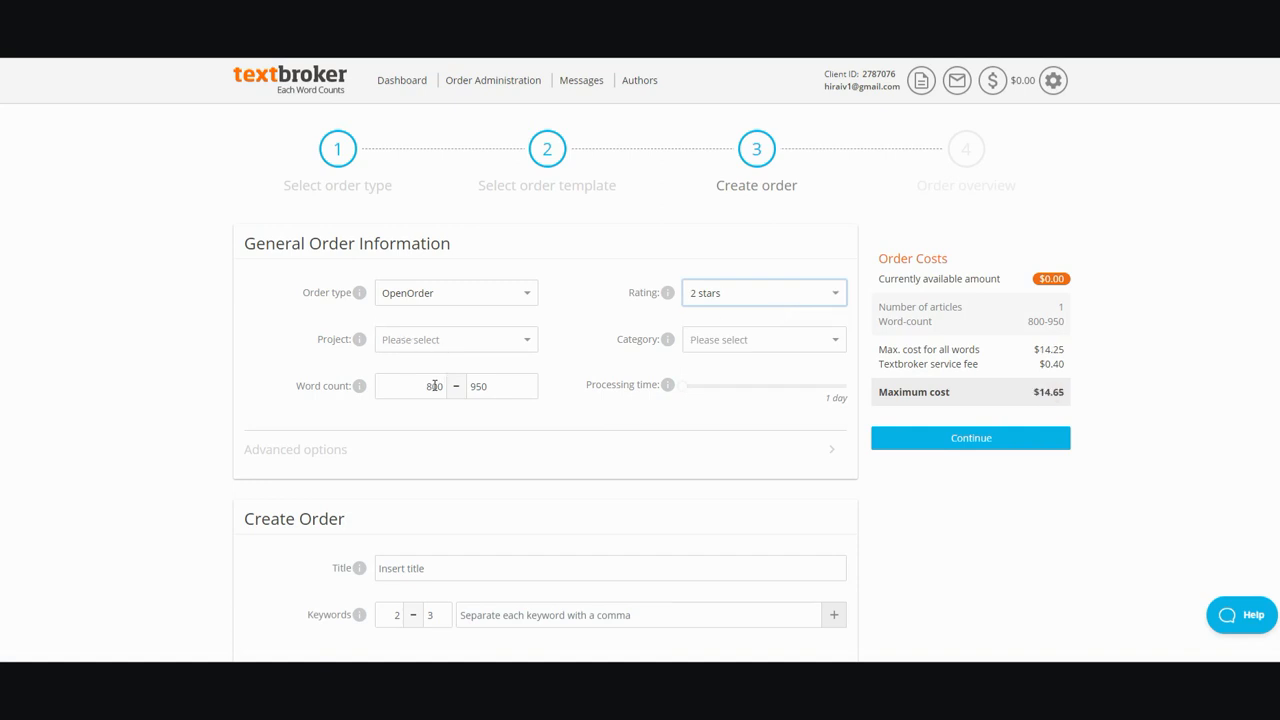
pyautogui.click(410, 386)
pyautogui.write('200')
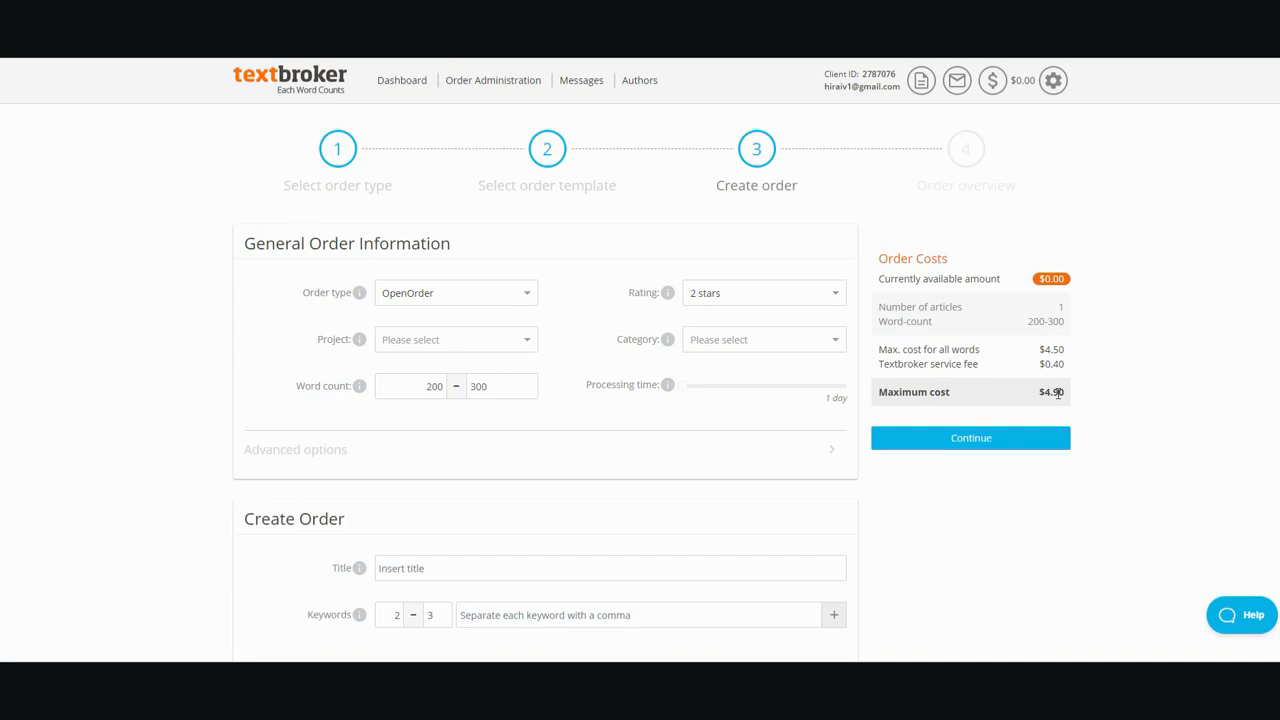
pyautogui.moveTo(1070, 324)
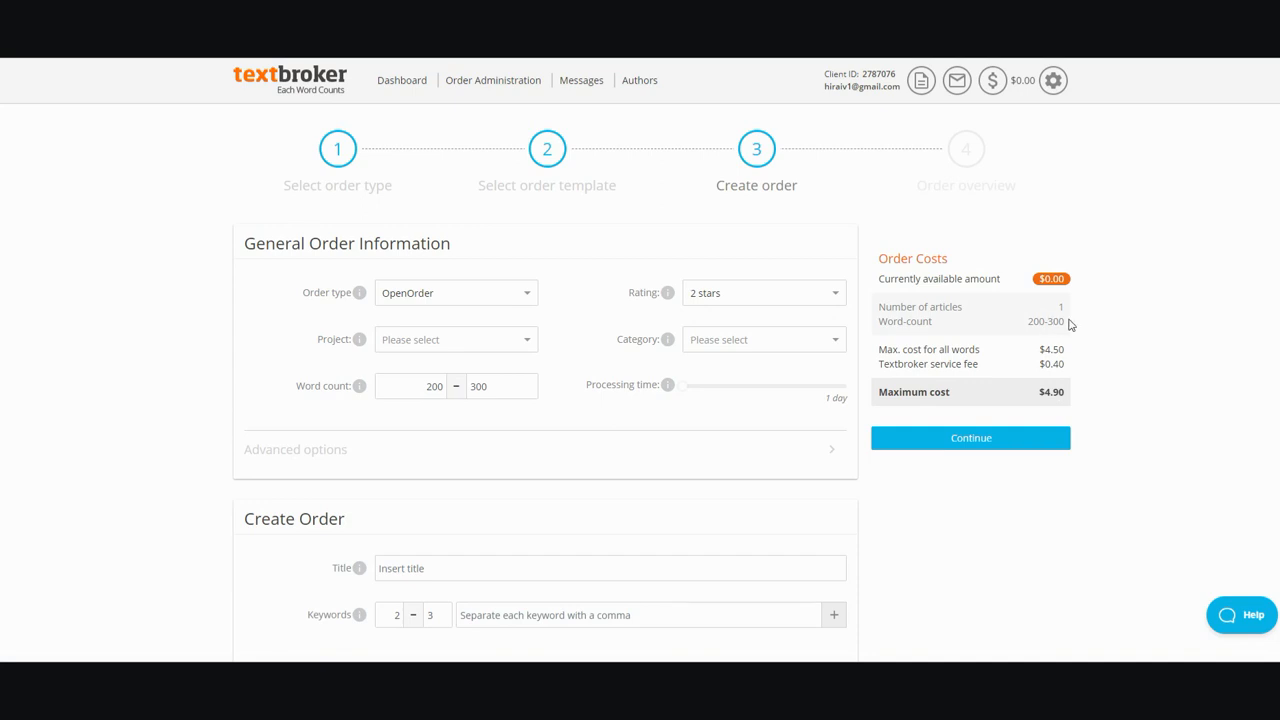
pyautogui.moveTo(776, 300)
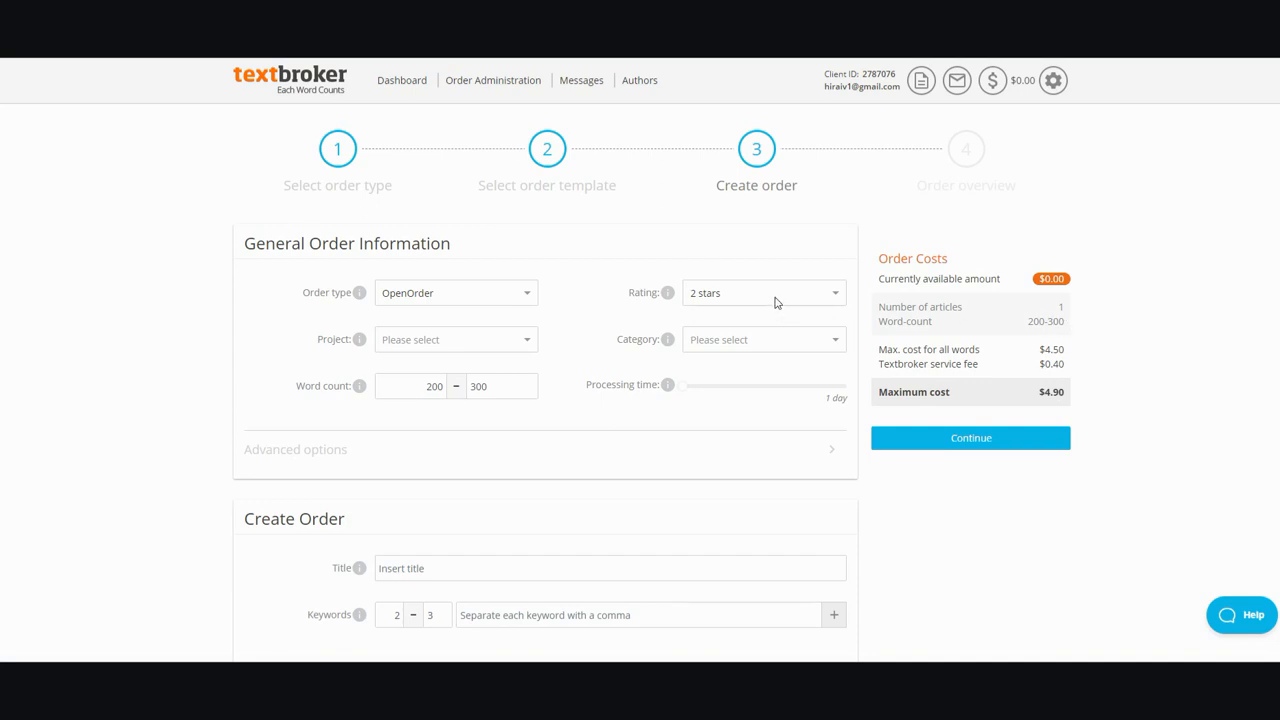
pyautogui.moveTo(770, 306)
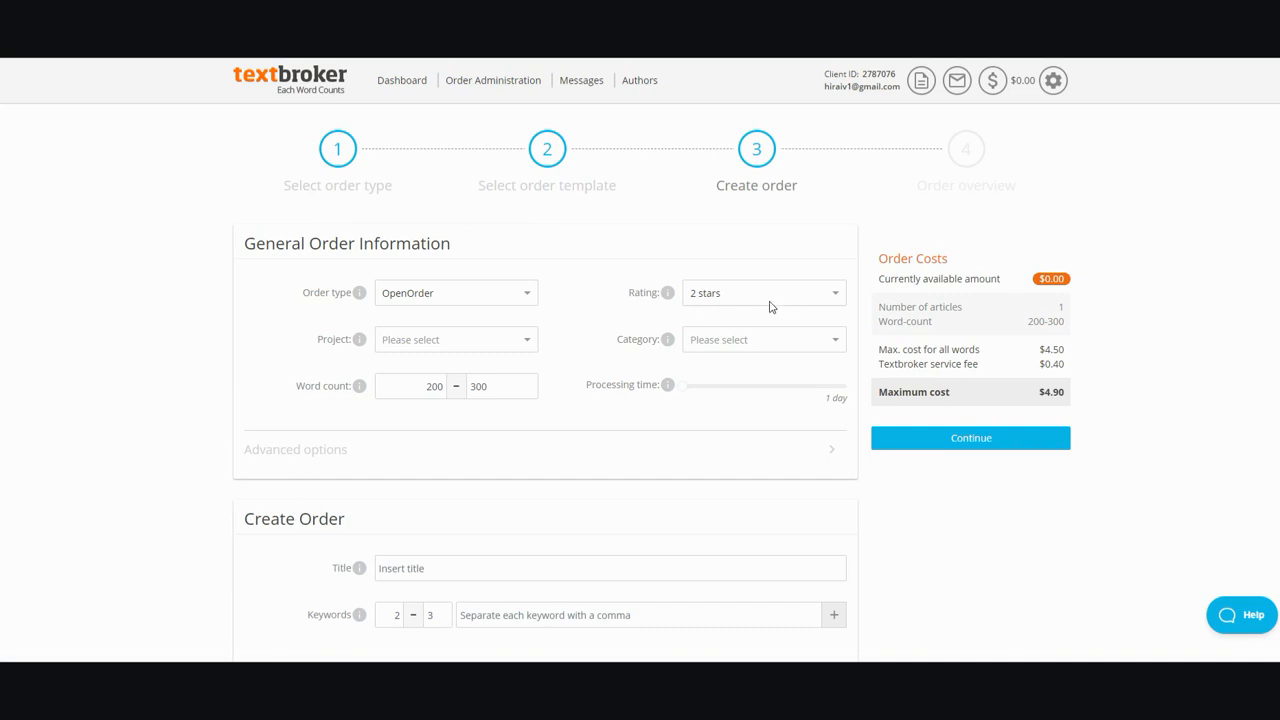
pyautogui.moveTo(808, 304)
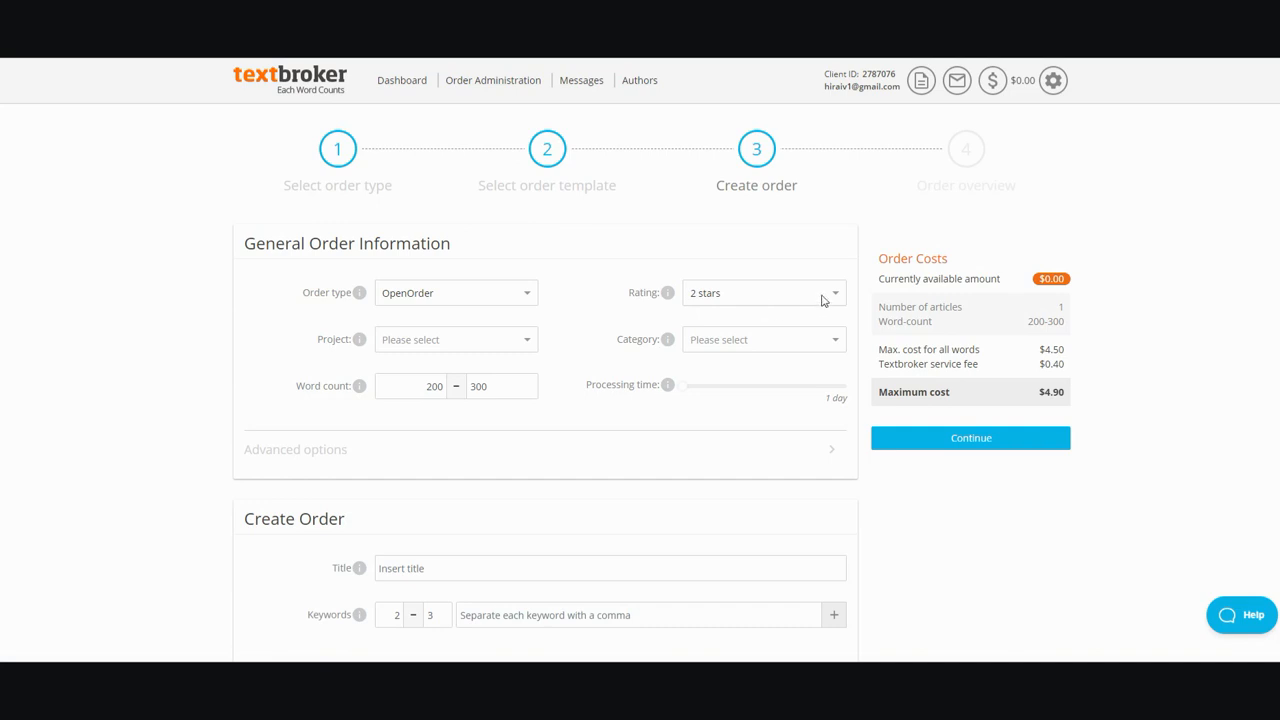
pyautogui.moveTo(832, 302)
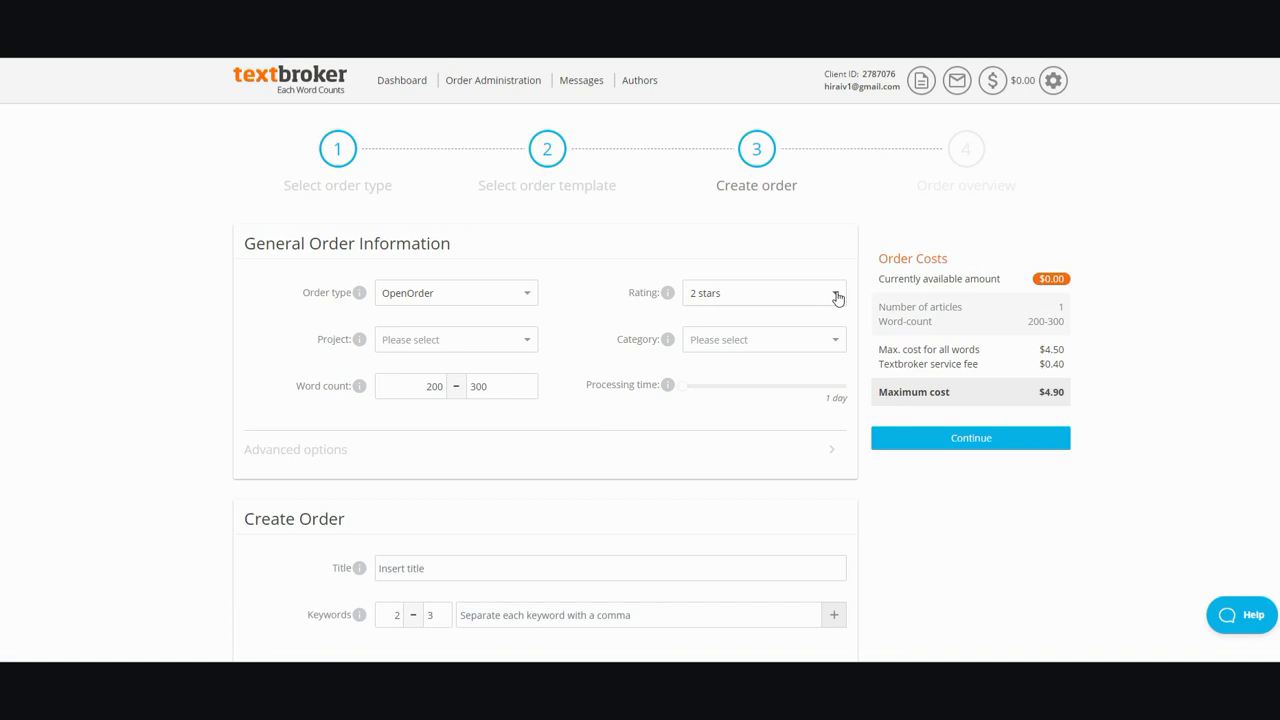
pyautogui.moveTo(1048, 408)
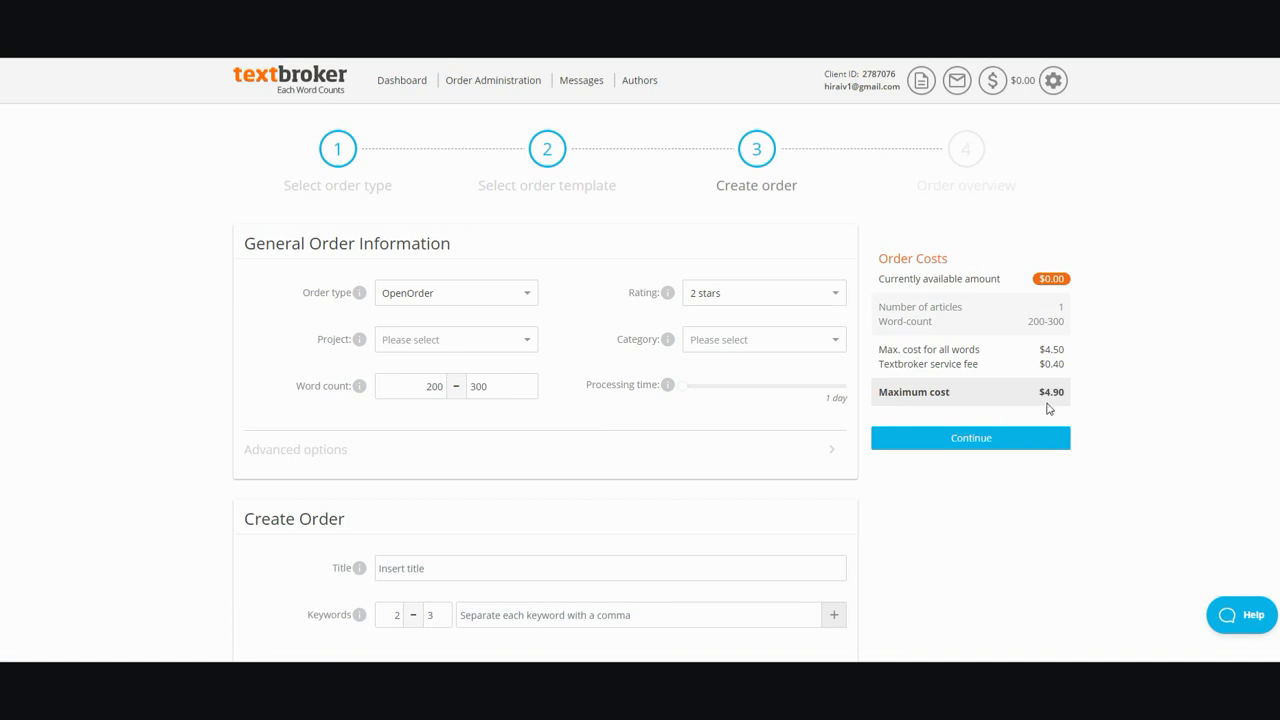
pyautogui.moveTo(828, 298)
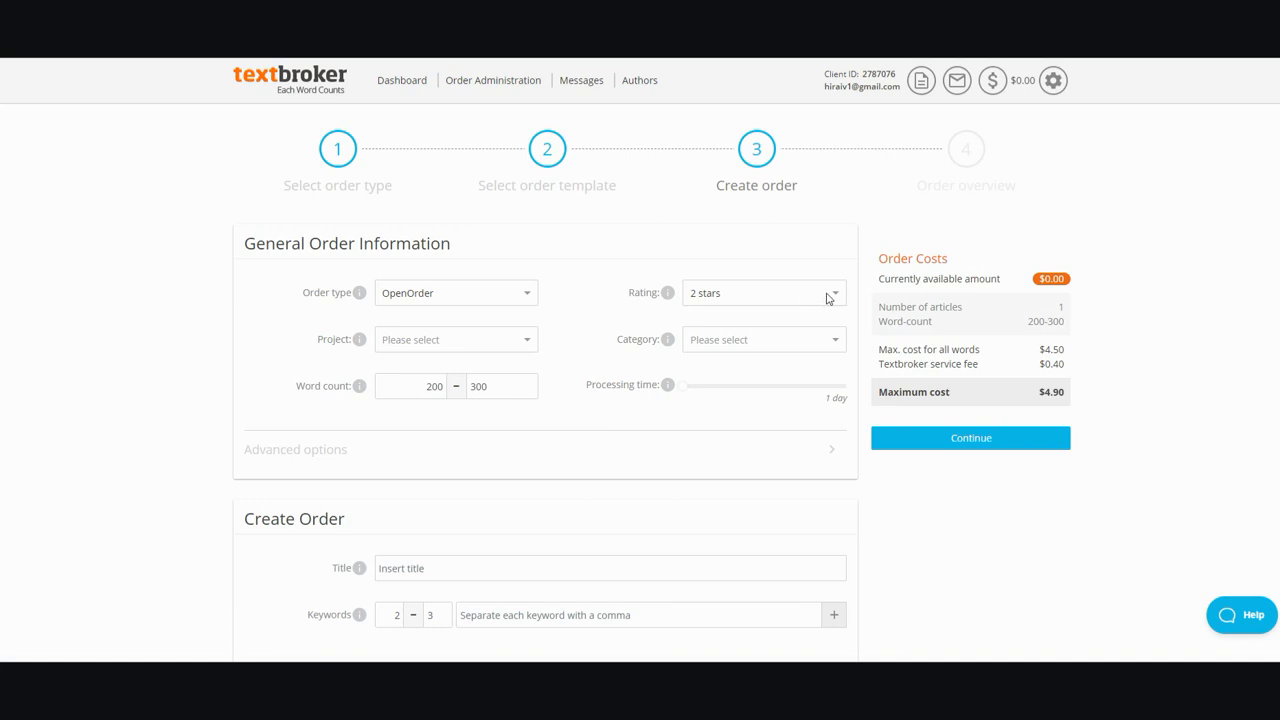
pyautogui.moveTo(812, 300)
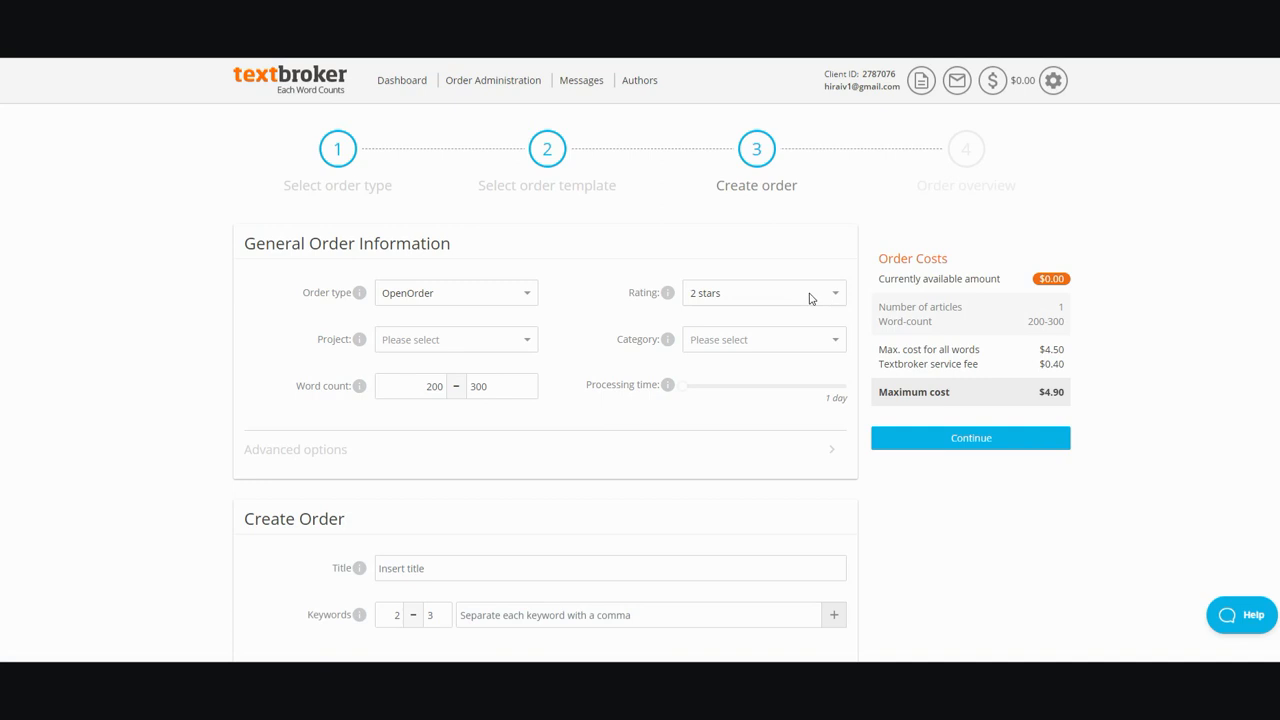
pyautogui.moveTo(780, 300)
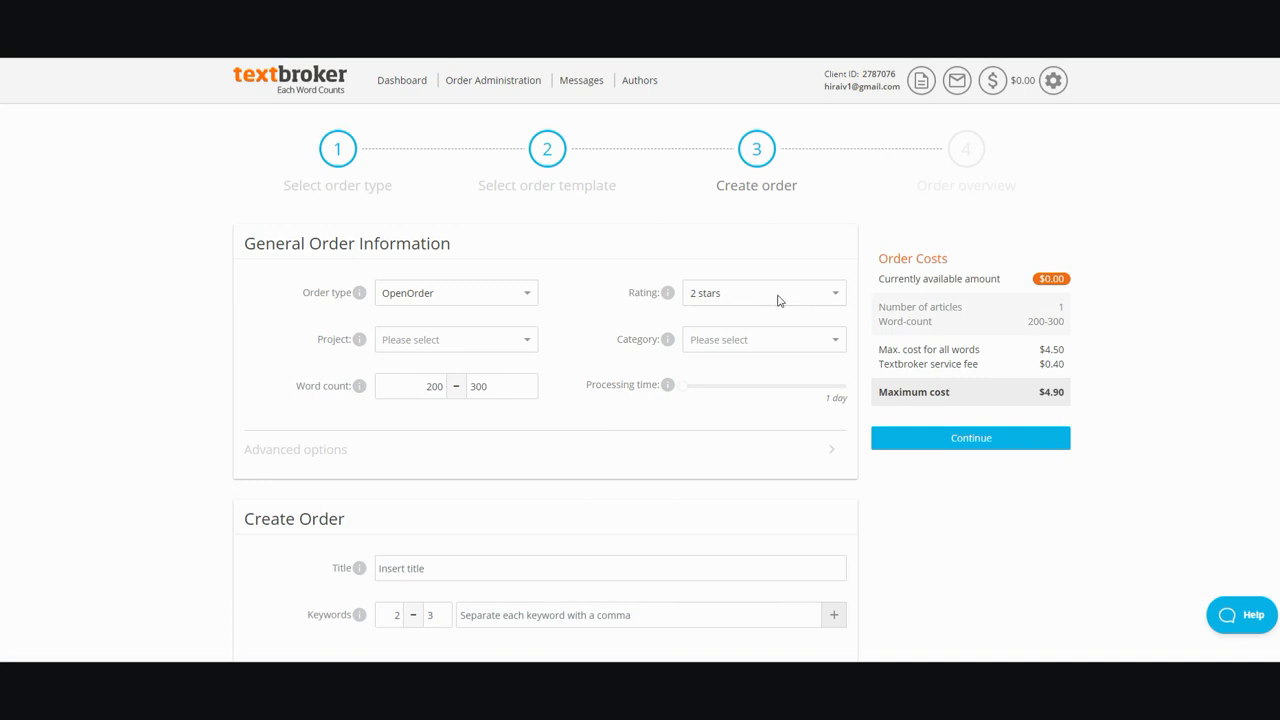
pyautogui.moveTo(1072, 388)
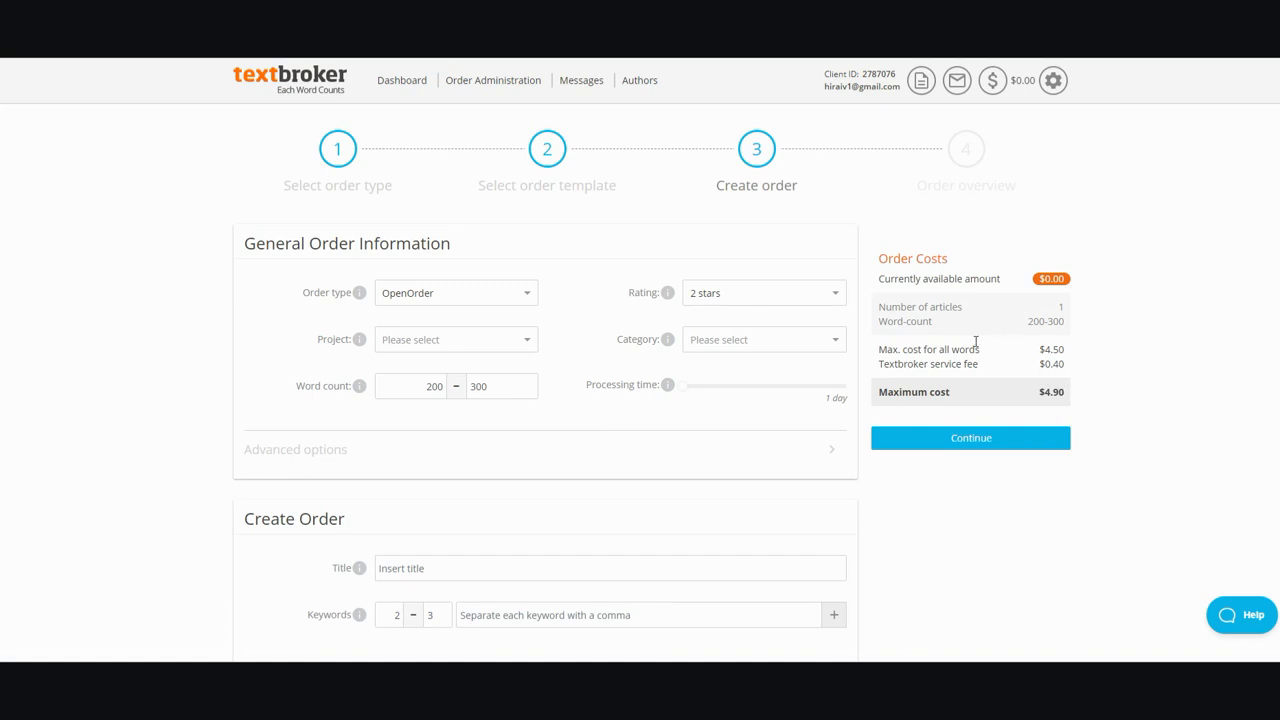
pyautogui.moveTo(1072, 400)
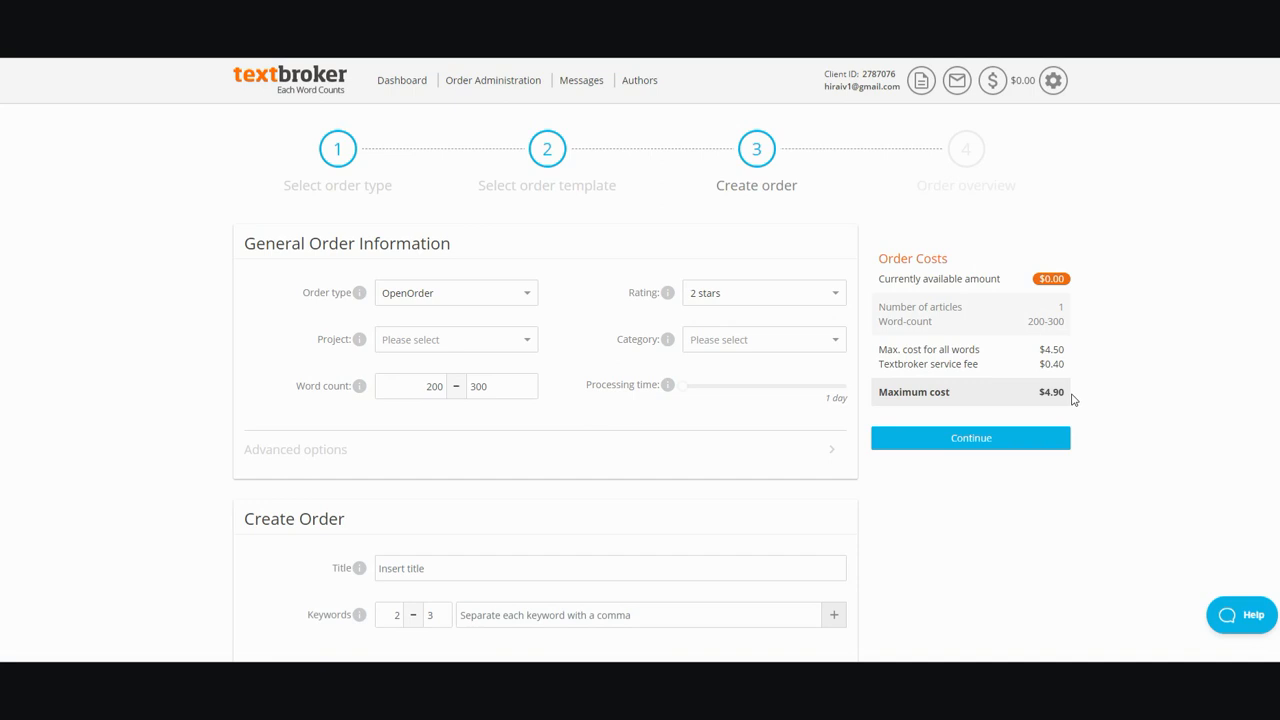
pyautogui.moveTo(1092, 388)
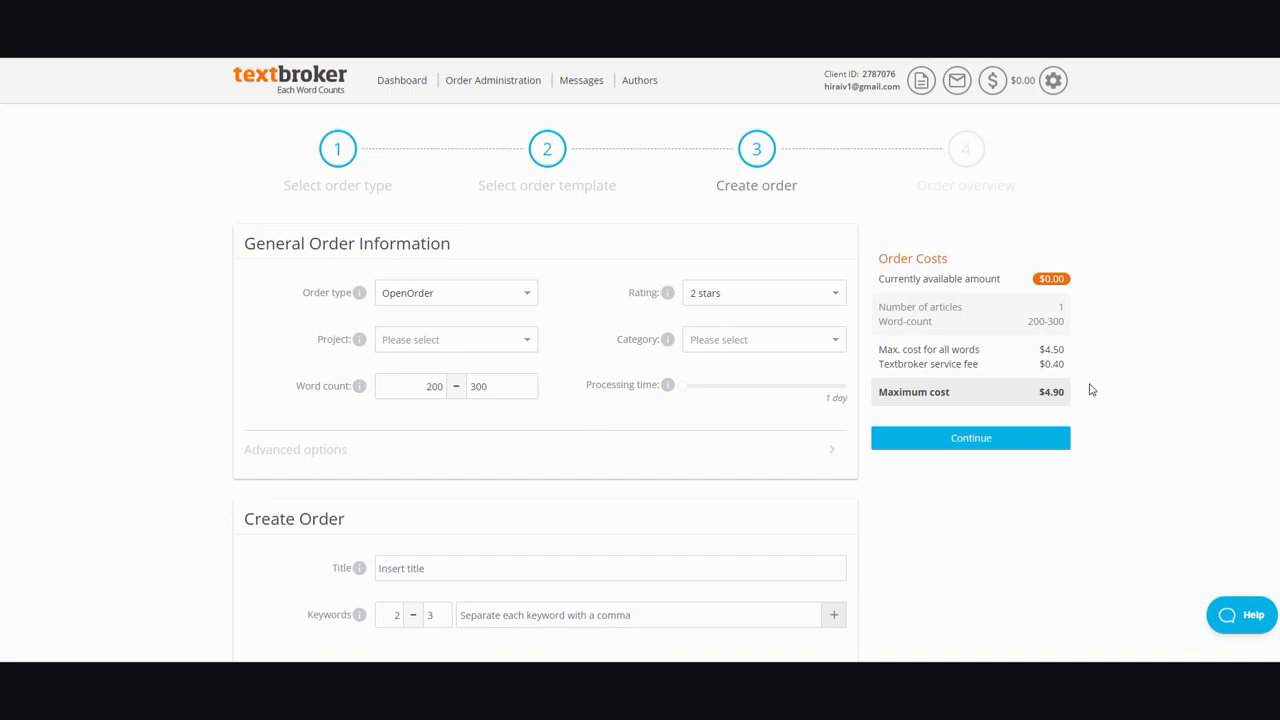
pyautogui.moveTo(1052, 390)
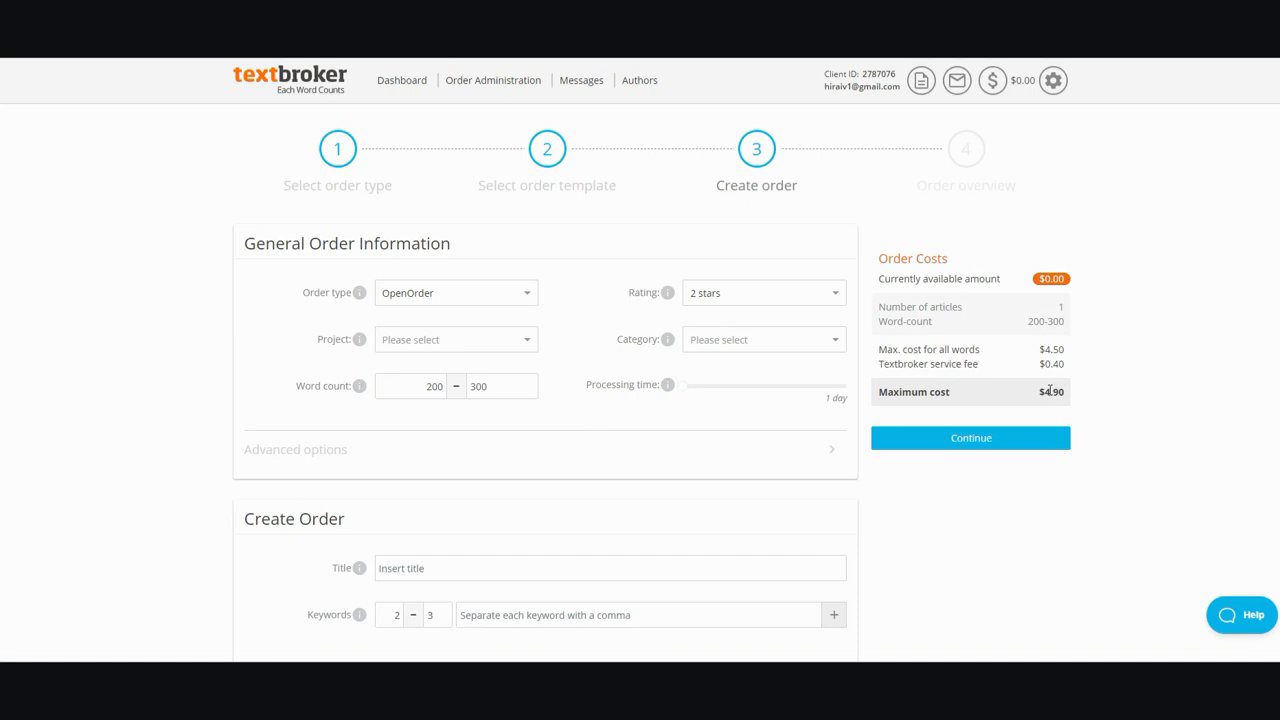
pyautogui.moveTo(1016, 414)
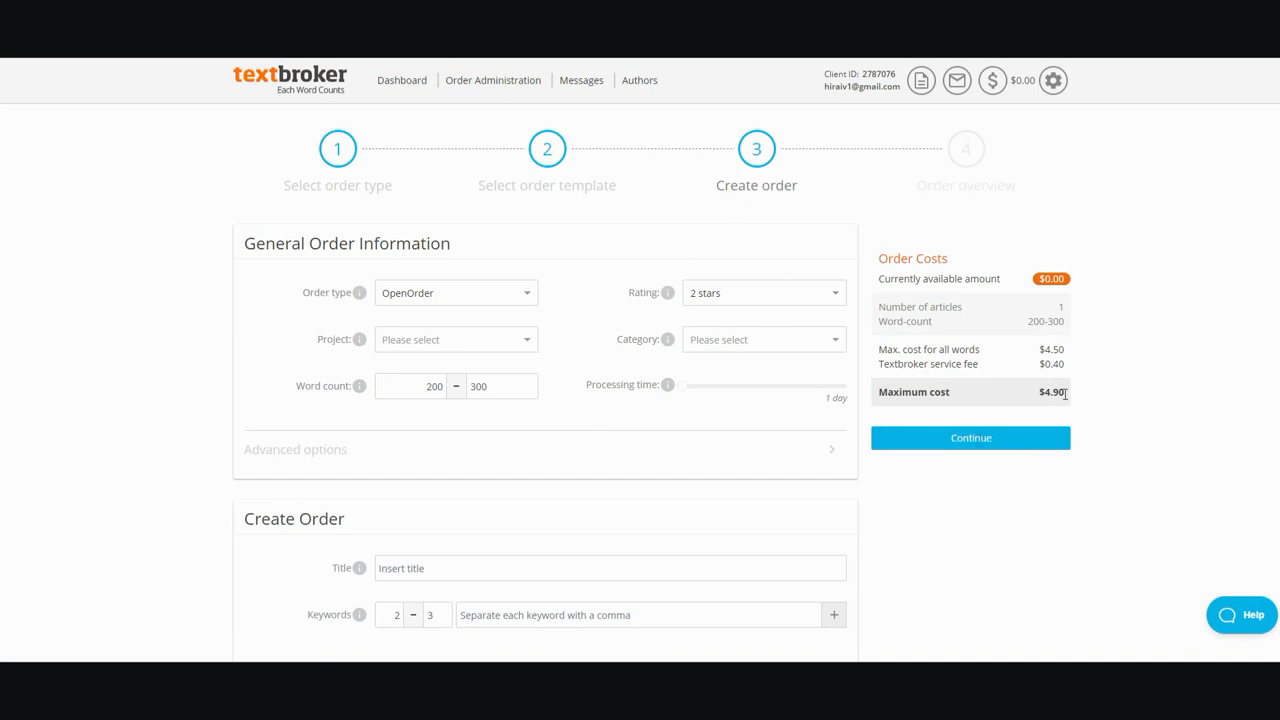
pyautogui.moveTo(808, 296)
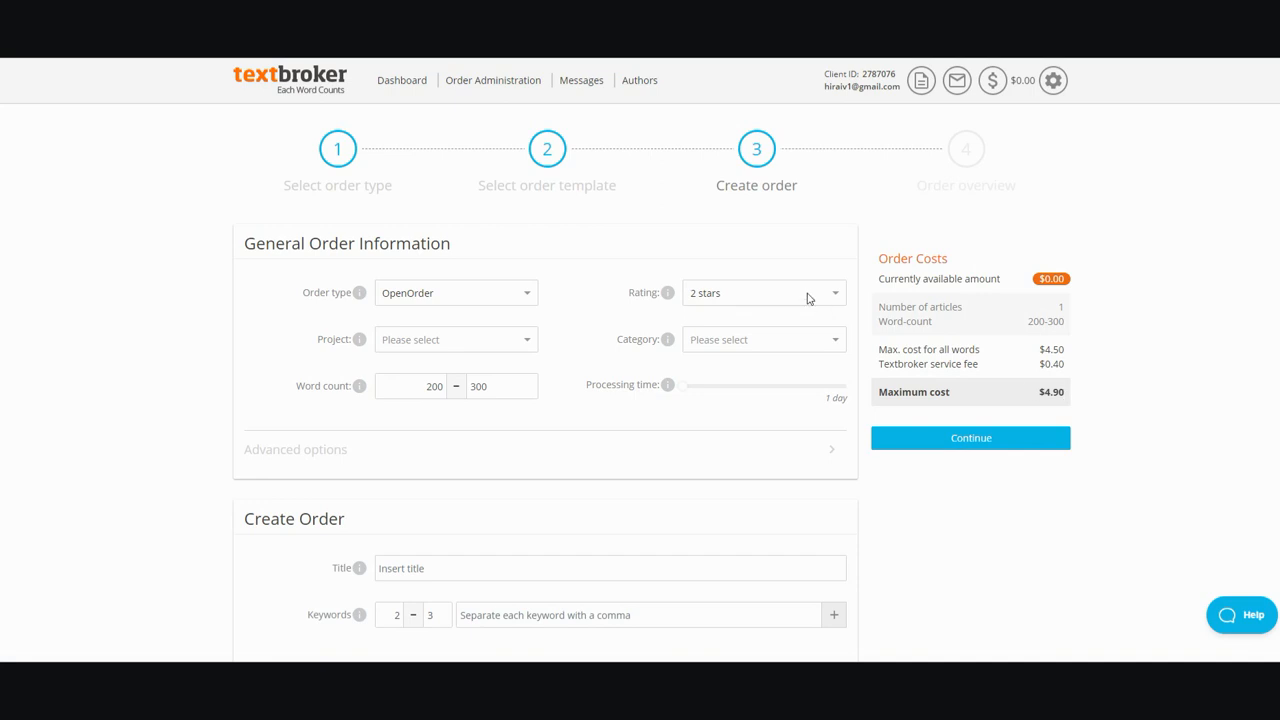
pyautogui.moveTo(960, 362)
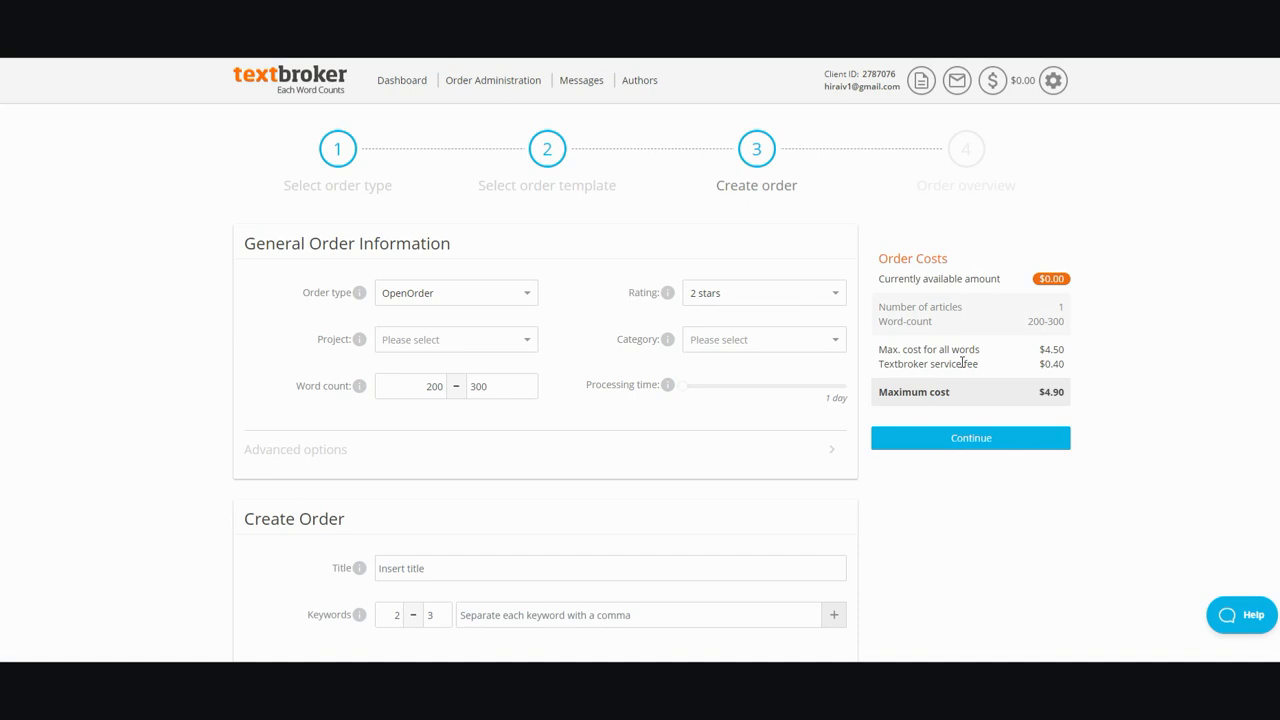
pyautogui.moveTo(972, 360)
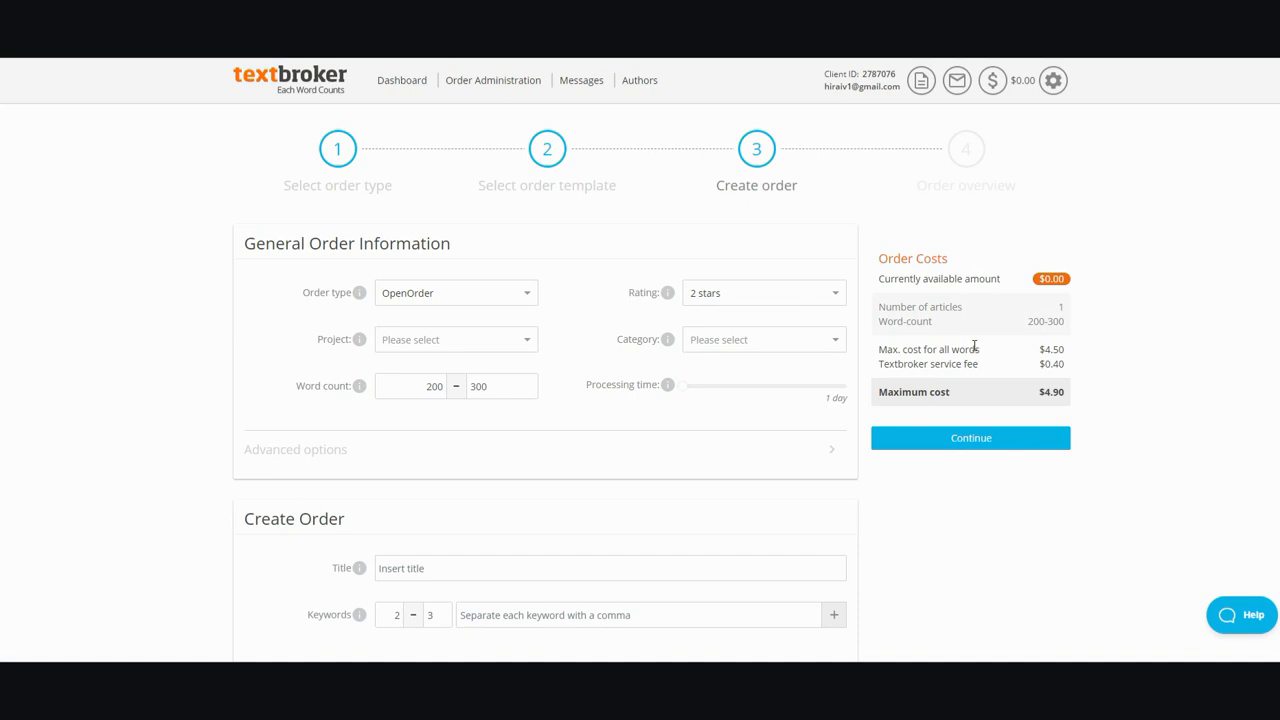
pyautogui.moveTo(838, 300)
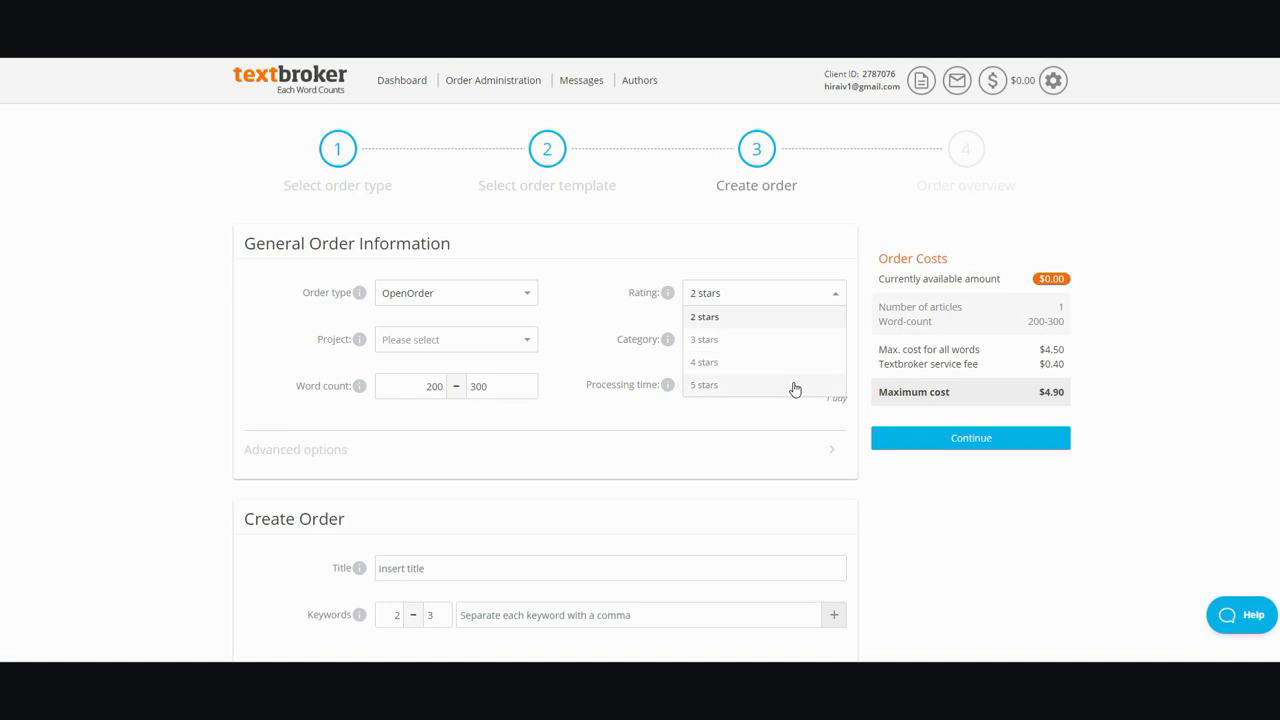
pyautogui.moveTo(788, 374)
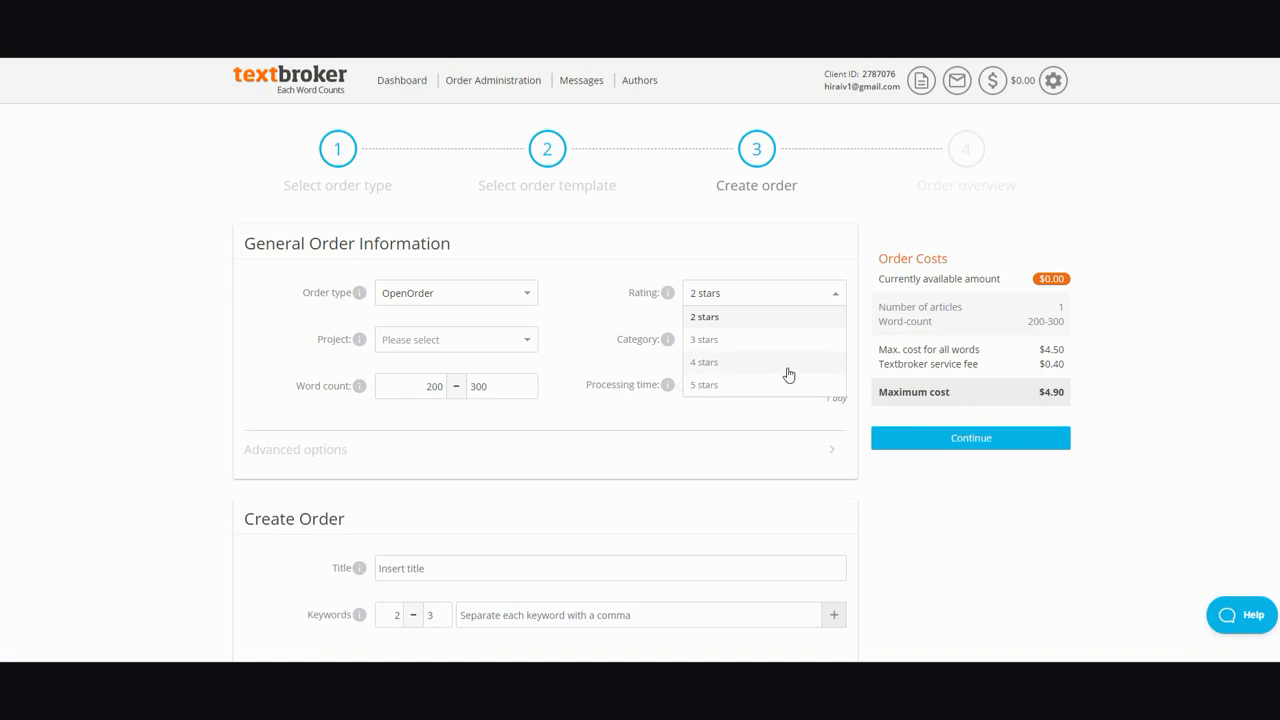
pyautogui.click(704, 384)
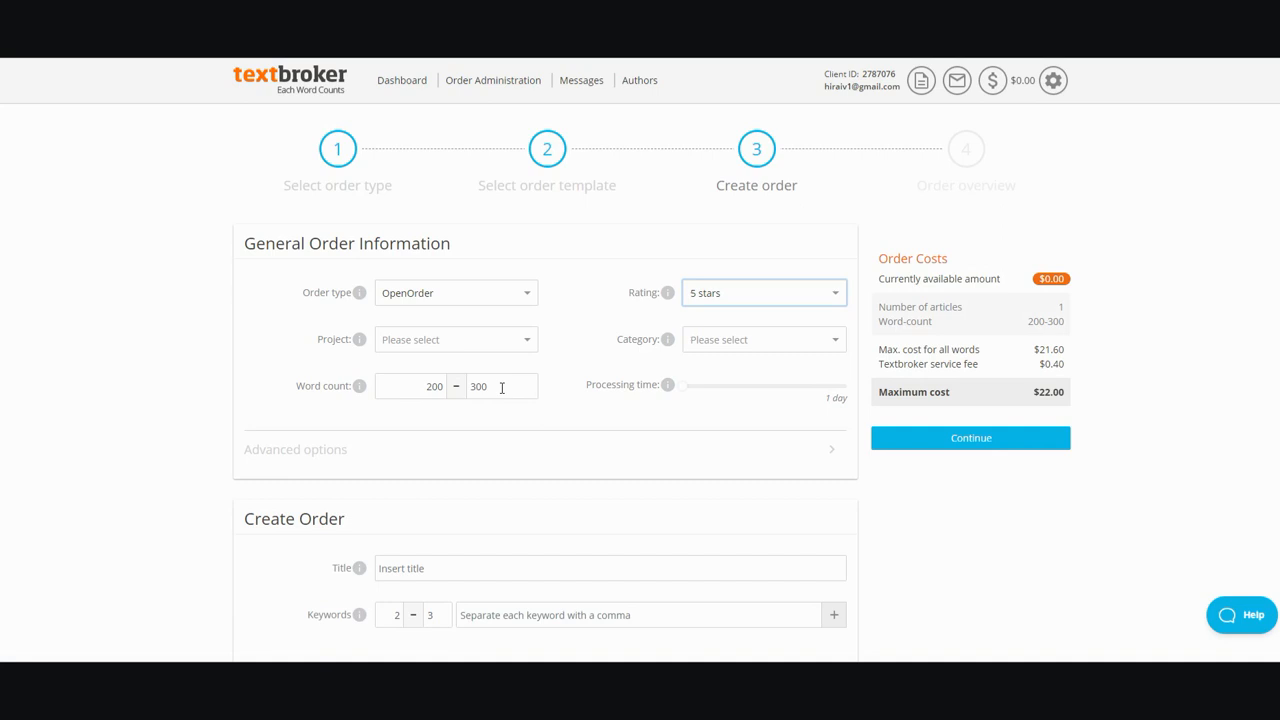
pyautogui.moveTo(1068, 400)
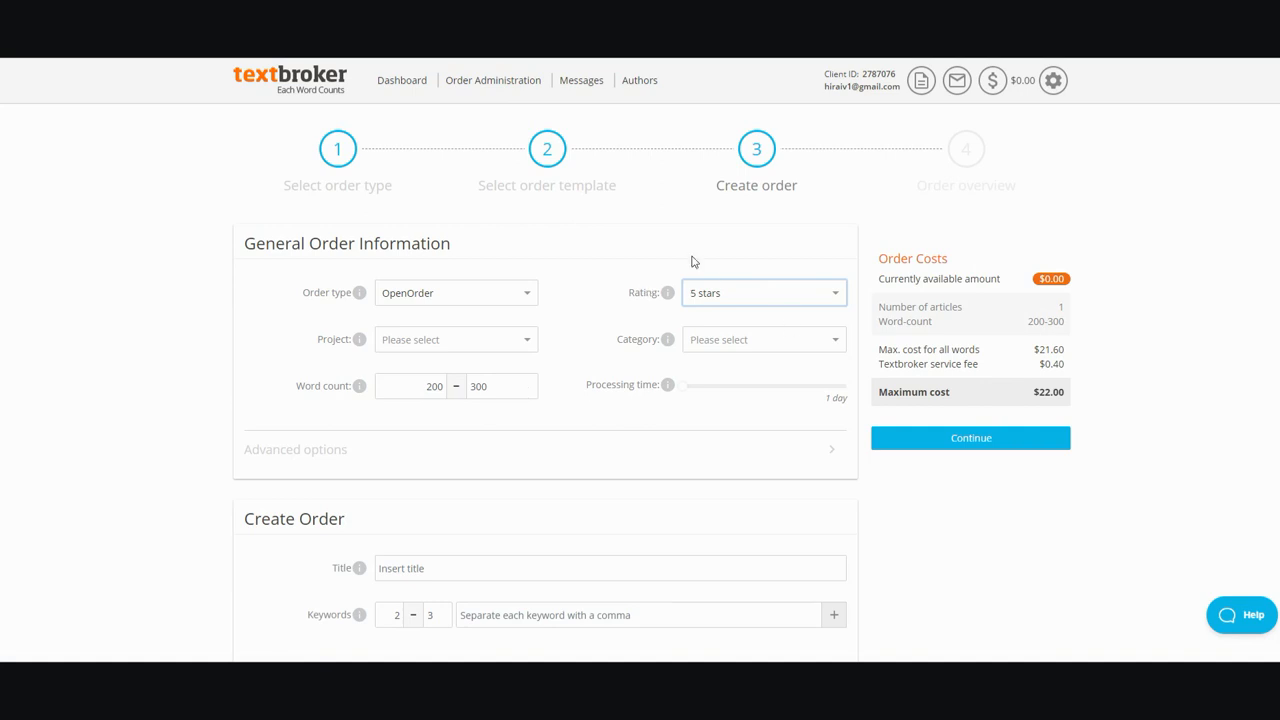
pyautogui.moveTo(644, 320)
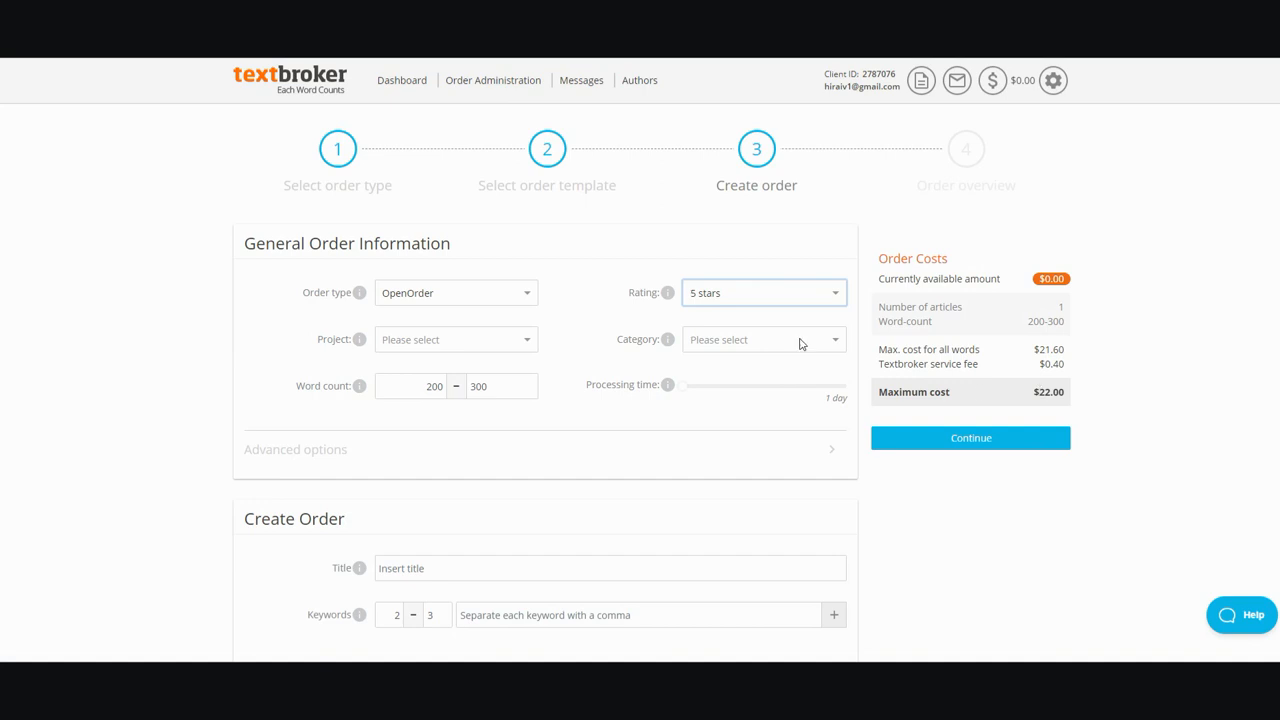
pyautogui.moveTo(784, 340)
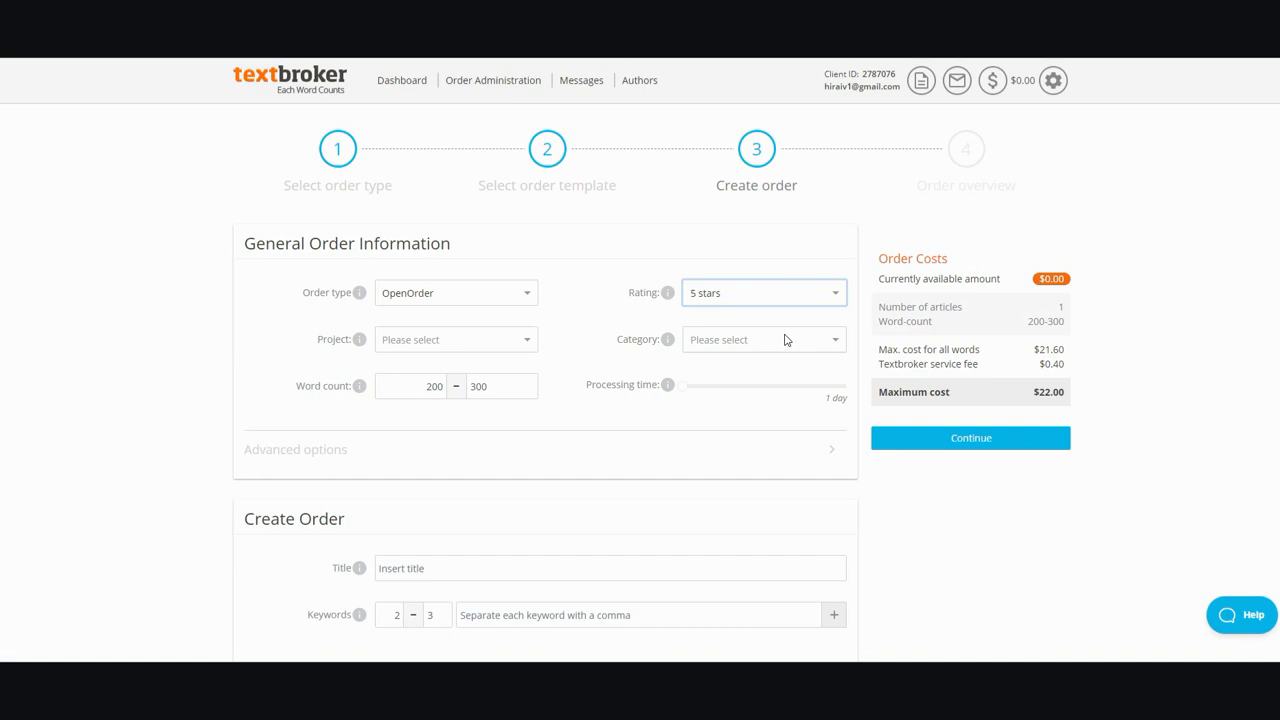
pyautogui.moveTo(856, 298)
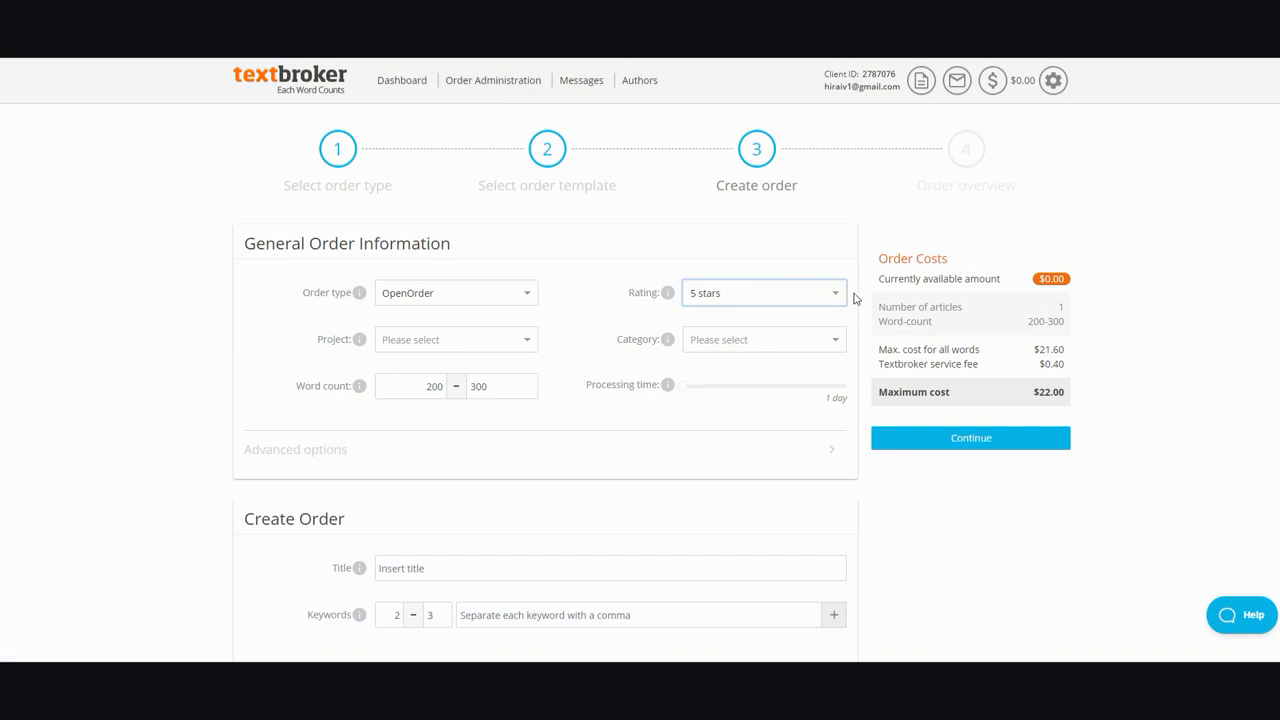
pyautogui.moveTo(780, 386)
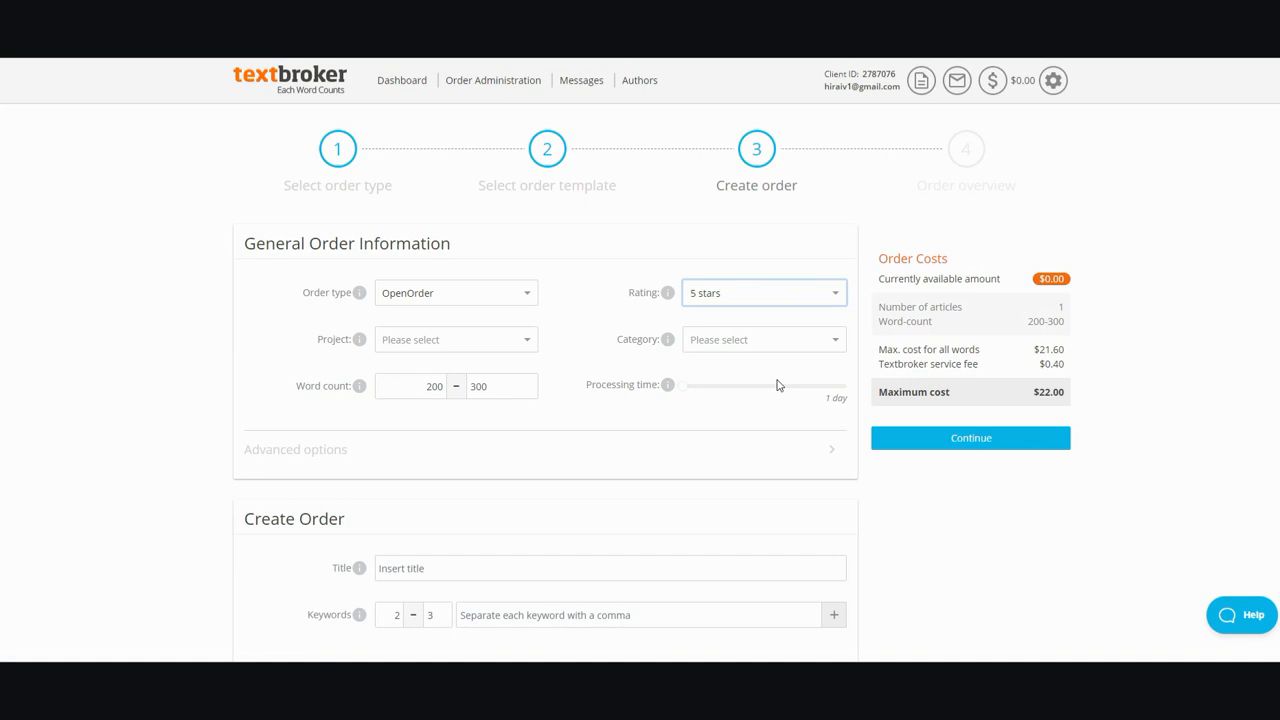
pyautogui.moveTo(1016, 364)
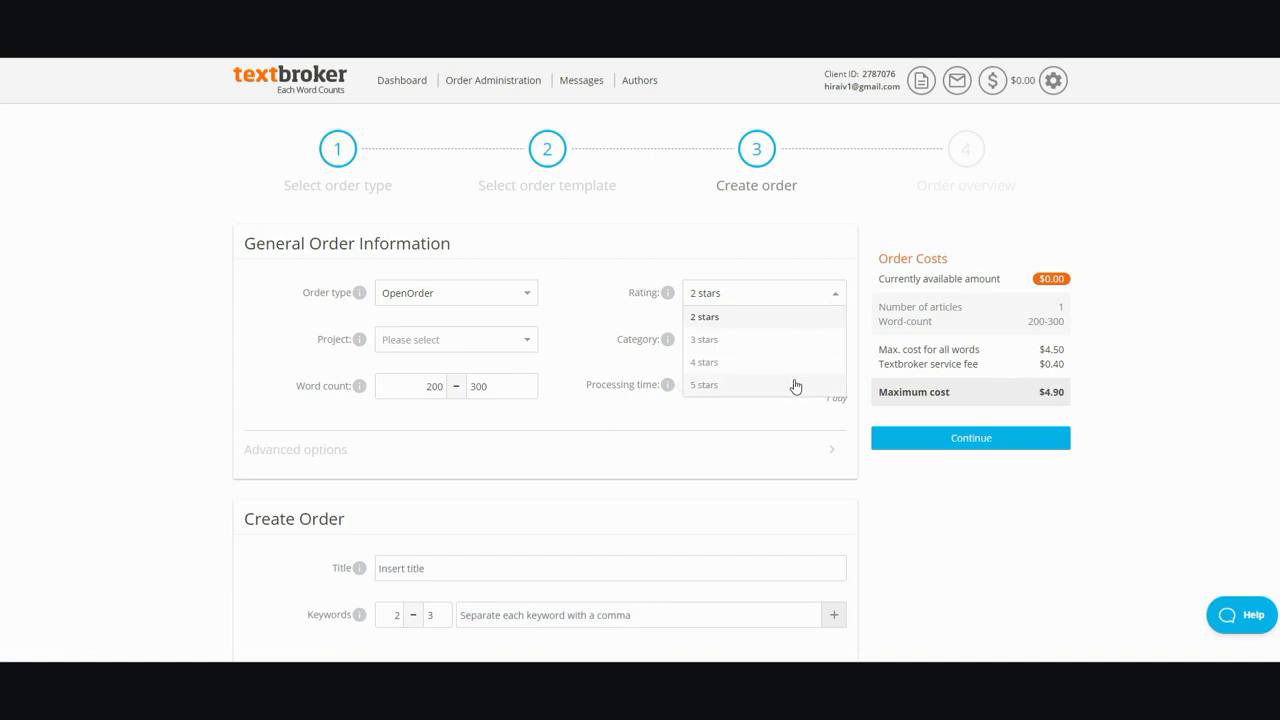
pyautogui.click(704, 384)
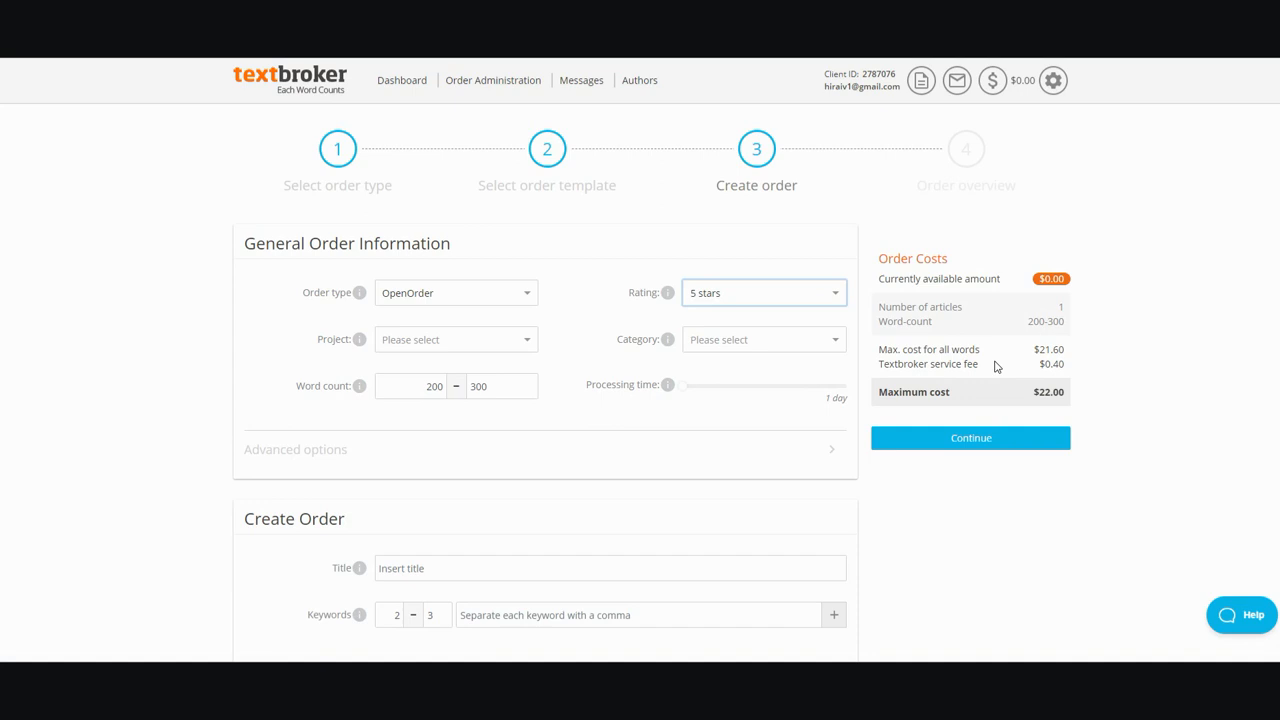
pyautogui.moveTo(1072, 396)
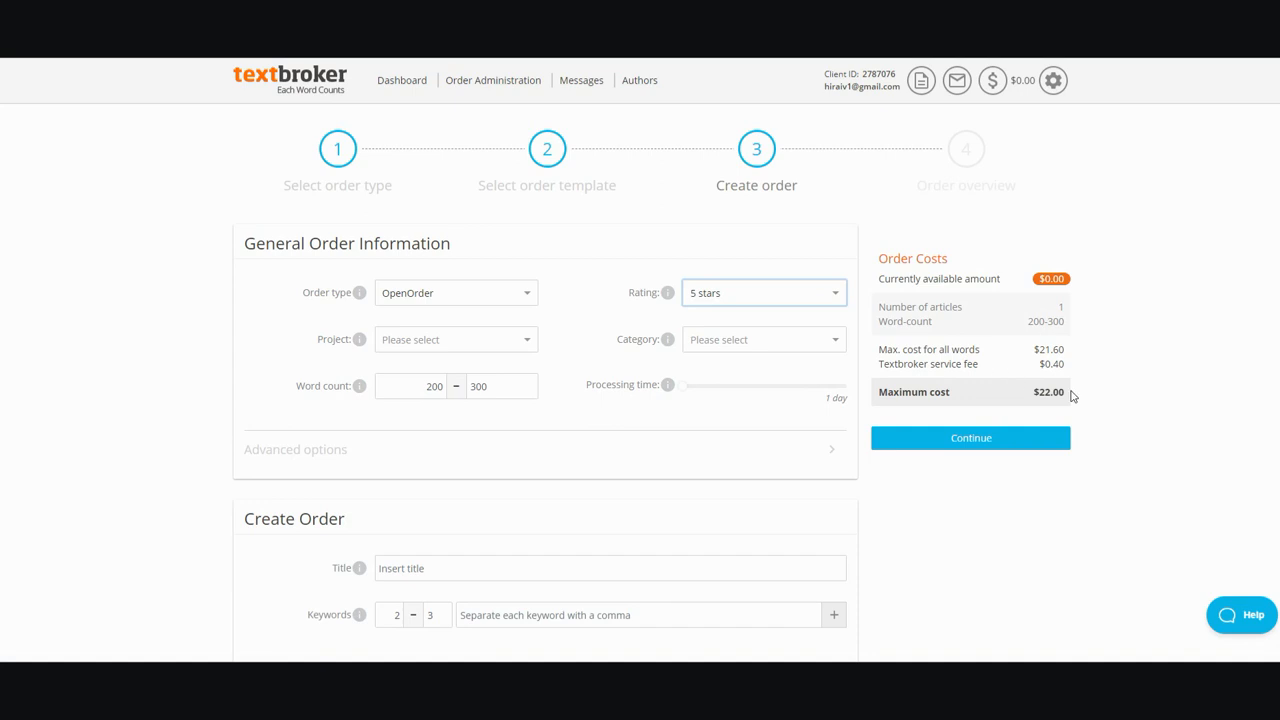
pyautogui.moveTo(852, 306)
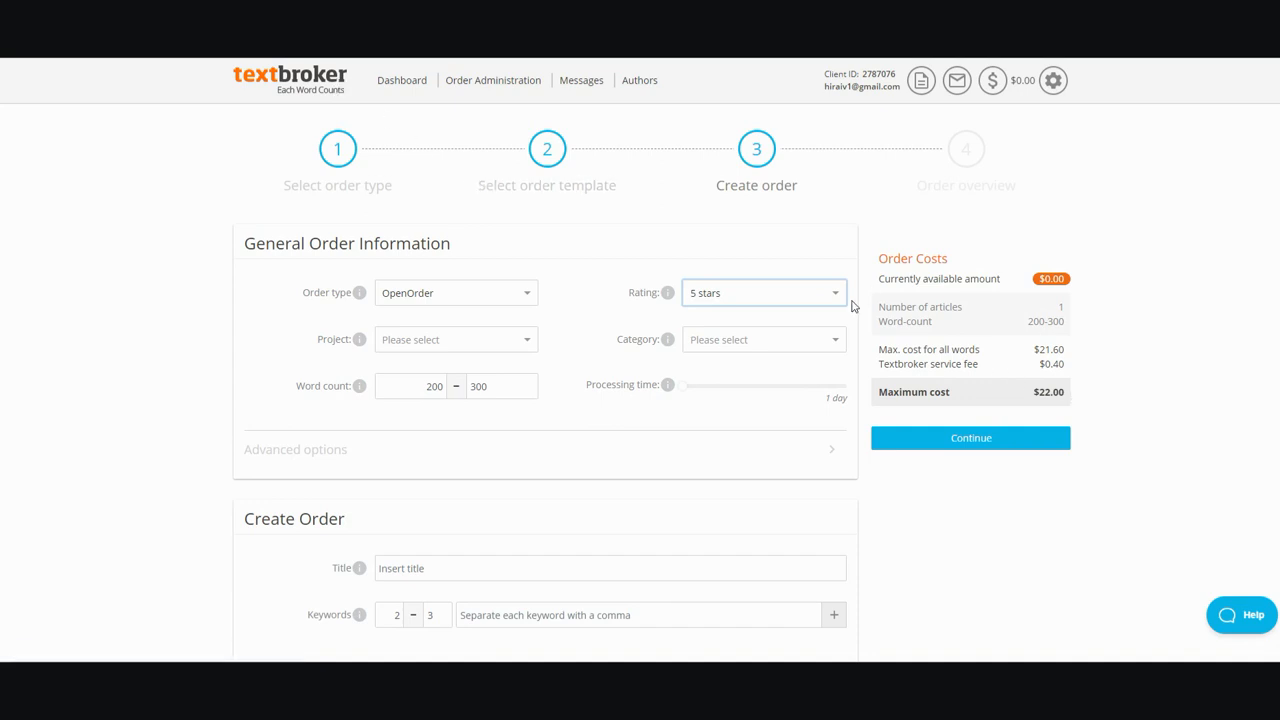
pyautogui.moveTo(1078, 392)
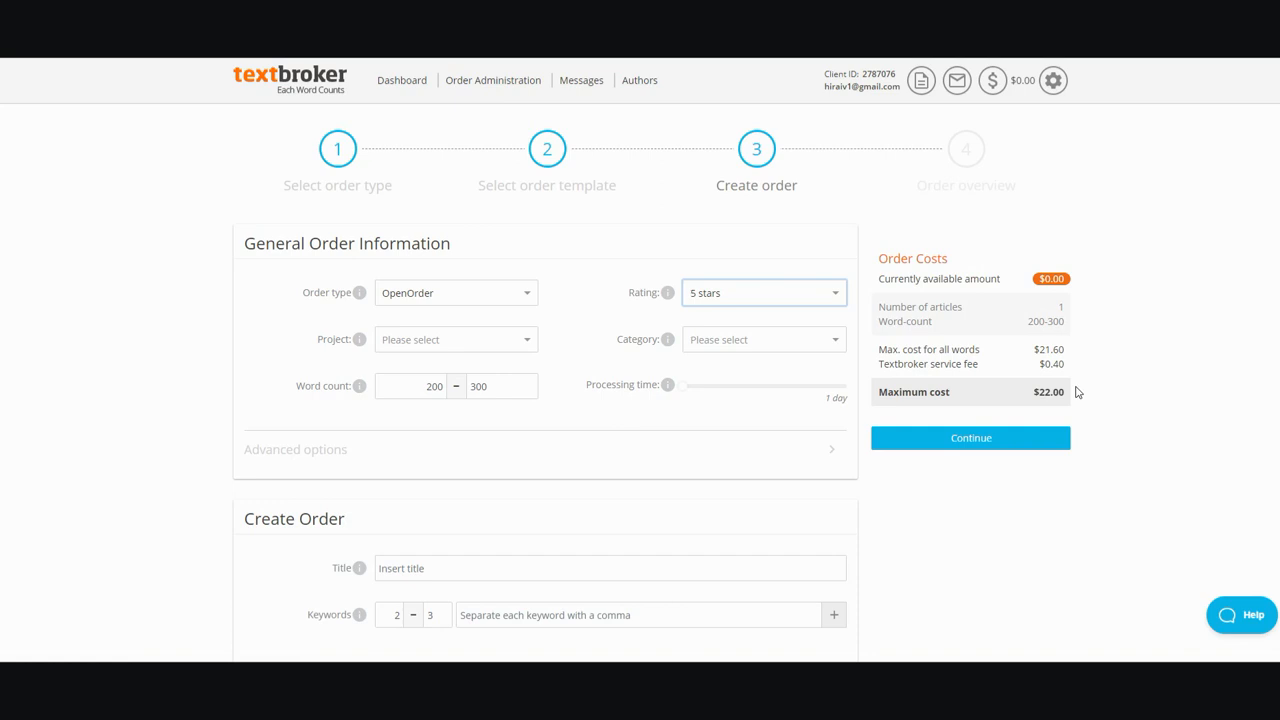
pyautogui.moveTo(1090, 388)
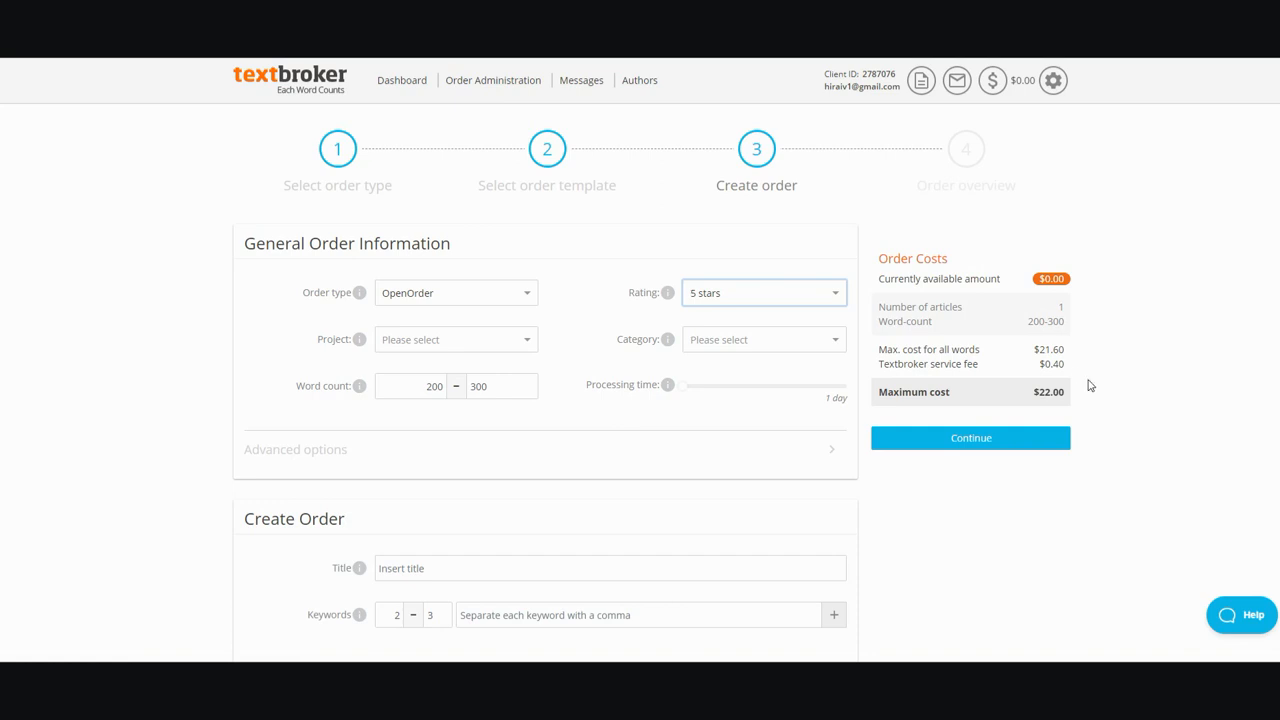
# Set the rating to 3 stars at 200–300 words, cutting the maximum cost to $6.40.
pyautogui.click(764, 292)
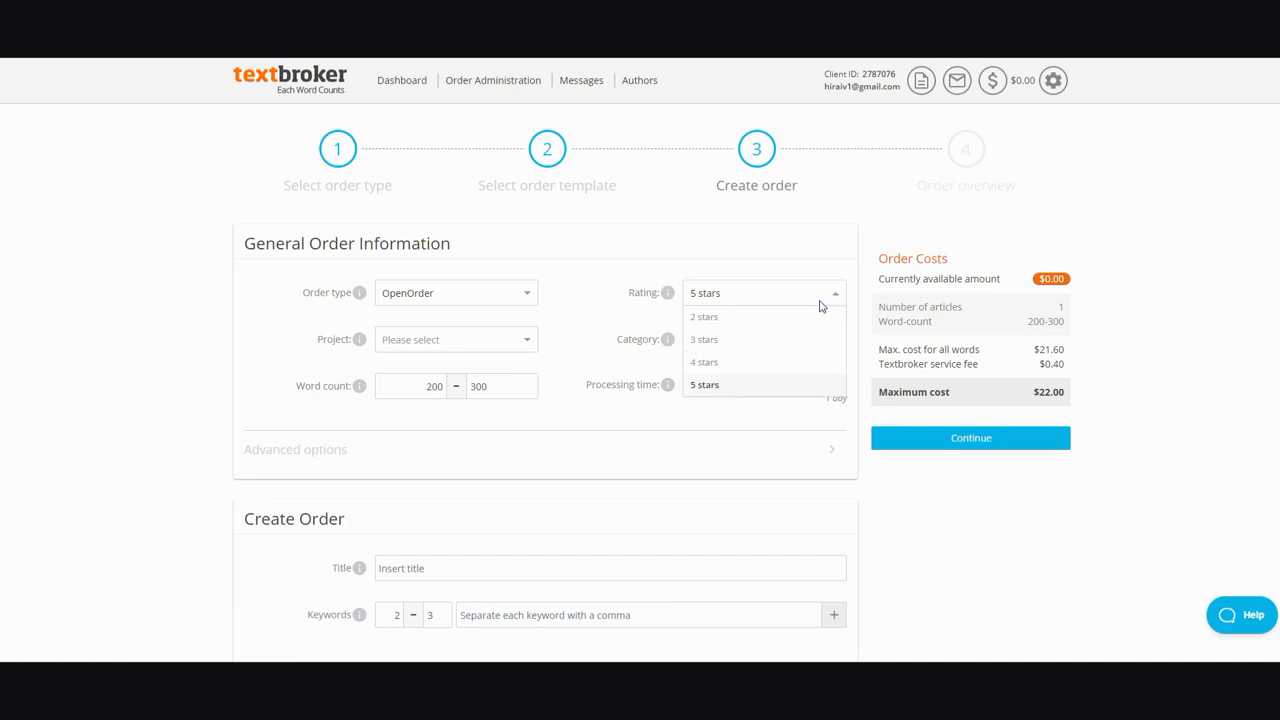
pyautogui.click(704, 340)
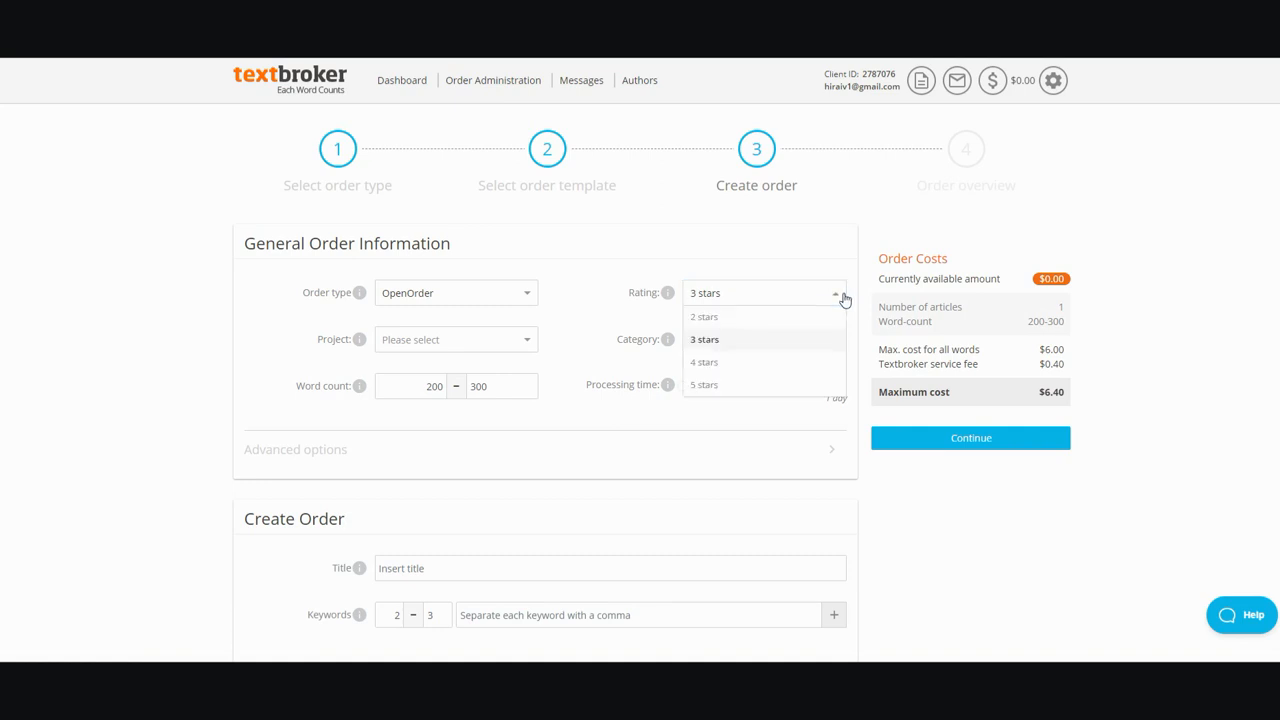
pyautogui.moveTo(816, 370)
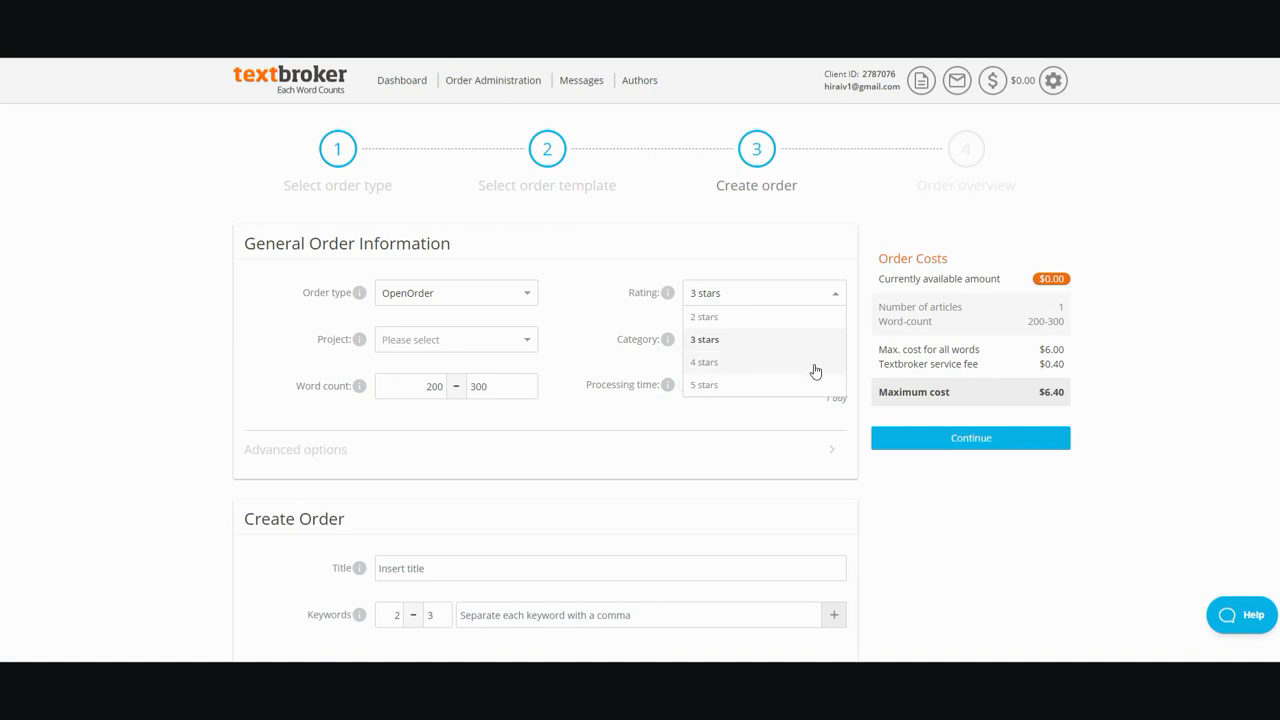
pyautogui.moveTo(816, 352)
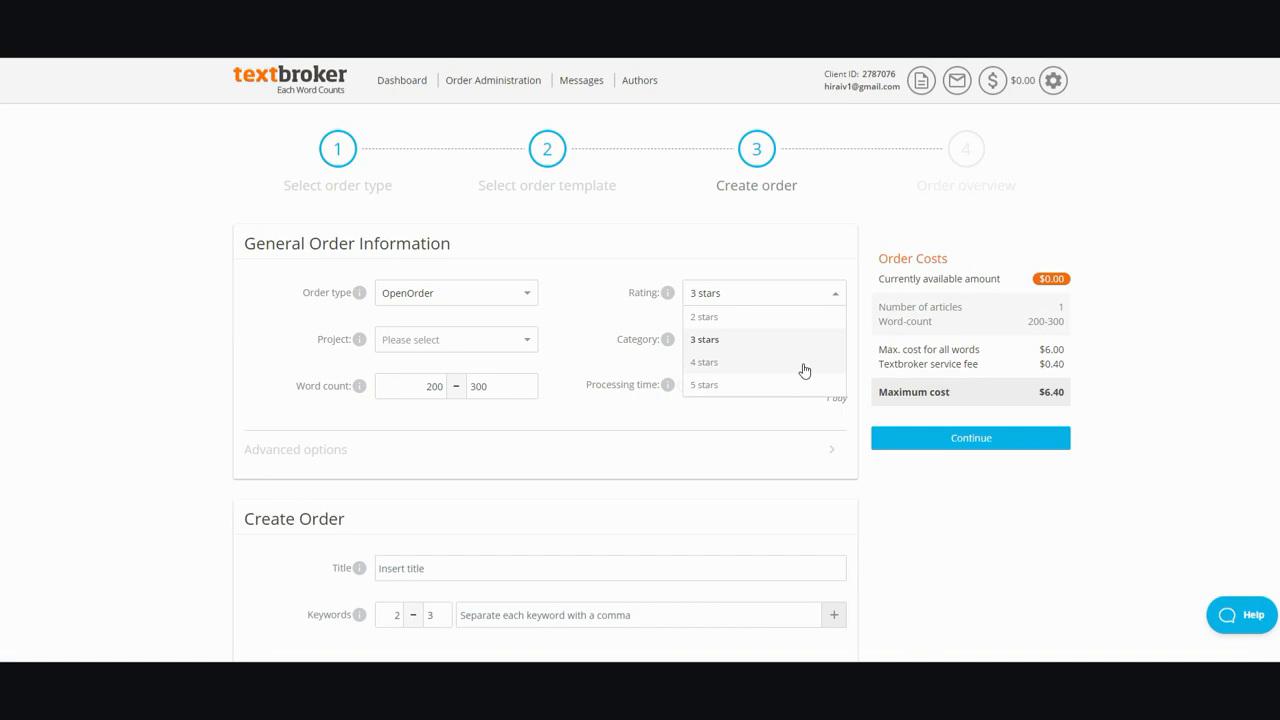
pyautogui.moveTo(800, 350)
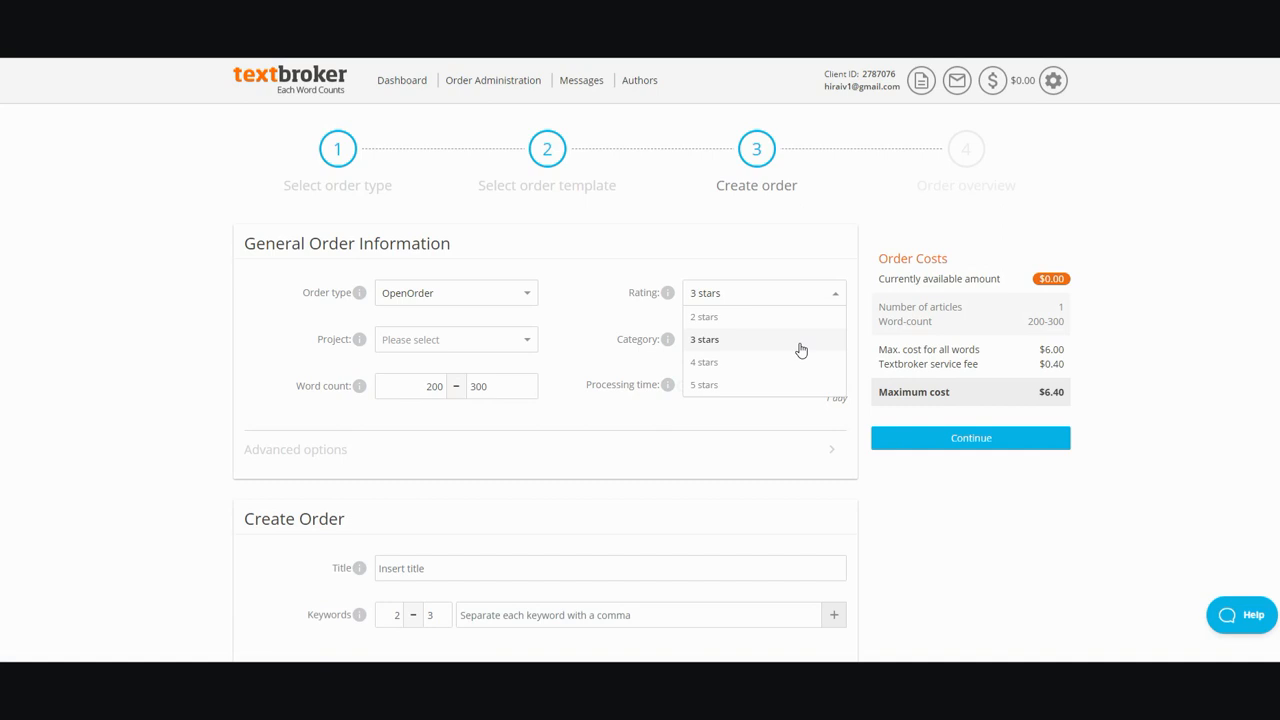
pyautogui.click(704, 340)
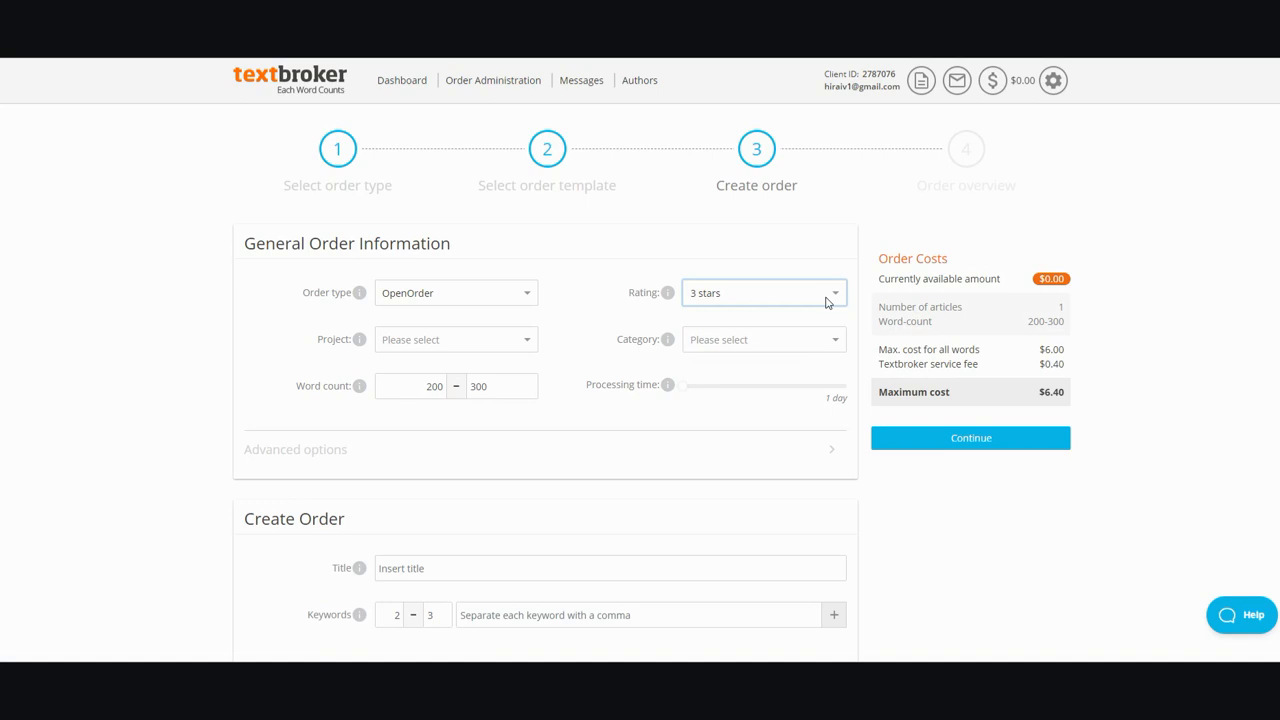
pyautogui.moveTo(224, 112)
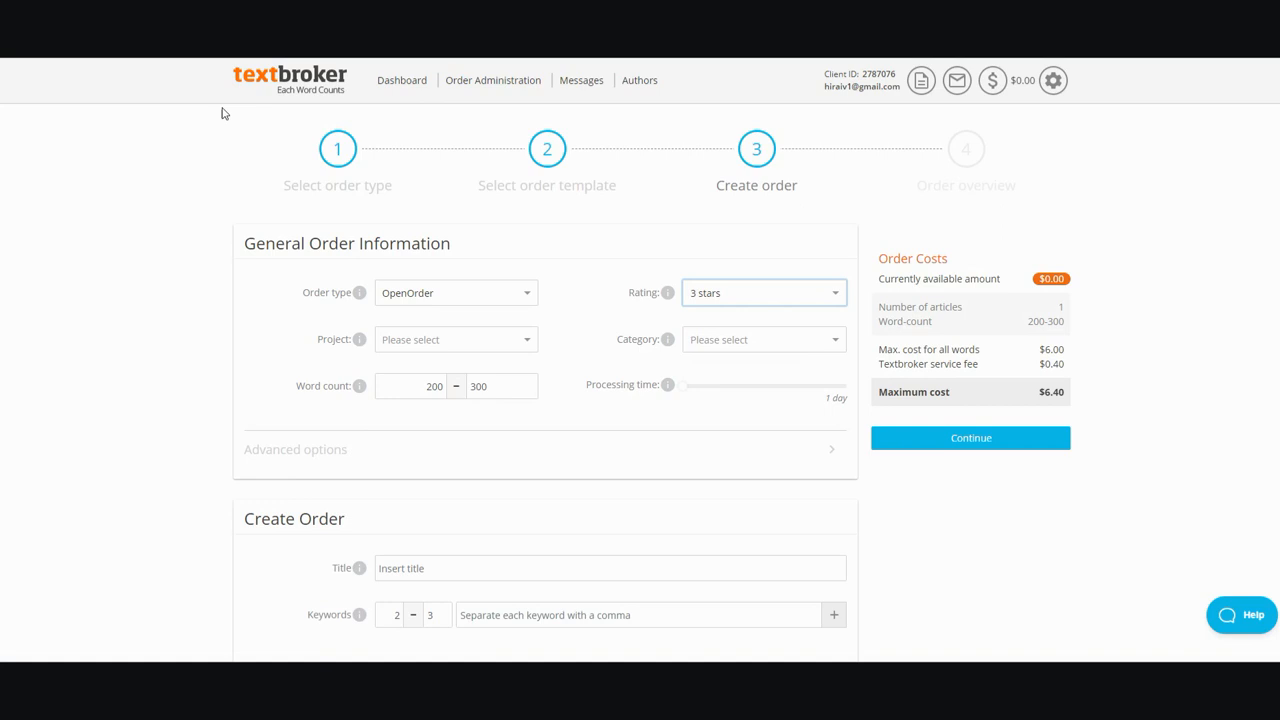
pyautogui.moveTo(860, 370)
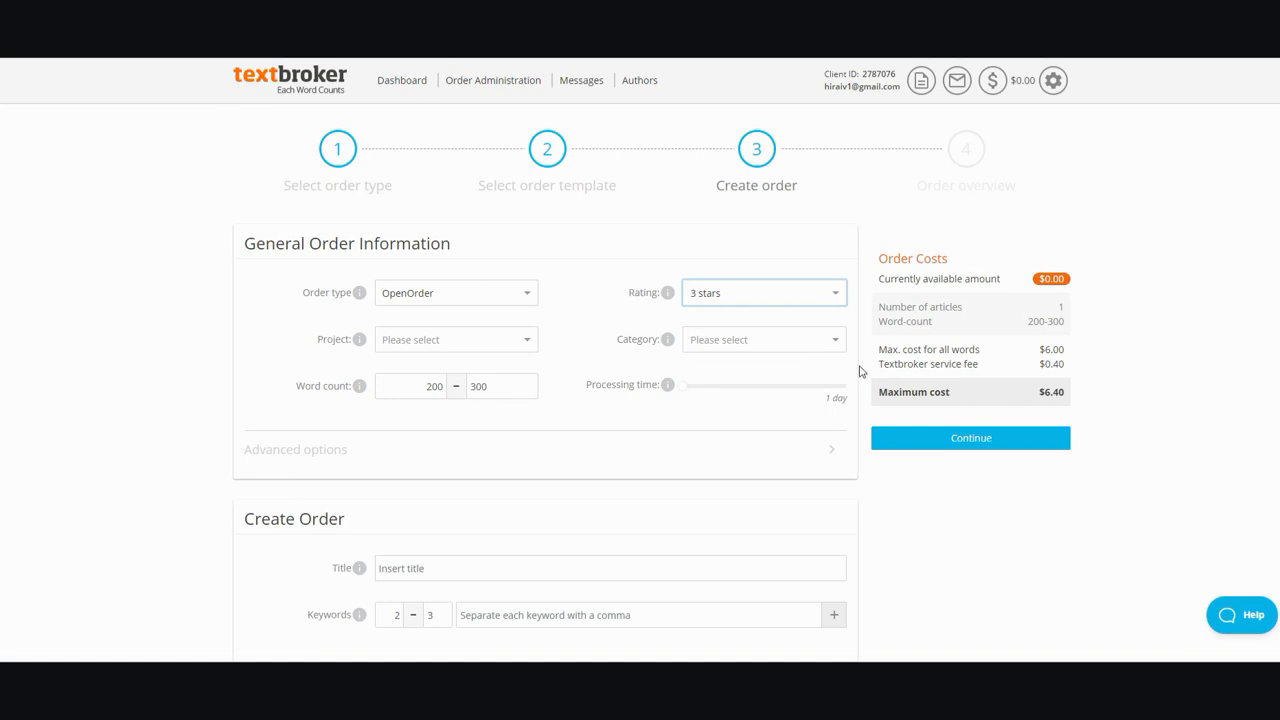
pyautogui.moveTo(880, 316)
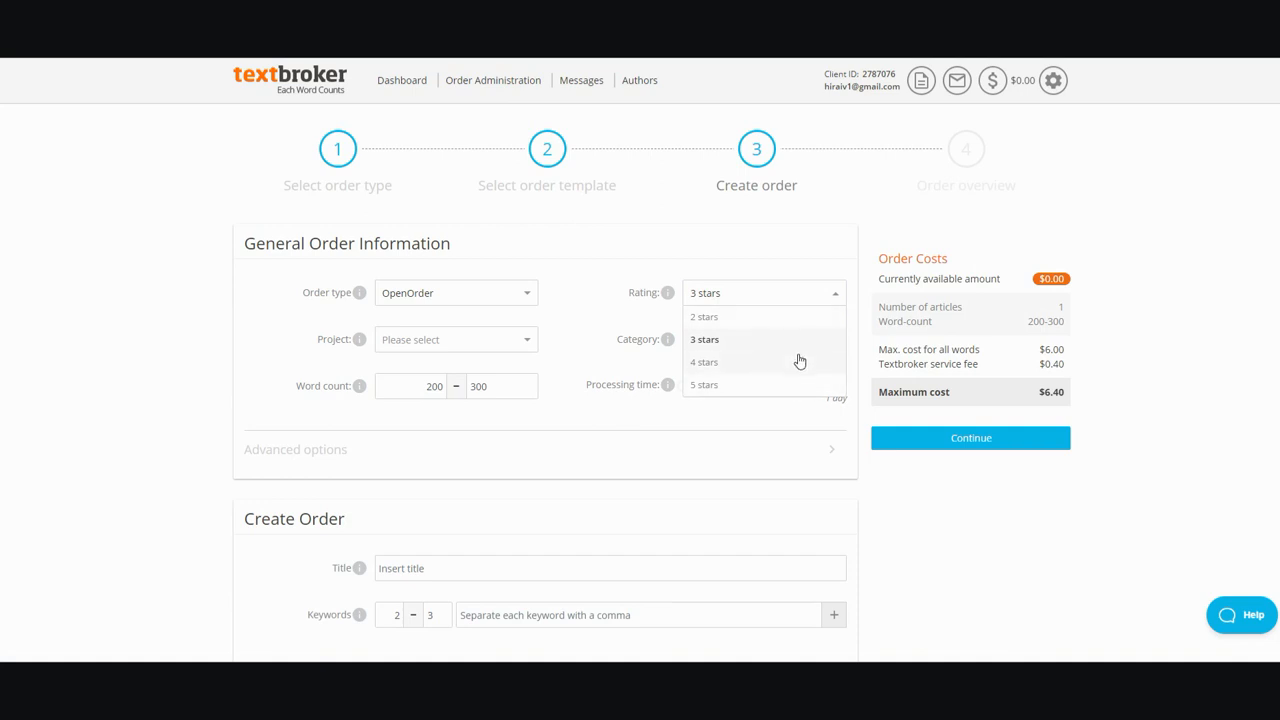
# Raise the rating to 5 stars, bringing the maximum cost to $22.00.
pyautogui.click(704, 384)
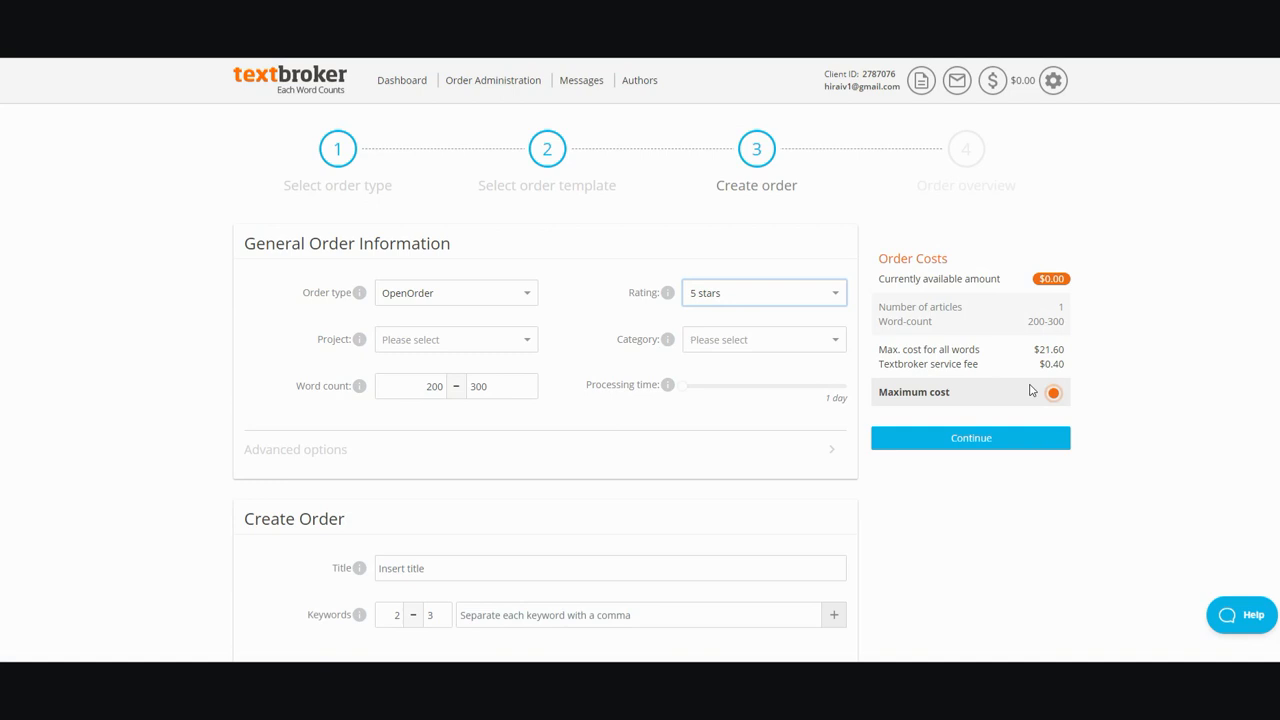
pyautogui.click(1052, 392)
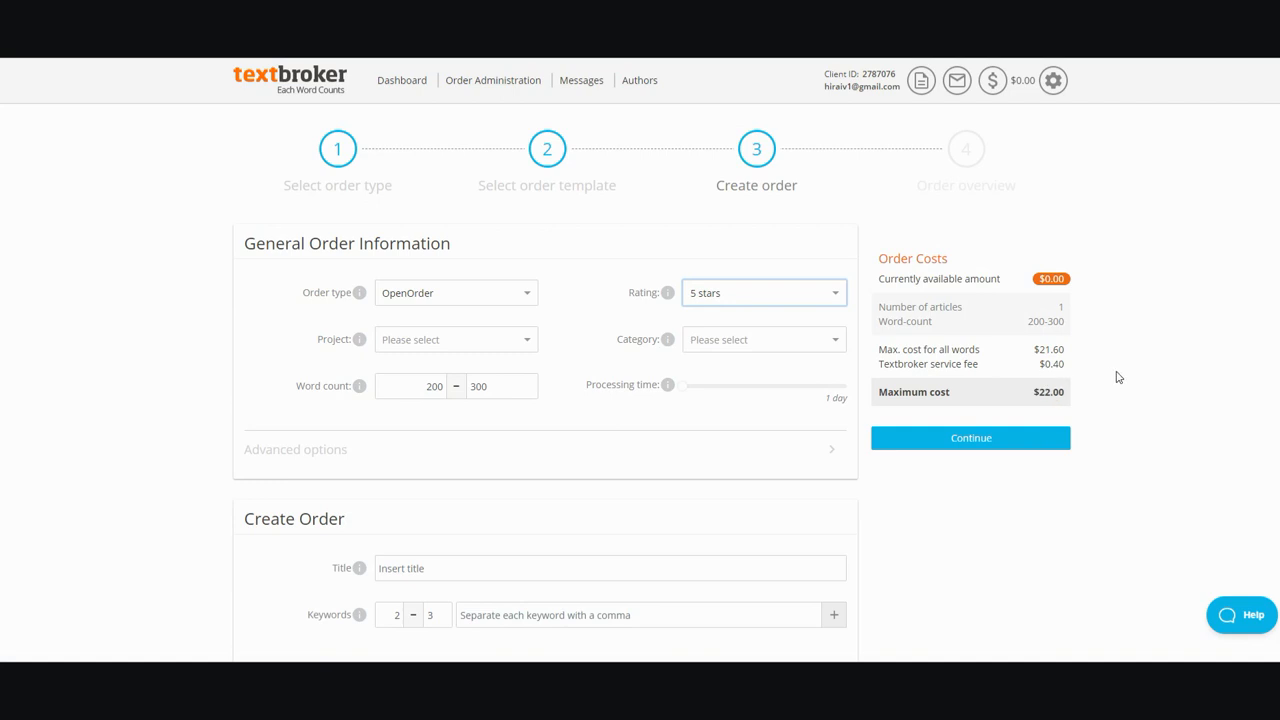
pyautogui.scroll(-3)
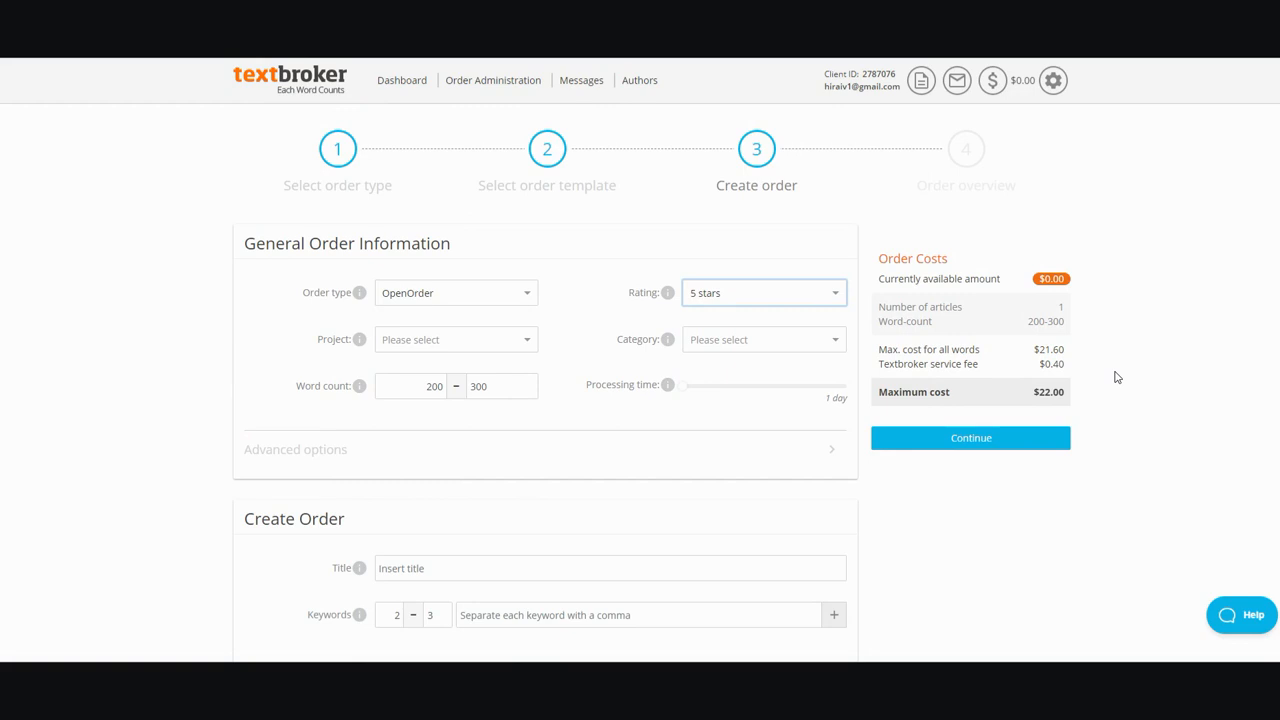
pyautogui.moveTo(1034, 366)
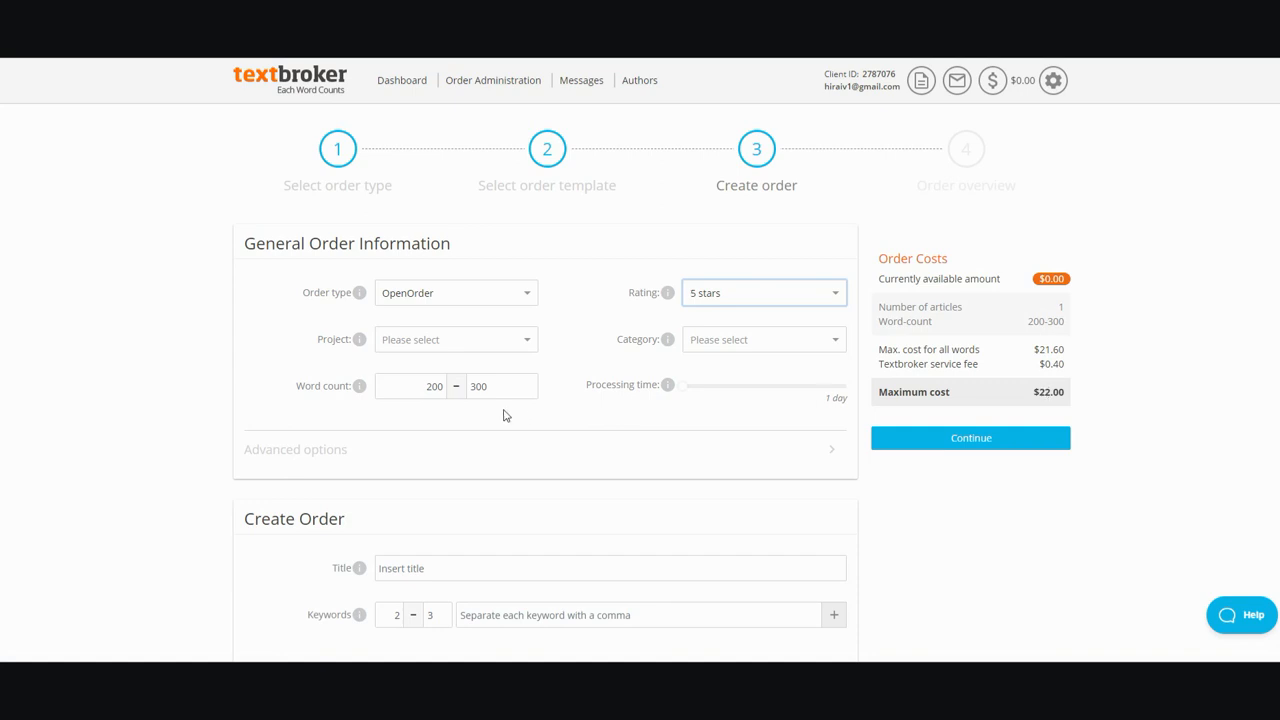
# Drop the rating to 2 stars so the maximum cost falls to $4.90.
pyautogui.click(764, 292)
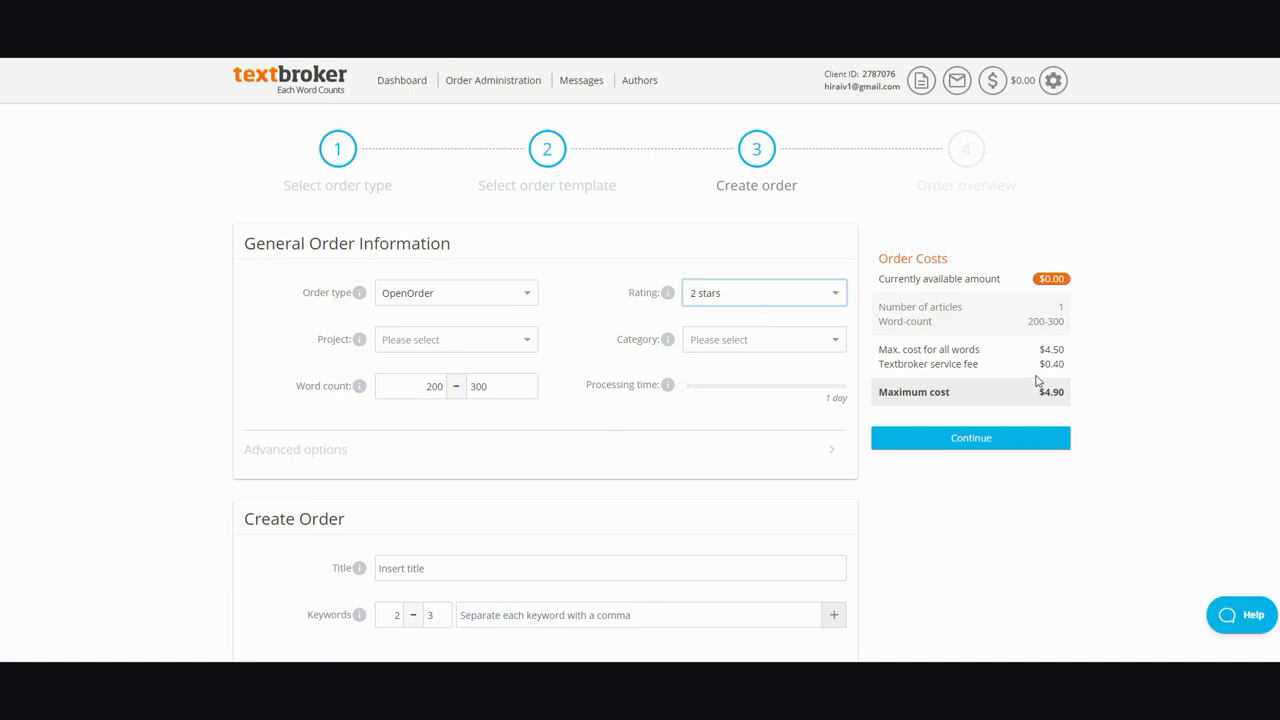
pyautogui.moveTo(1194, 404)
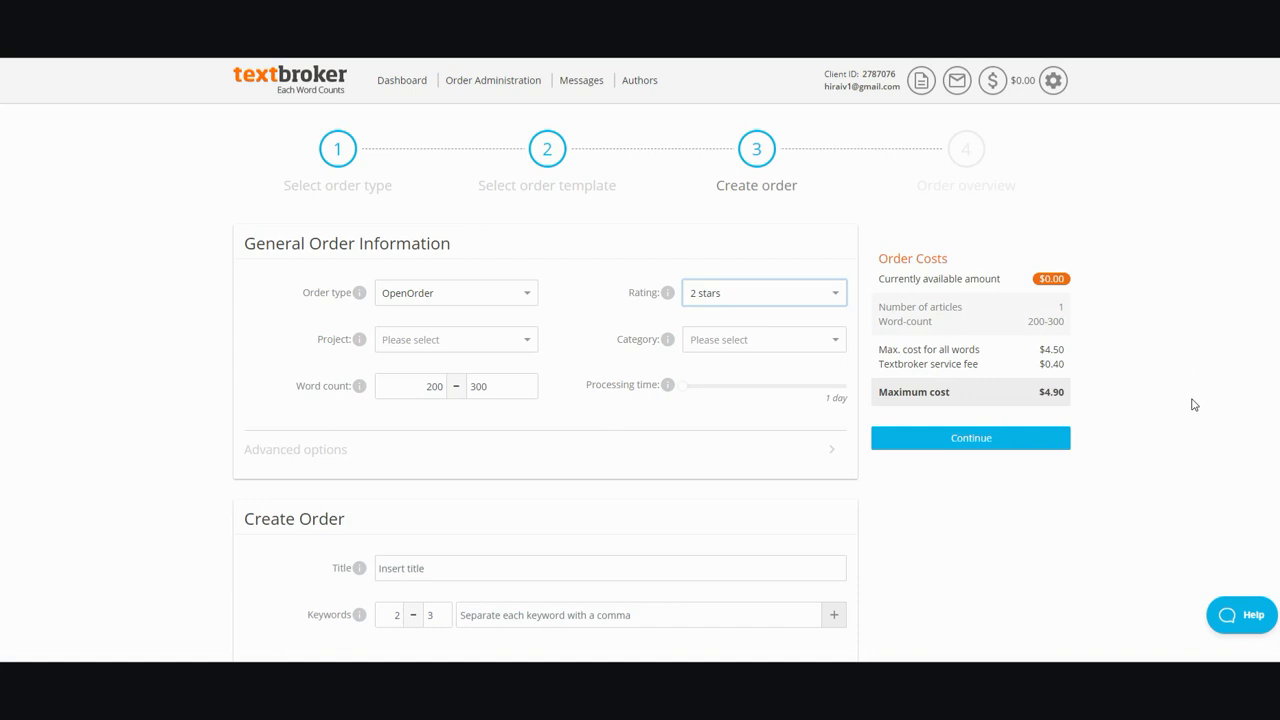
pyautogui.moveTo(1192, 406)
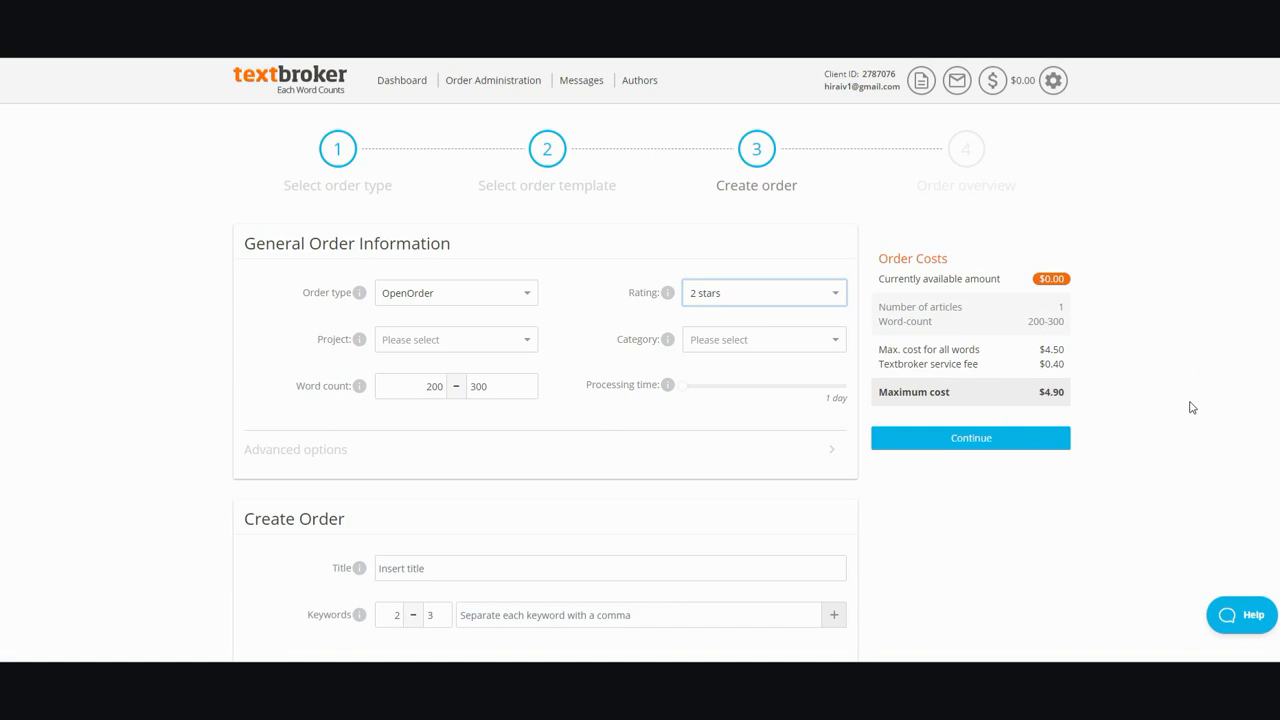
pyautogui.moveTo(1184, 412)
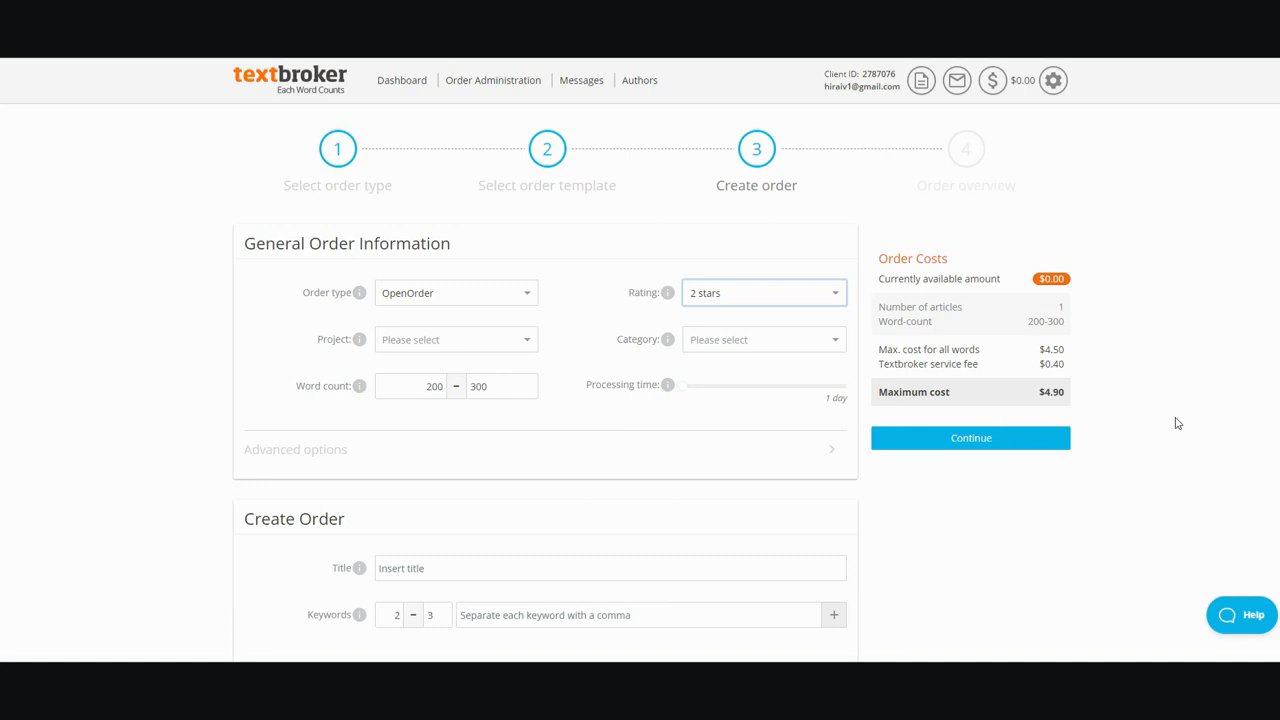
pyautogui.moveTo(1152, 360)
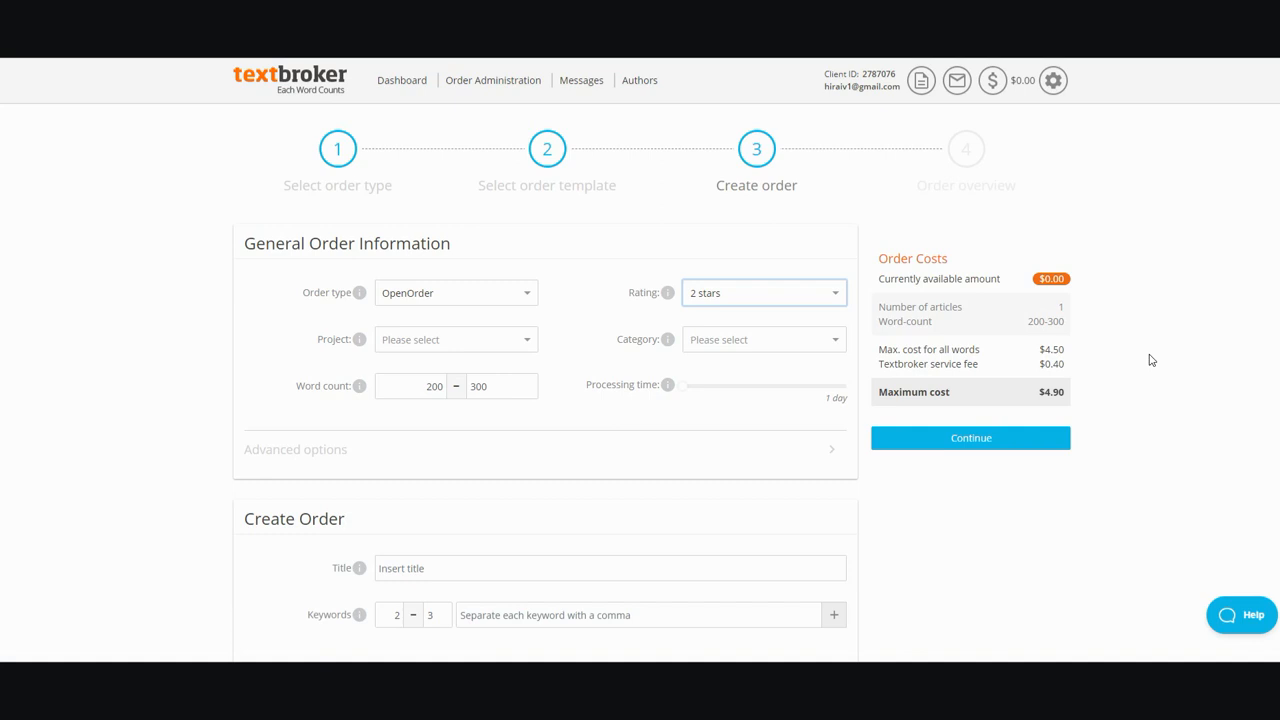